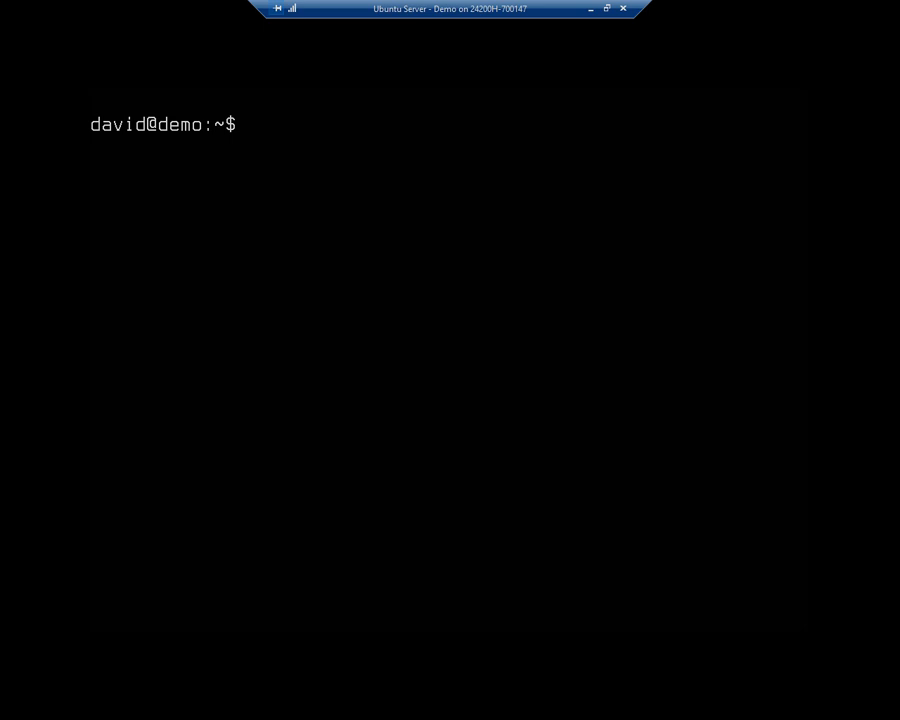
Run egrep -c '(vmx|svm)' /proc/cpuinfo to count virtualization CPU flags, returning 8
text(egr)
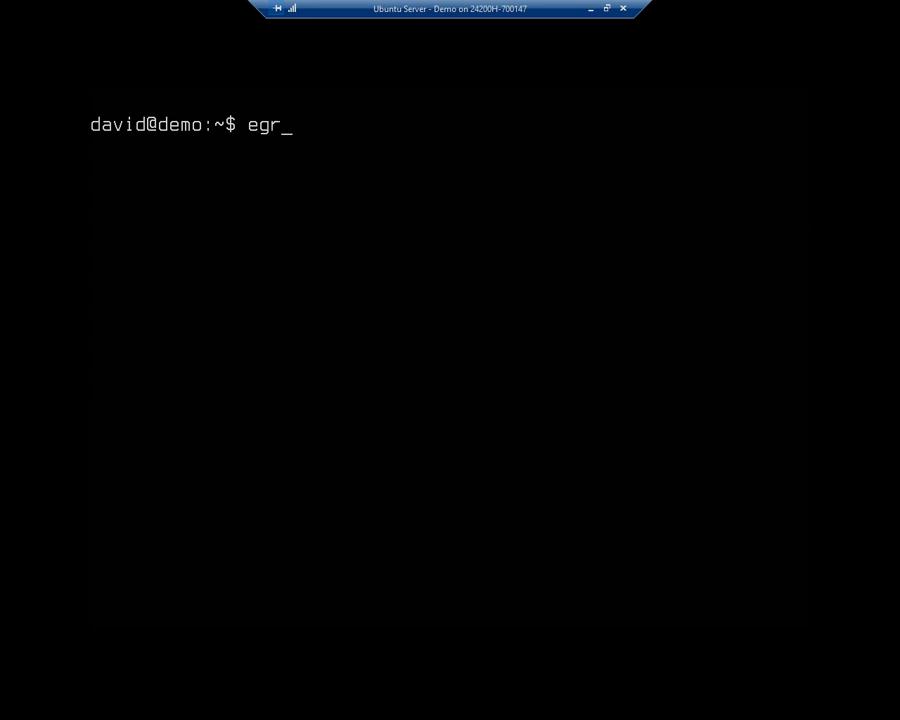
text(ep)
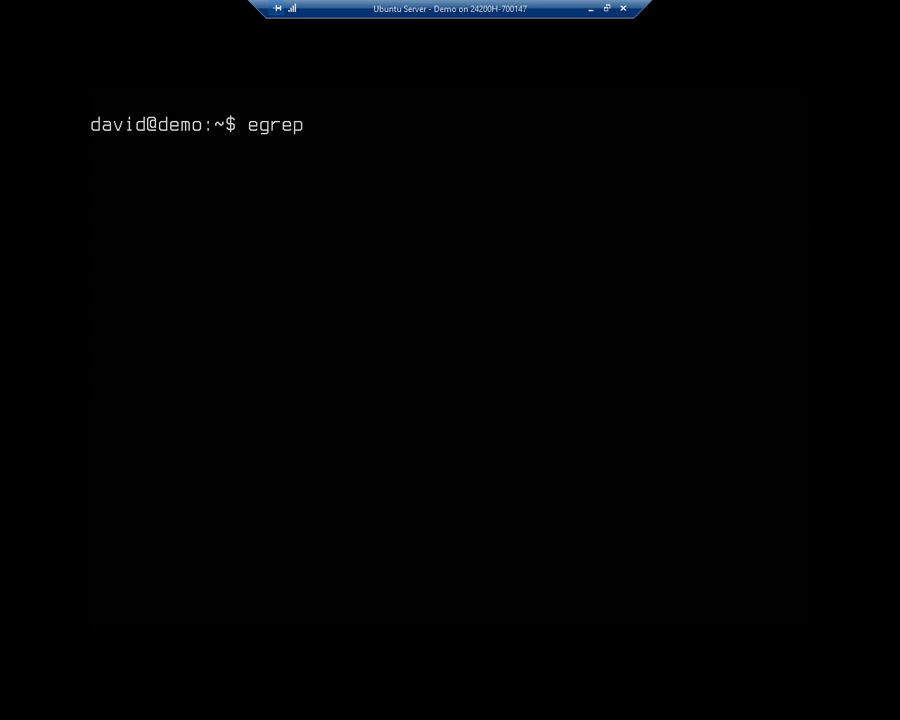
text(-c)
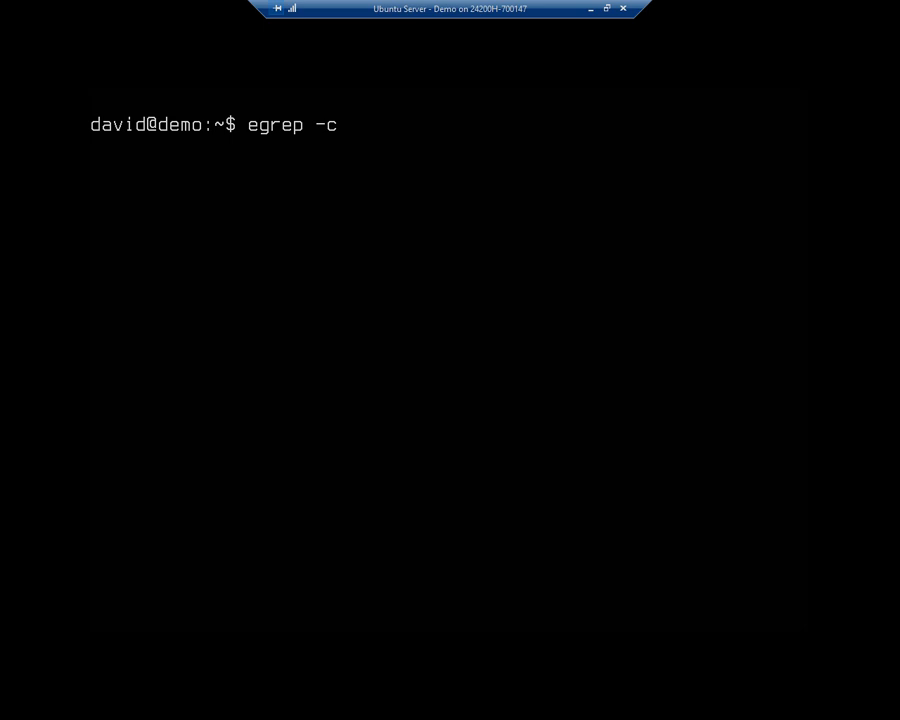
text('()
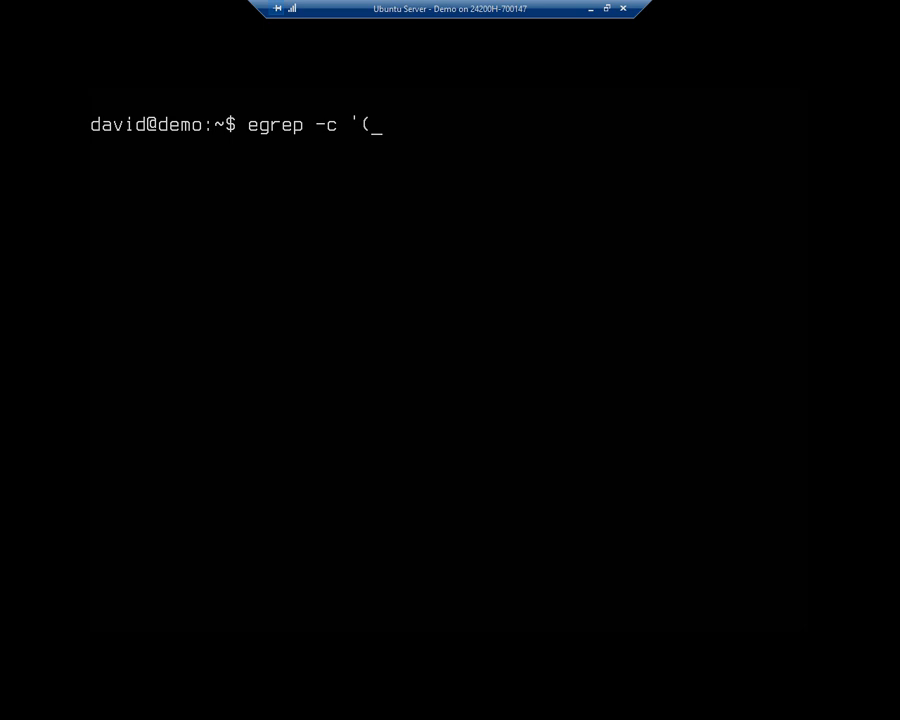
text(vmx)
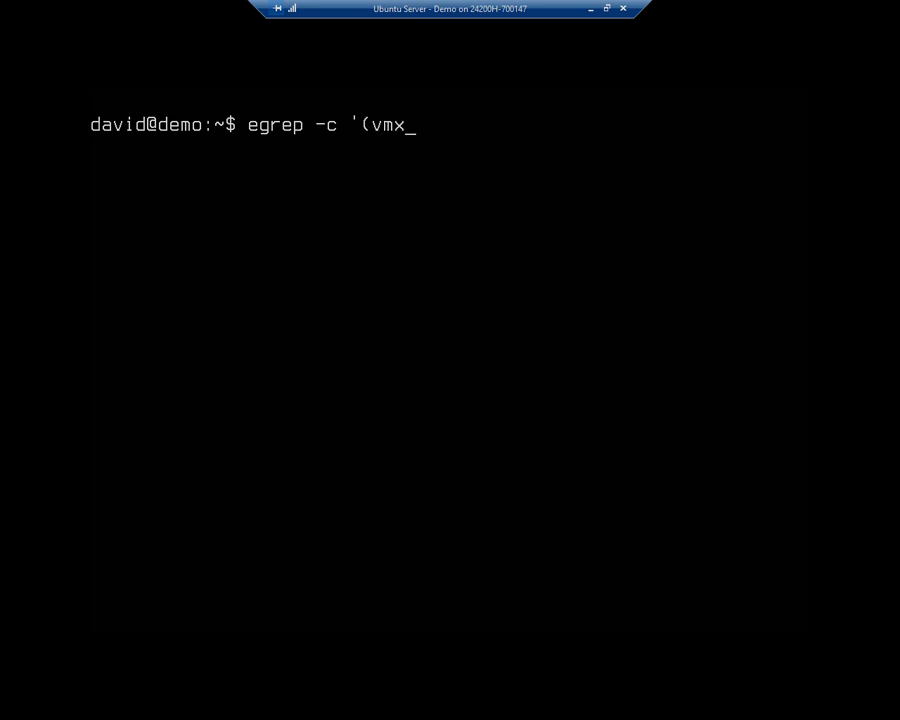
text(|)
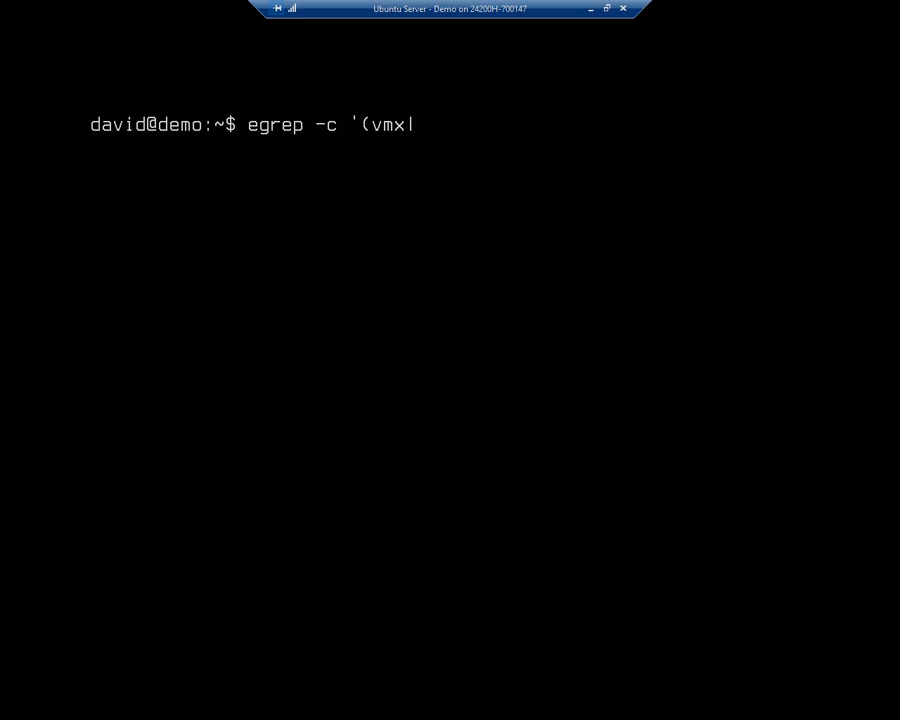
text(svm)
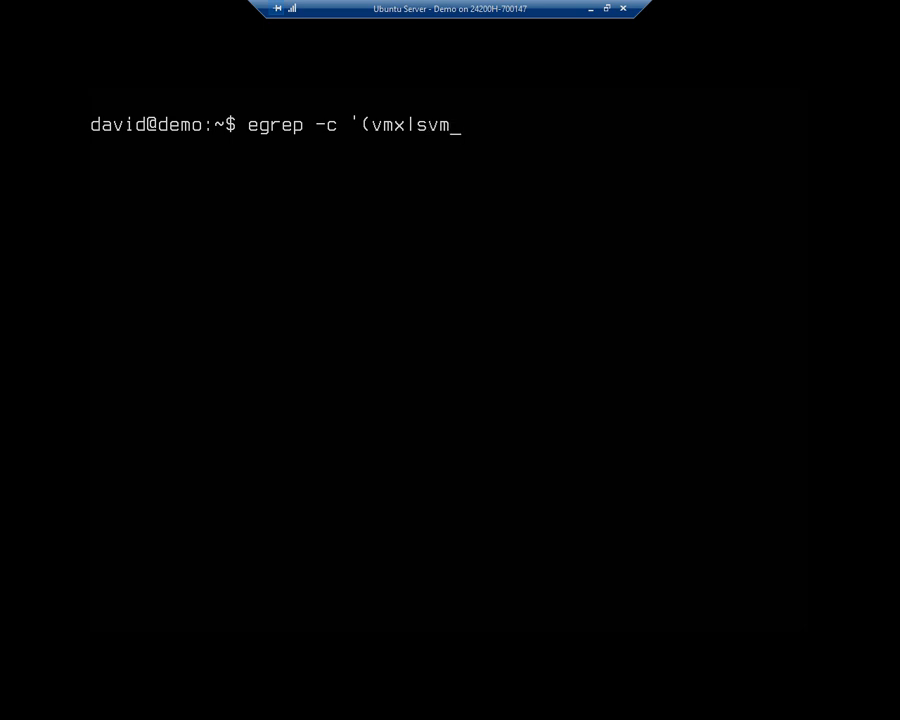
text()')
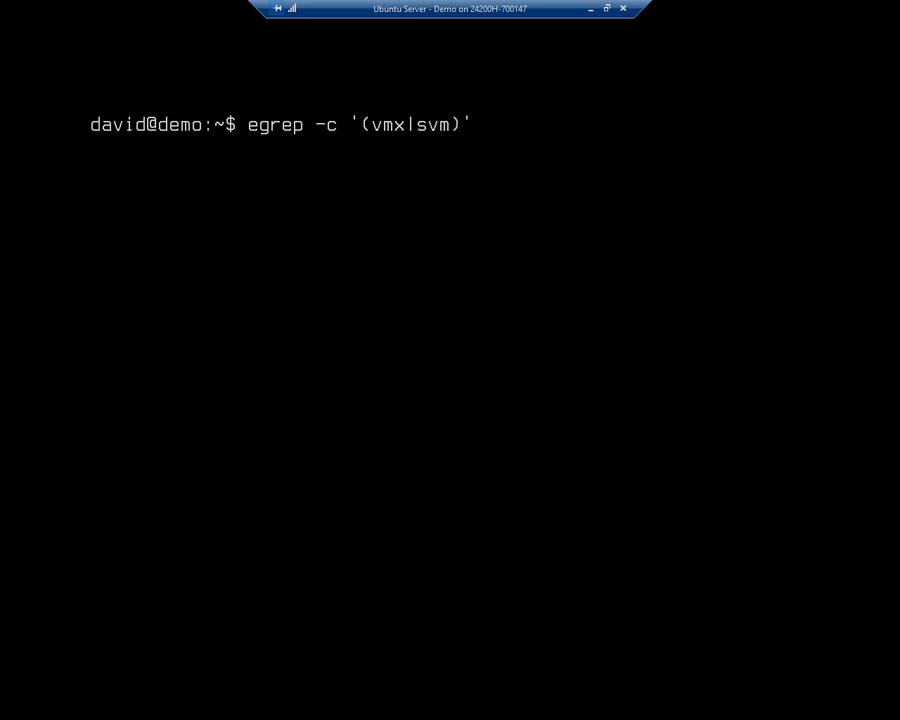
text(/proc)
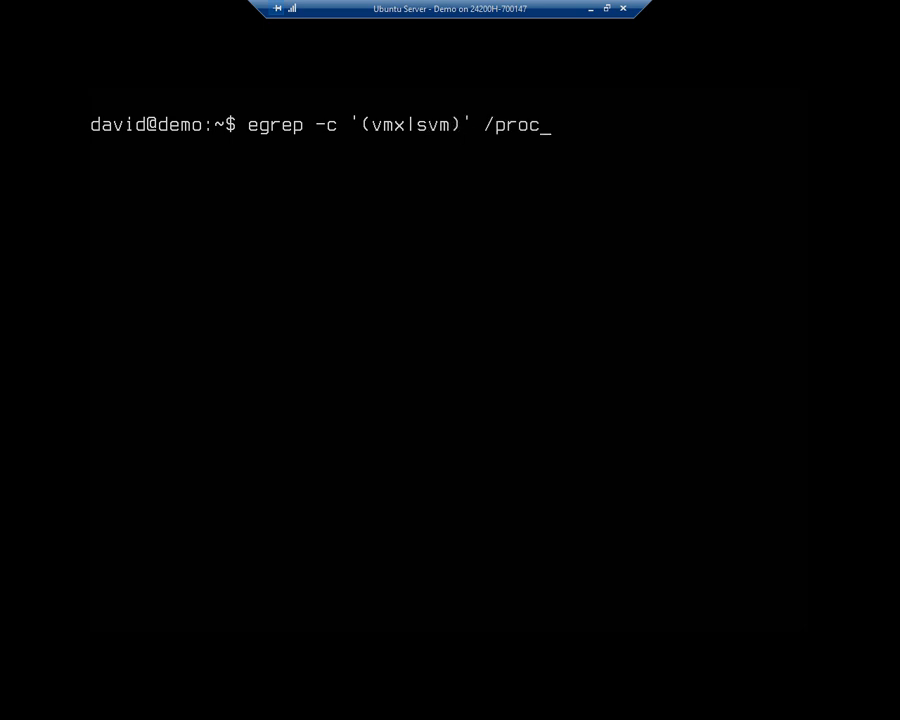
text(/cpu)
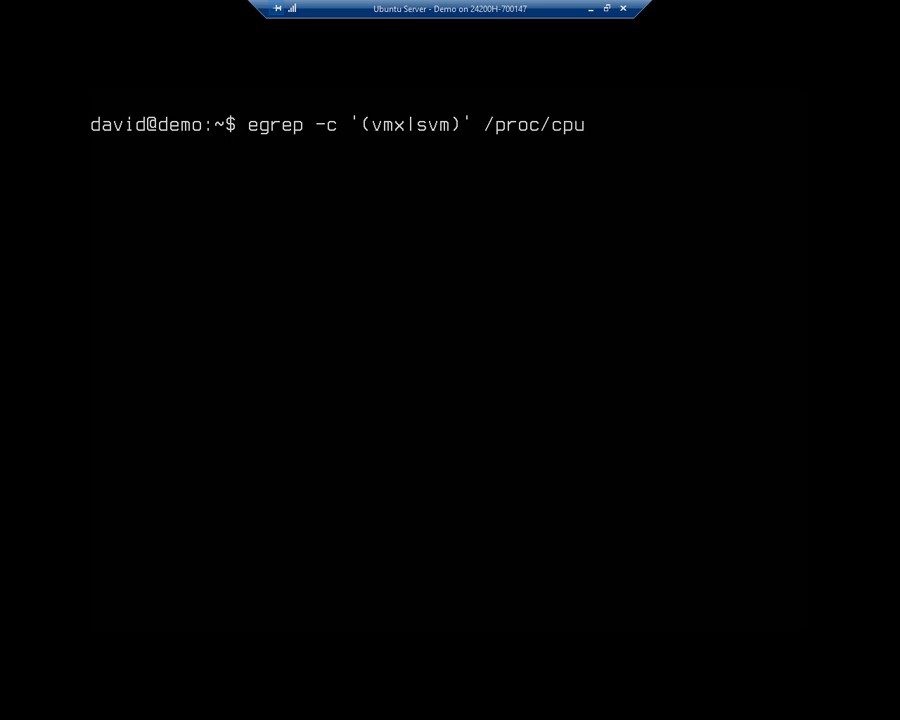
text(info)
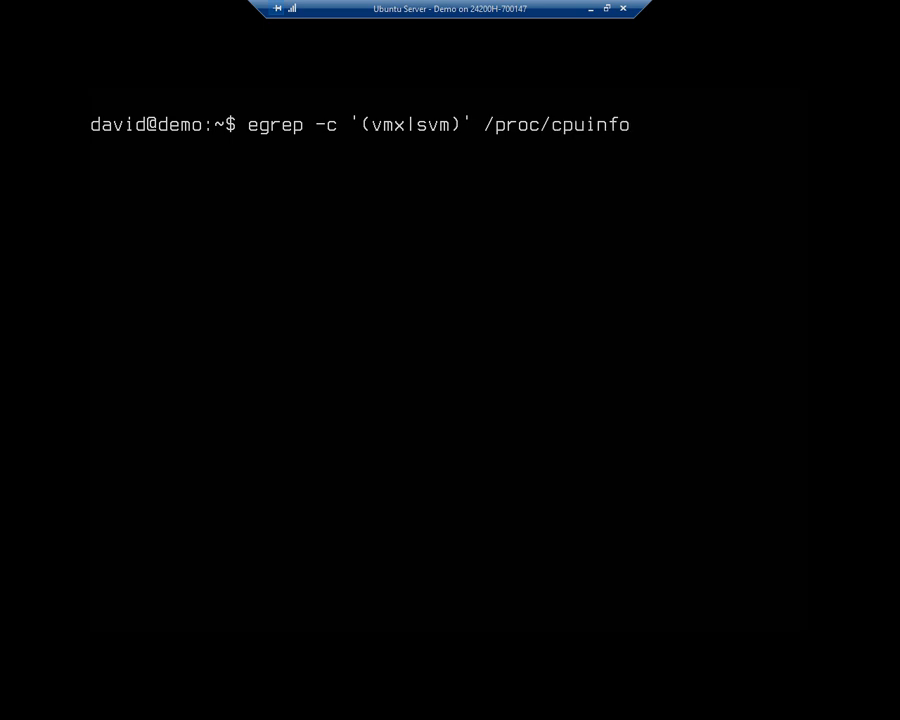
key(Return)
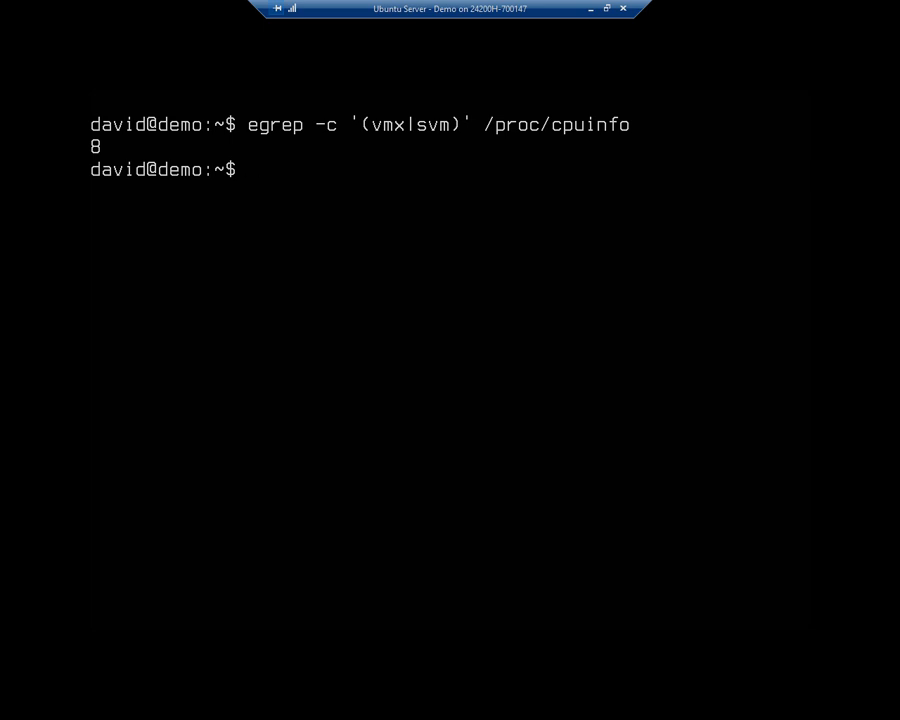
mouse_move(78, 135)
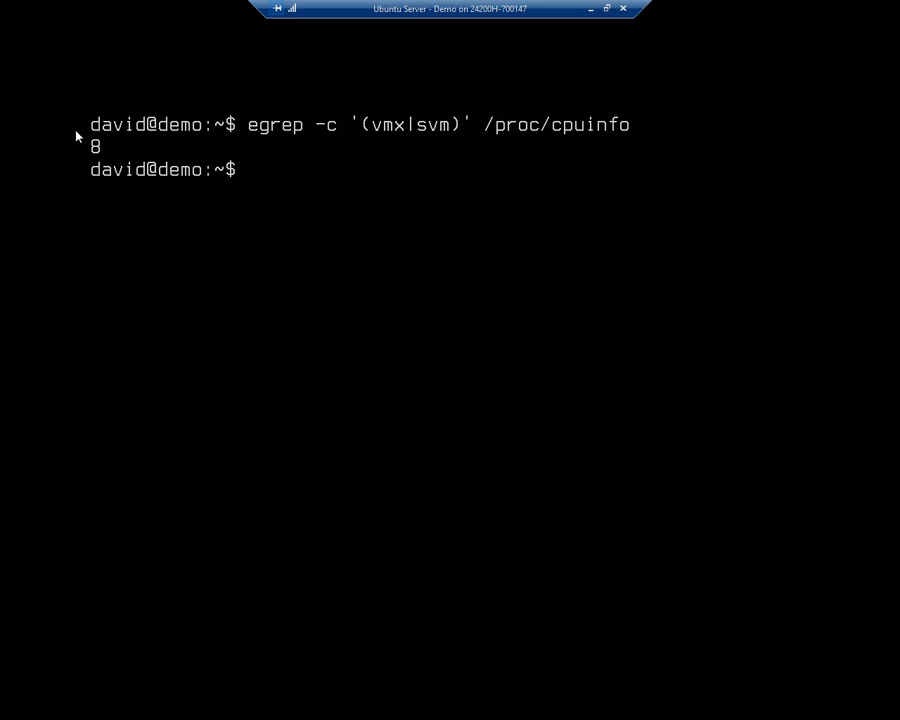
mouse_move(70, 143)
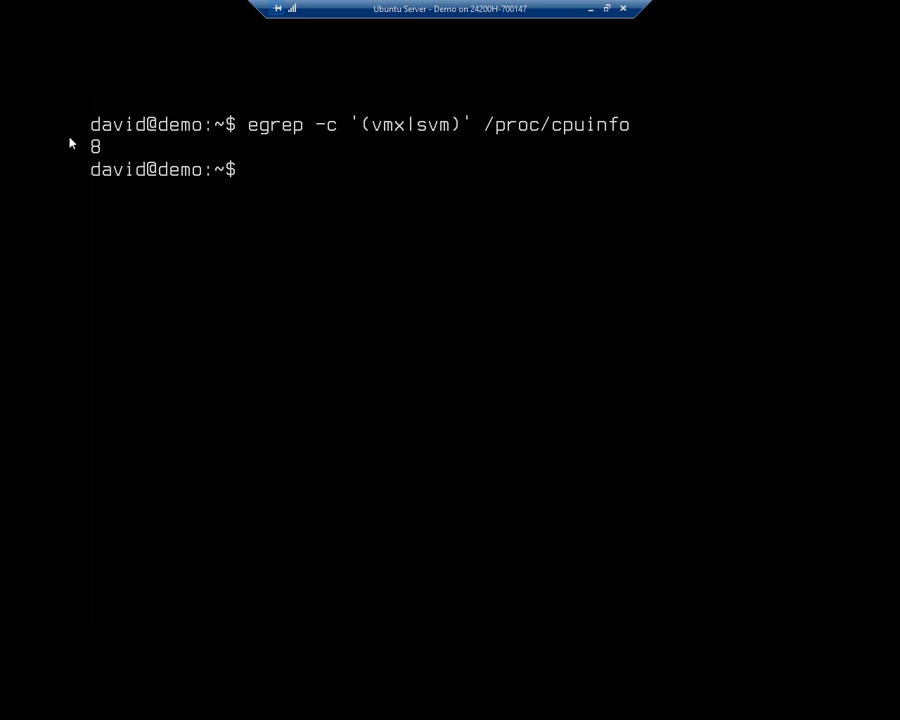
mouse_move(70, 151)
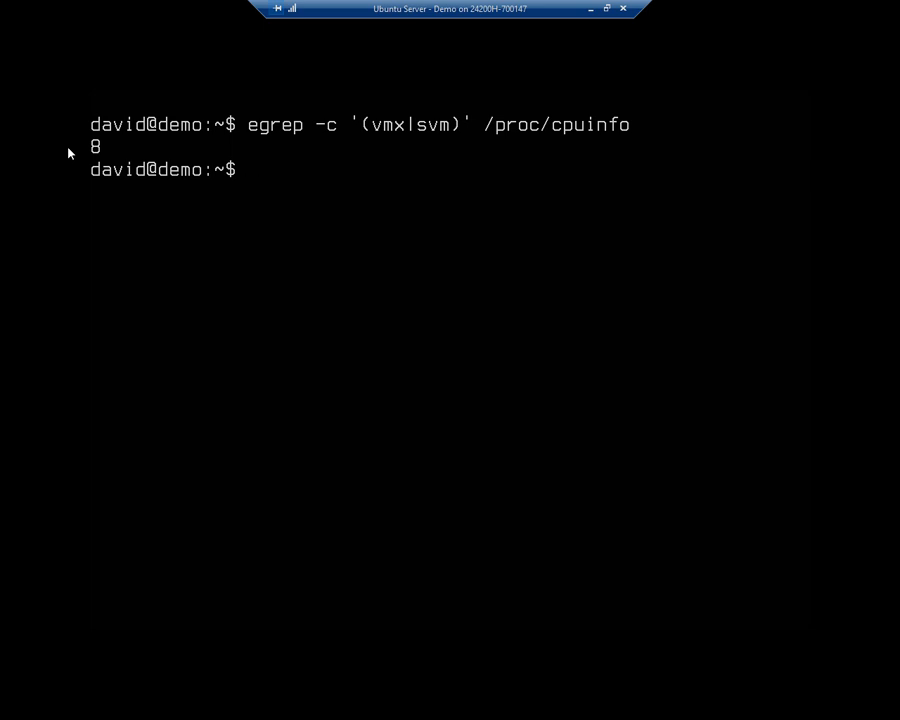
Refresh package lists with sudo apt update, which reports 7 upgradable packages
text(sudo apt)
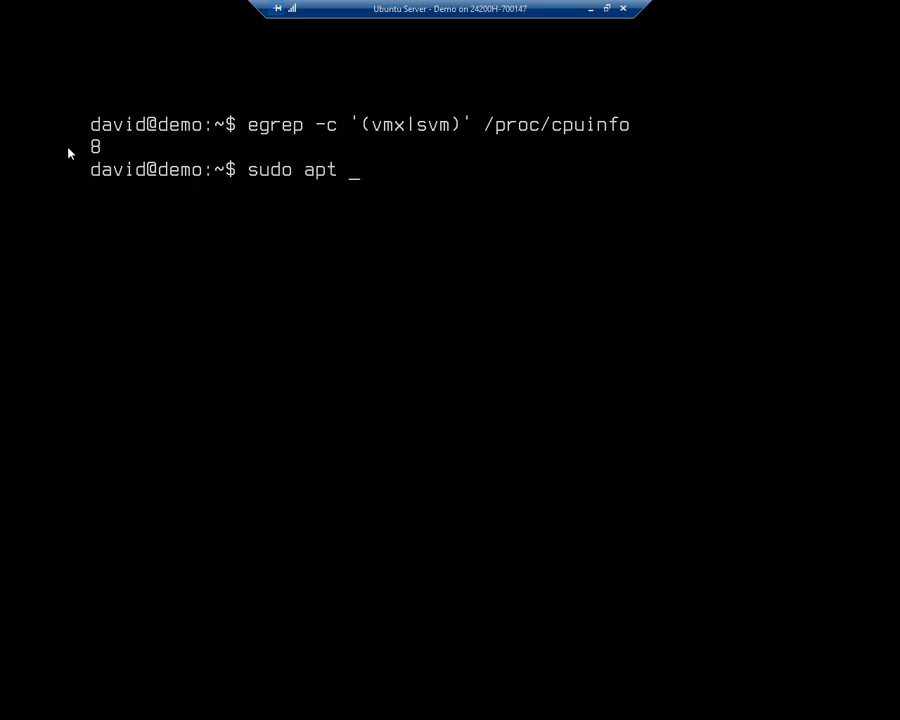
text(update)
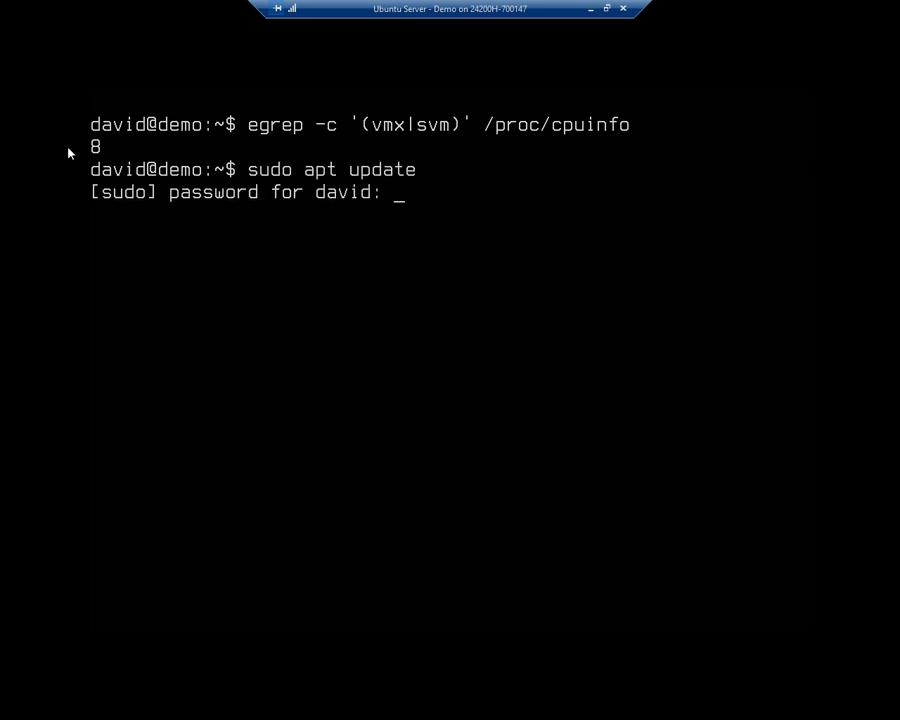
key(Return)
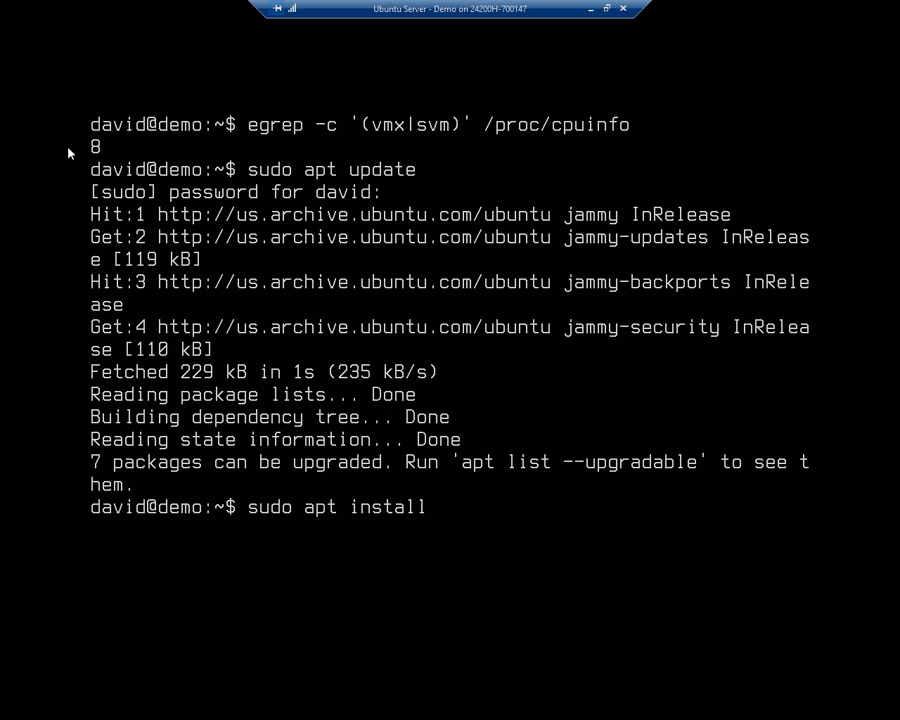
Install bridge-utils, libvirt-daemon, libvirt-clients, qemu-kvm, qemu-system, ssh-askpass and virt-manager with apt
text(bridge)
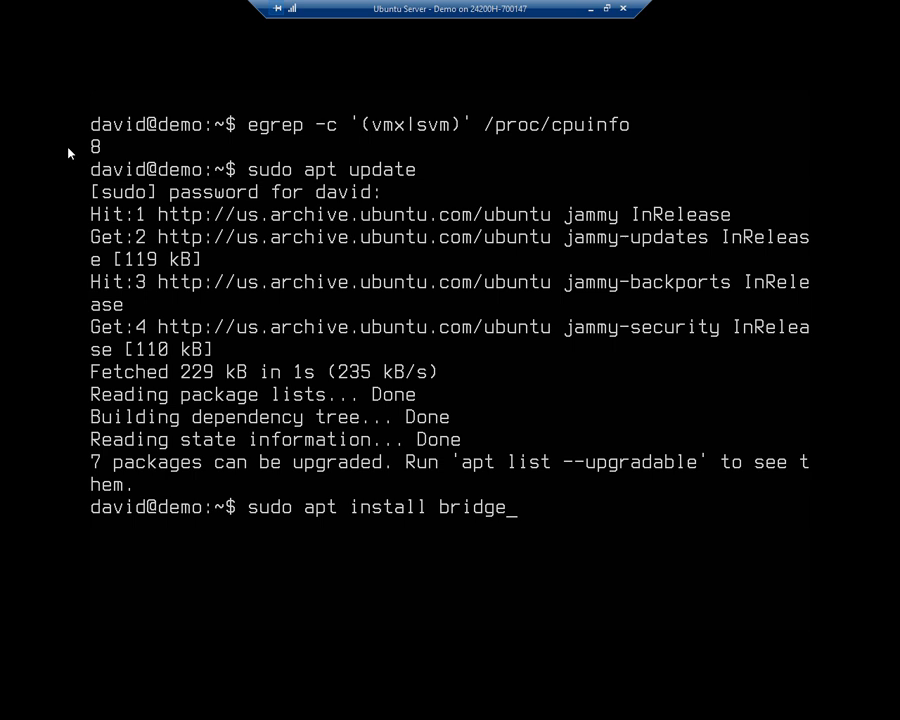
text(-utils)
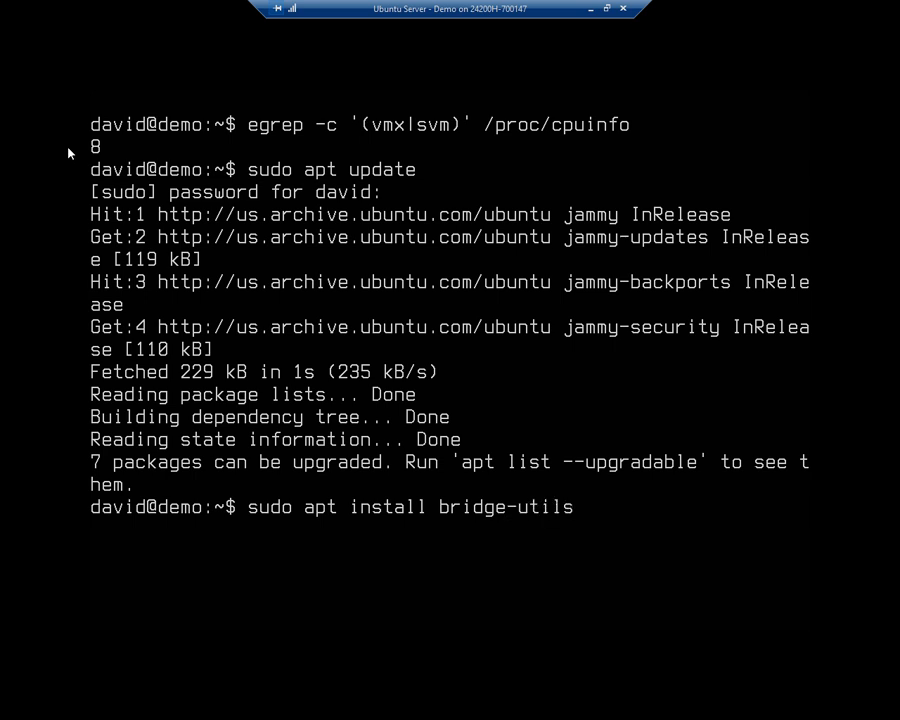
text(lib)
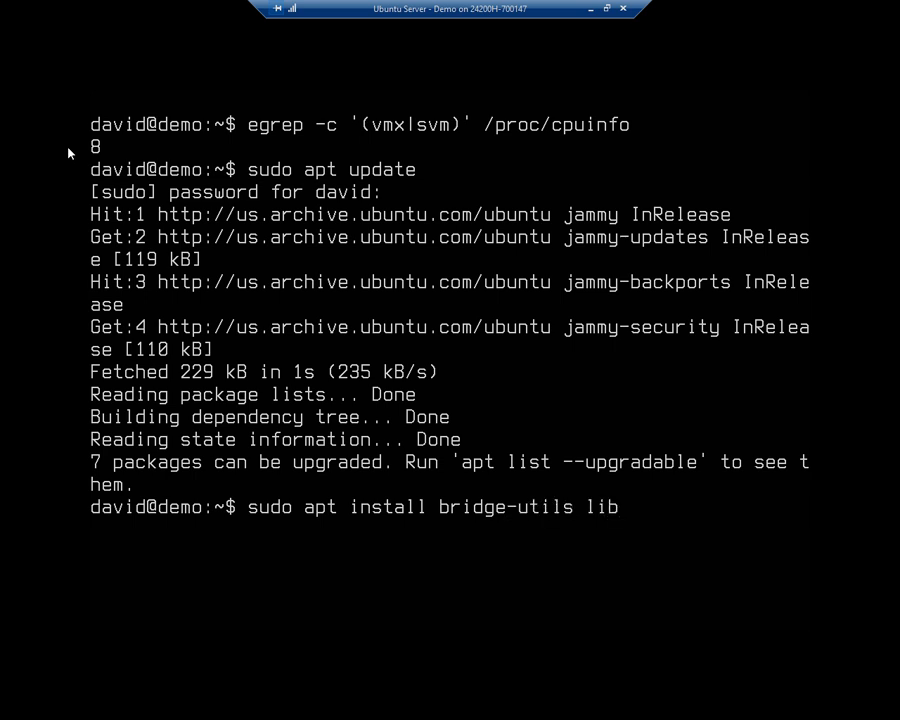
text(virt-daemon)
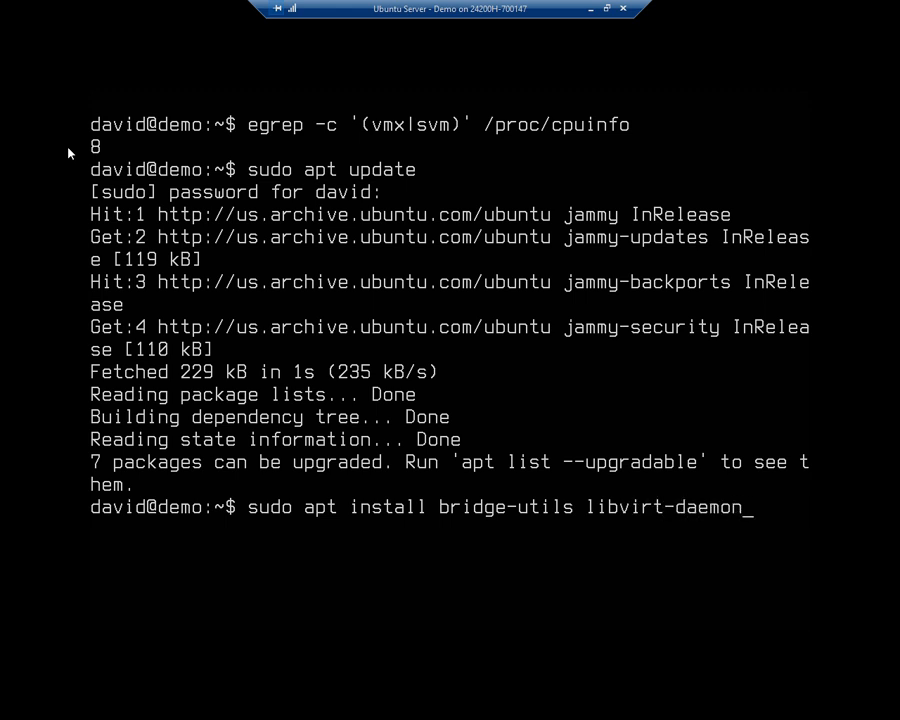
text(libvirt-clie)
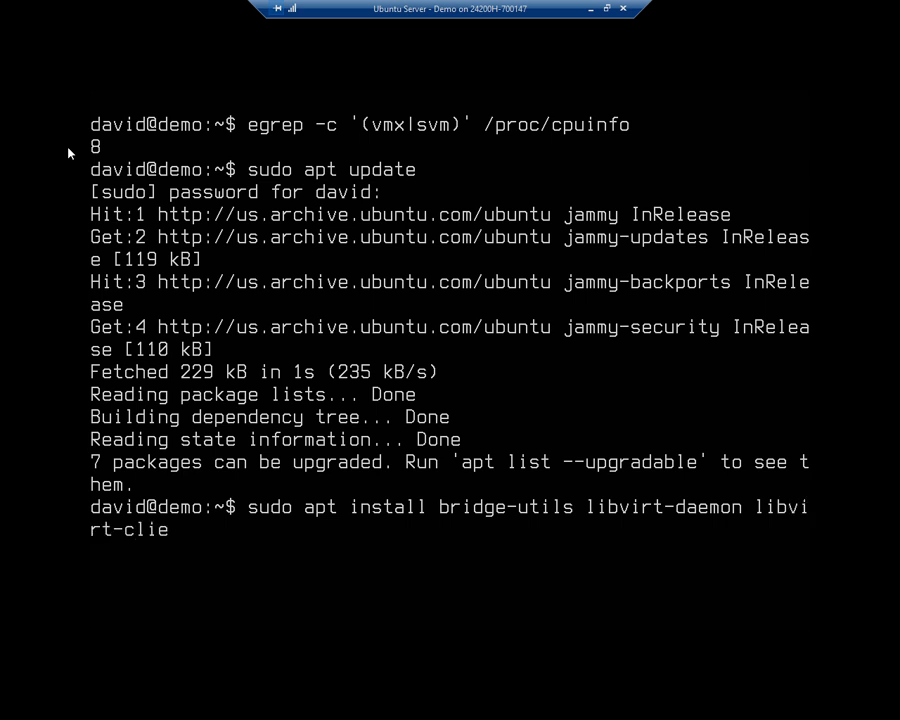
text(nts)
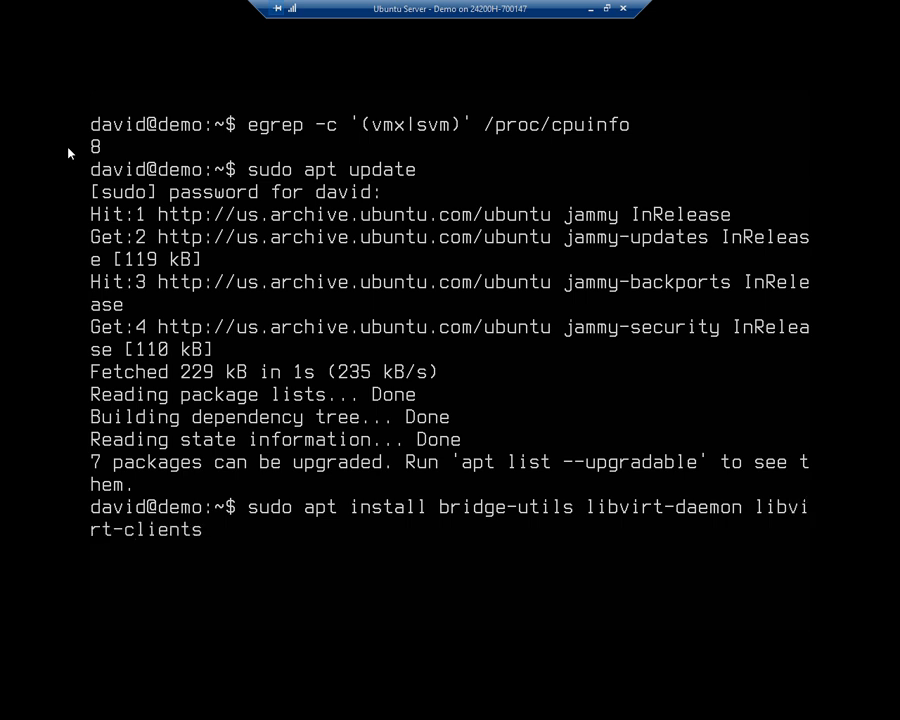
text(qu)
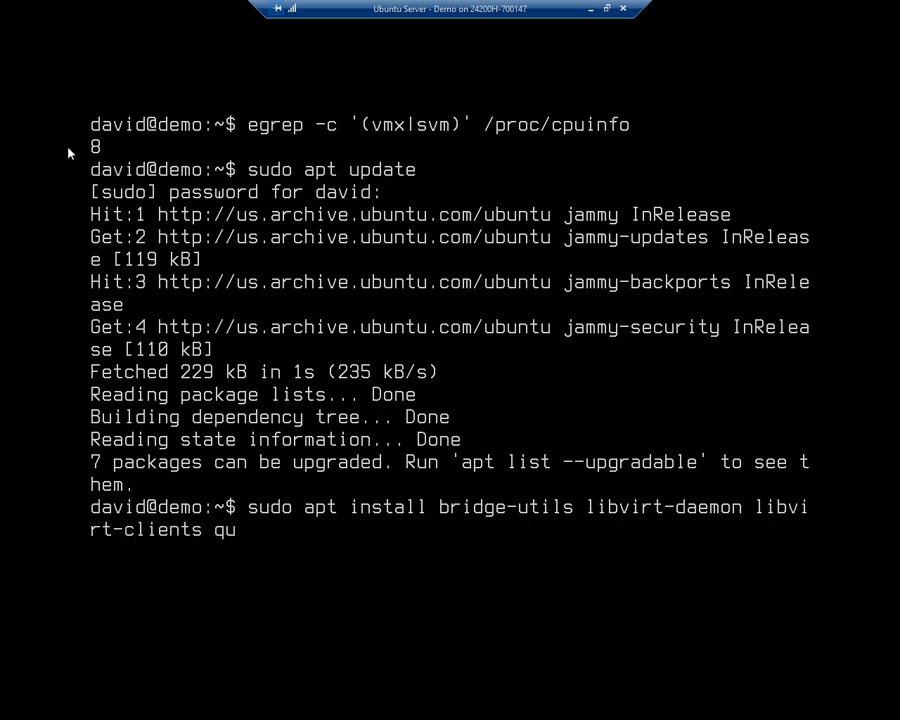
text(emu)
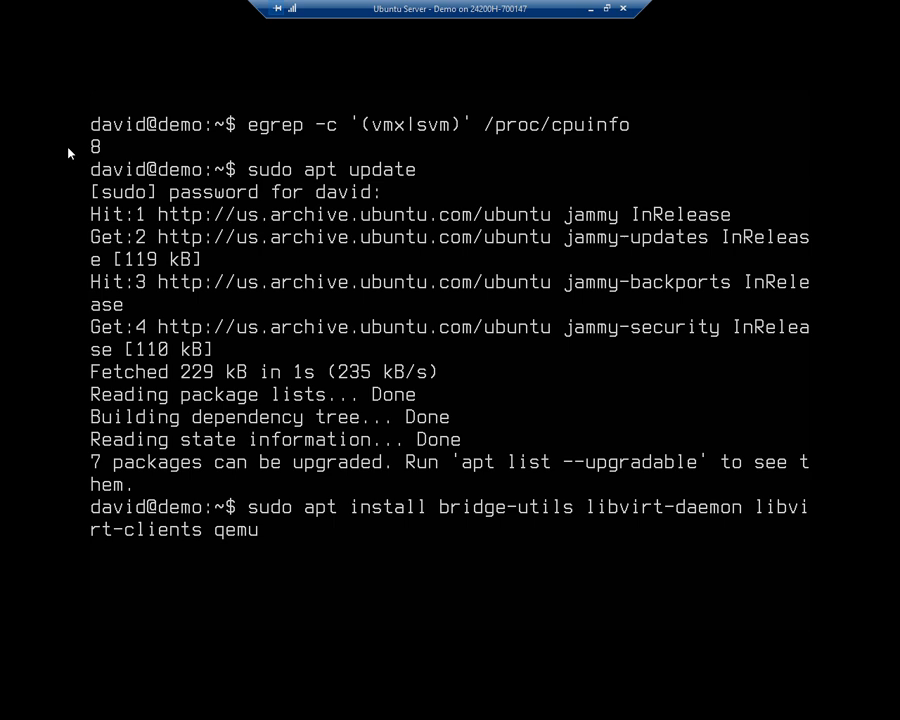
text(-)
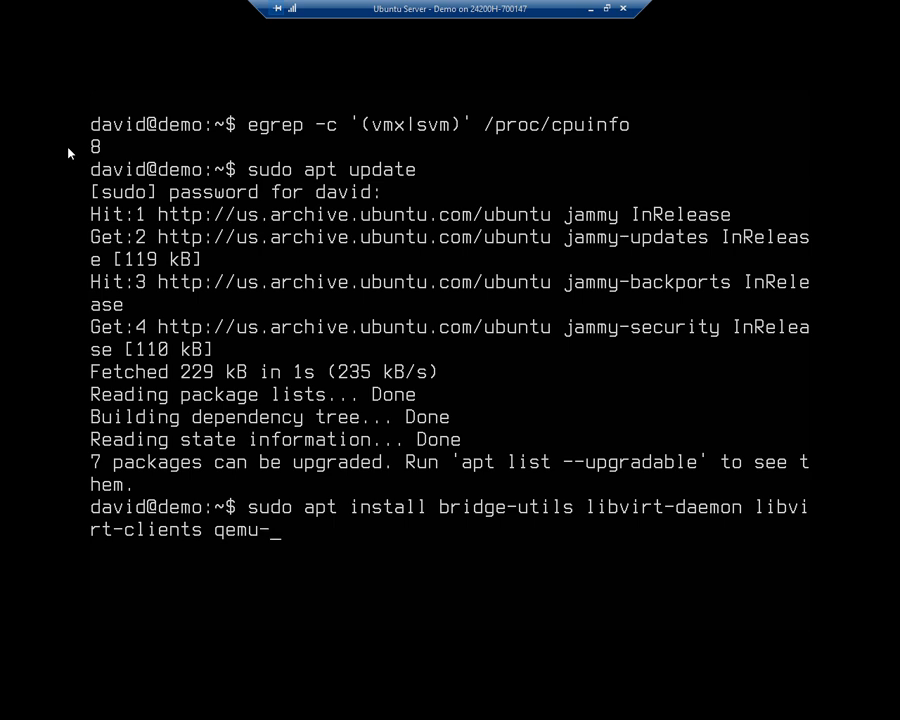
text(kvm)
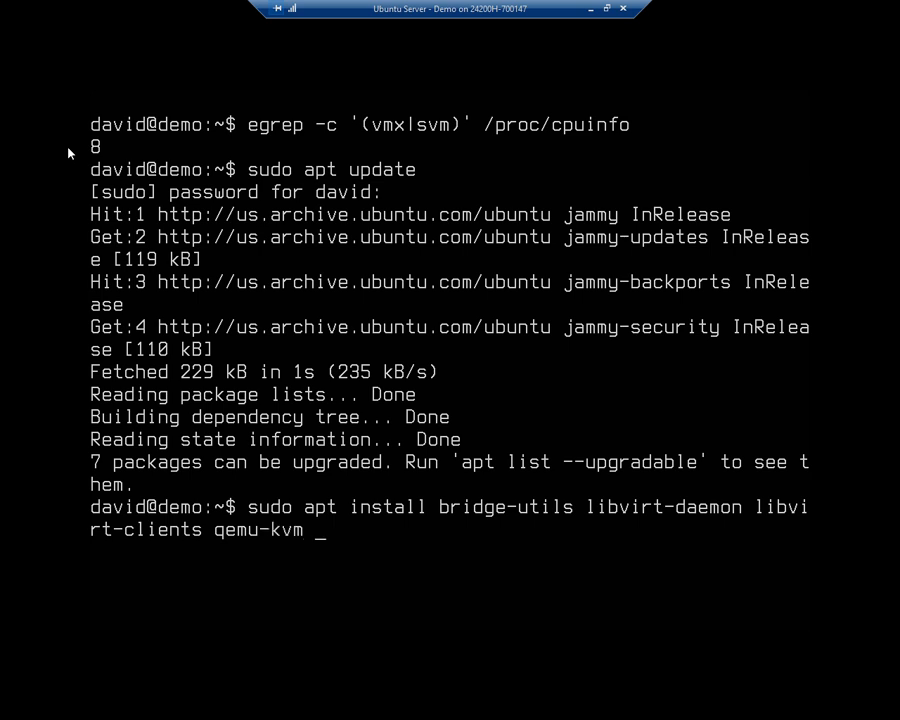
text(quemy)
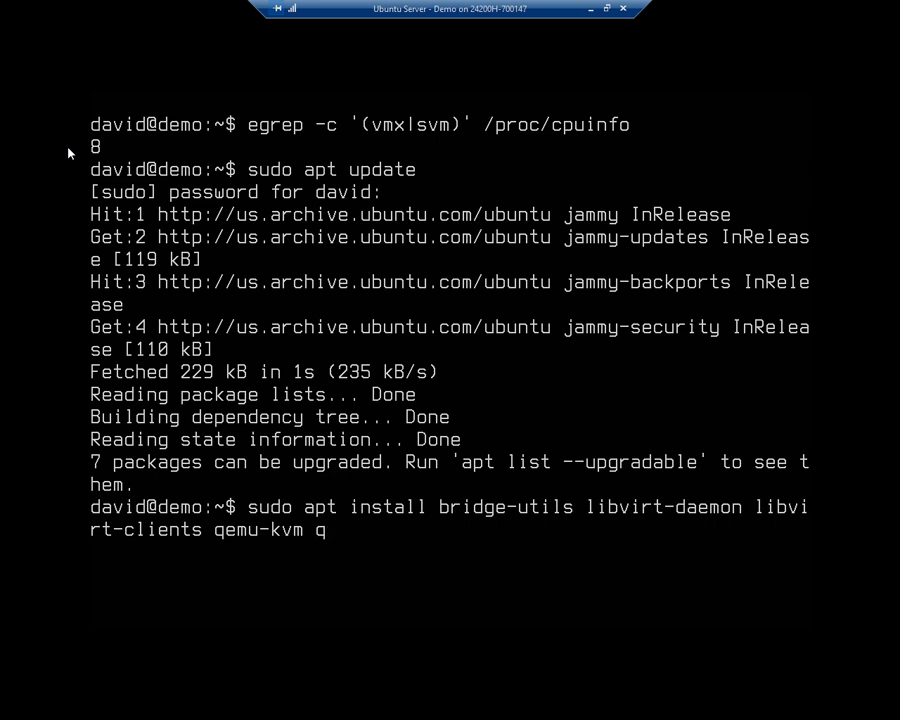
text(em)
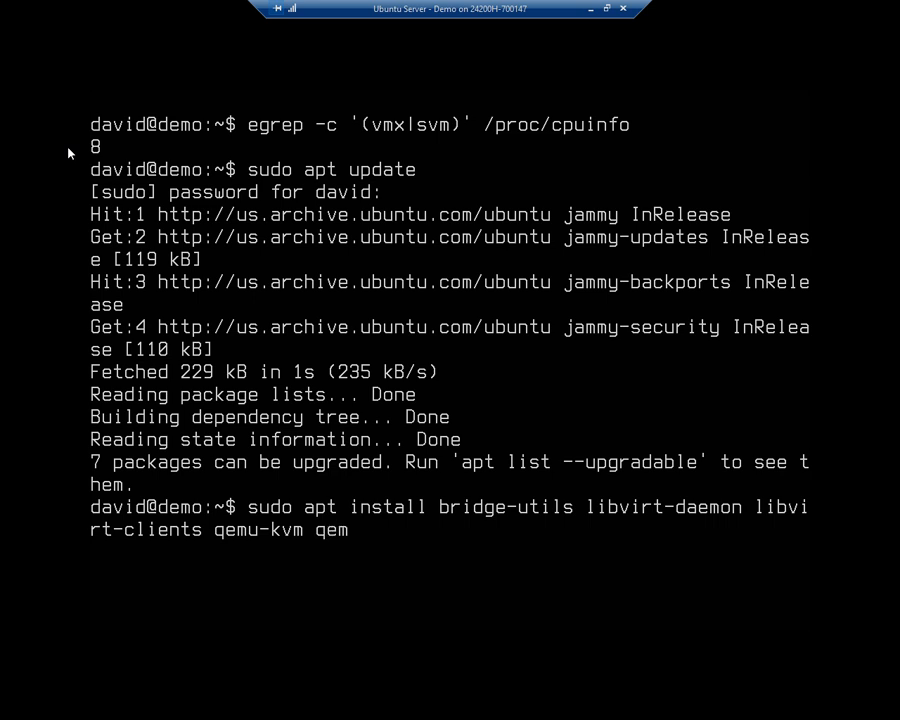
text(u-syste)
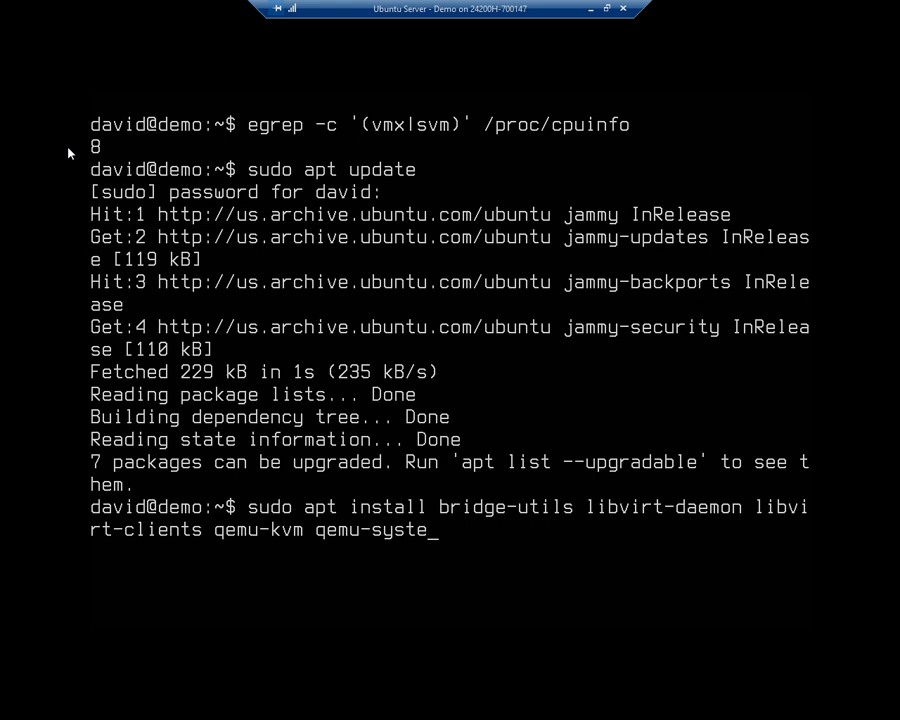
text(a)
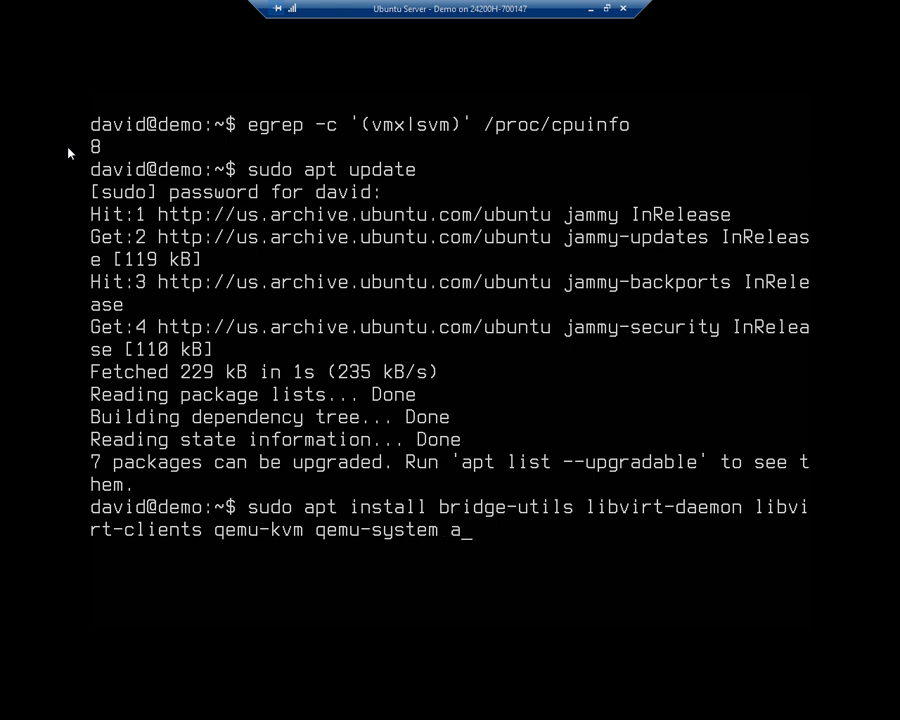
text(sh)
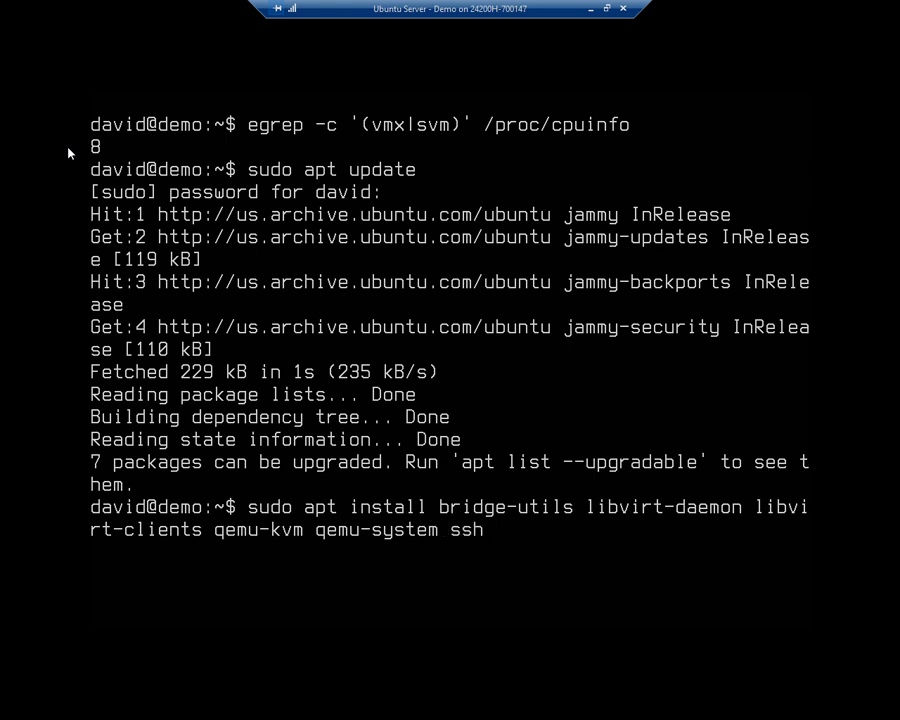
text(-askpass)
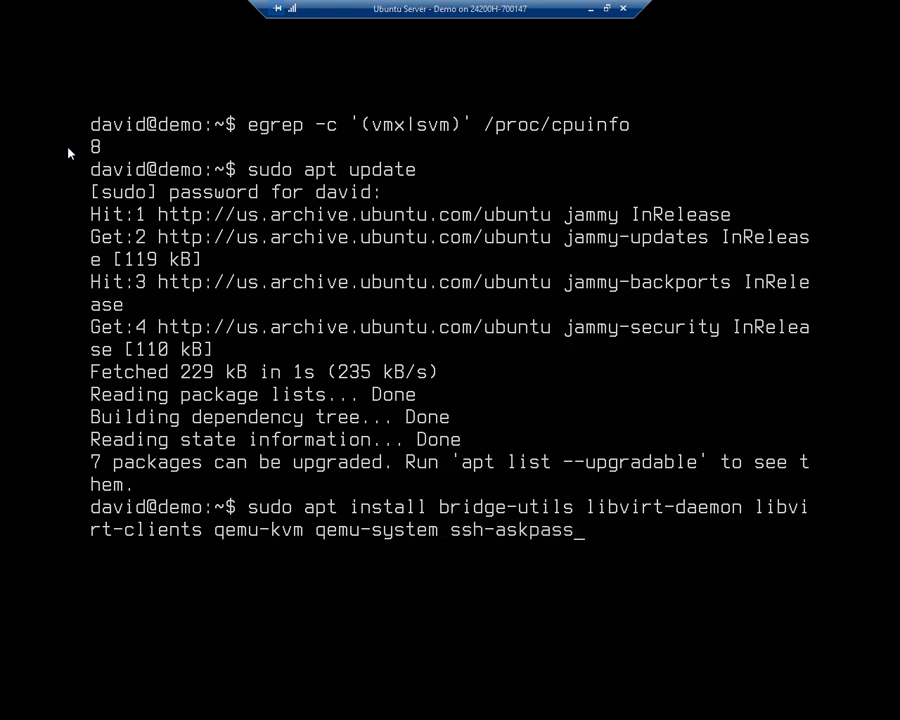
text(vir)
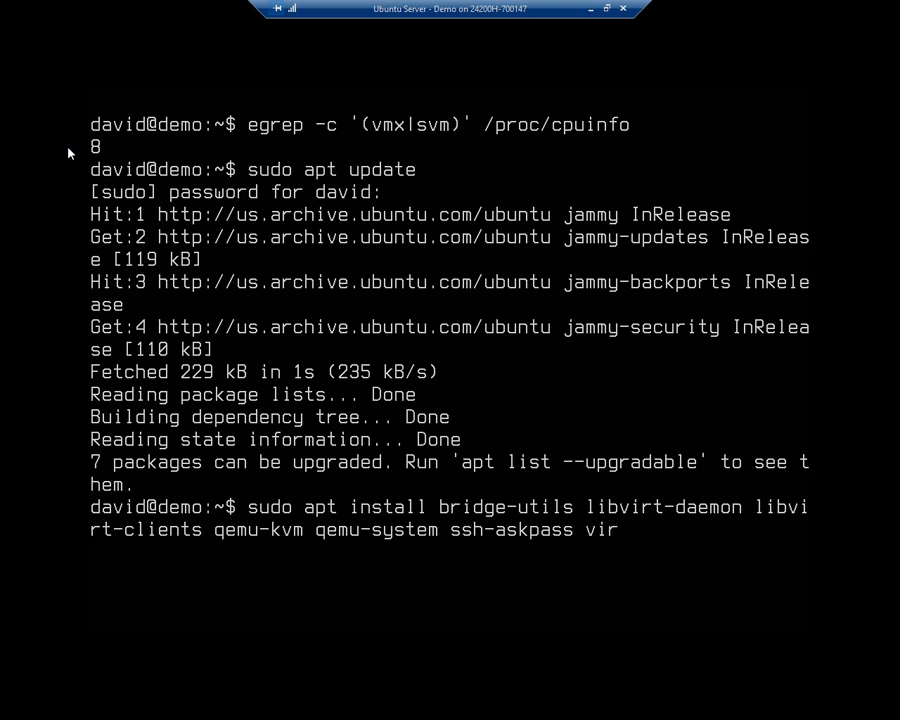
text(t-manage)
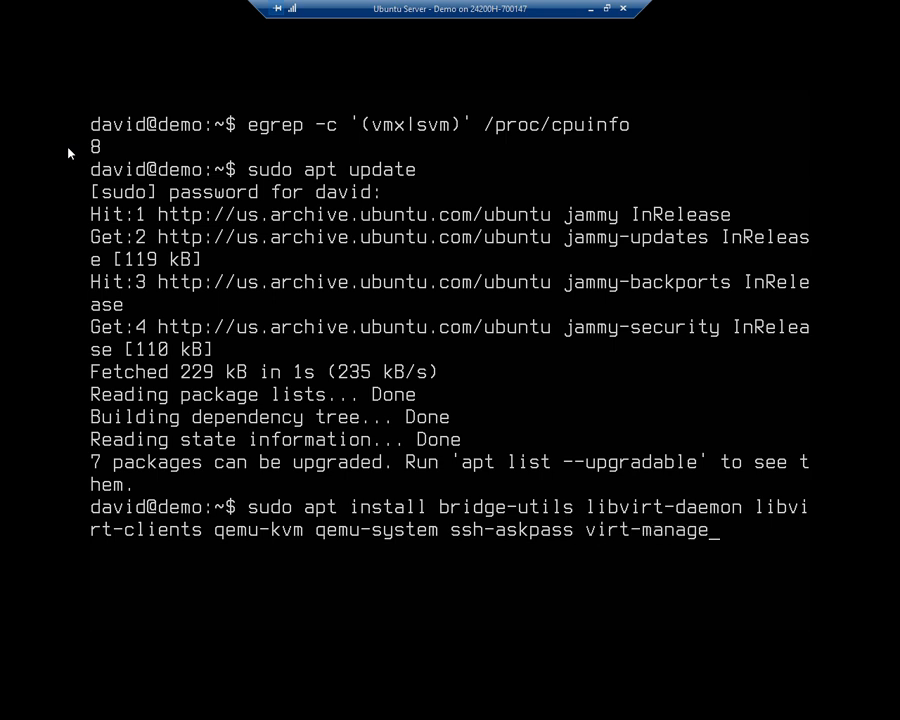
text(r)
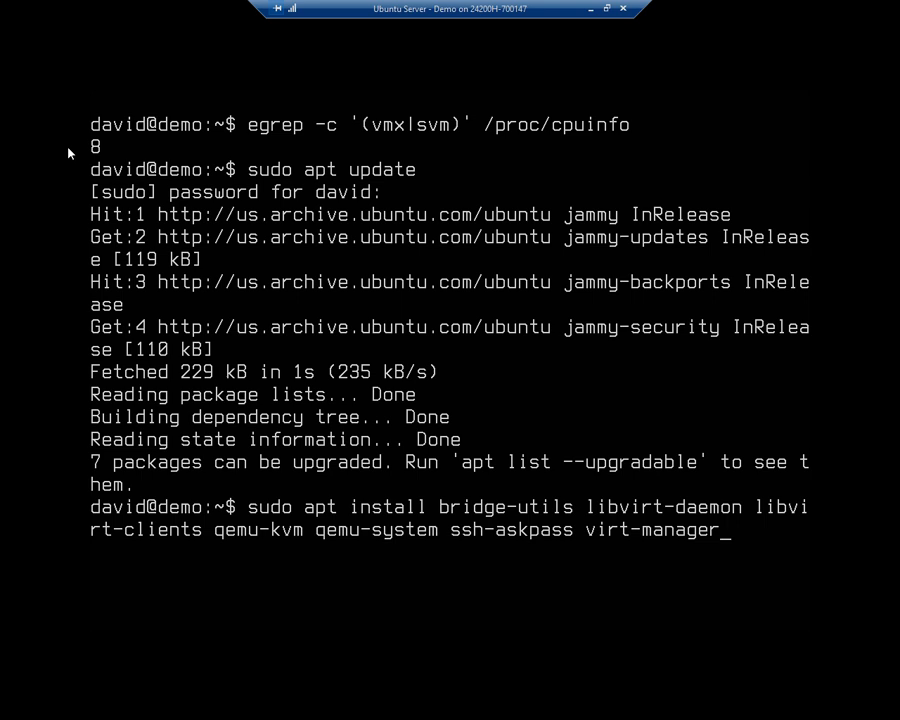
mouse_move(45, 512)
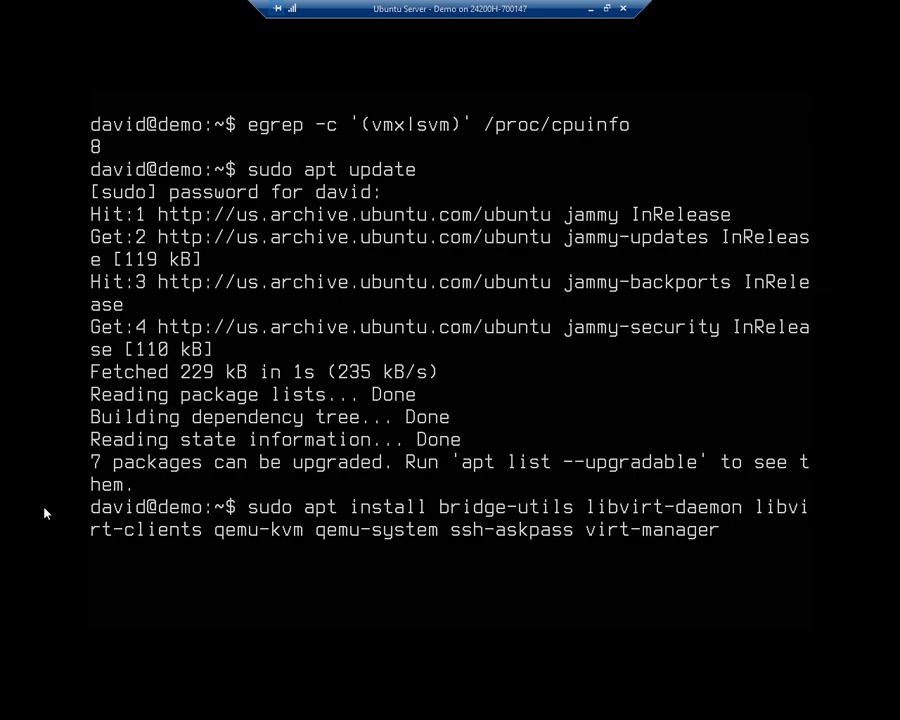
key(Return)
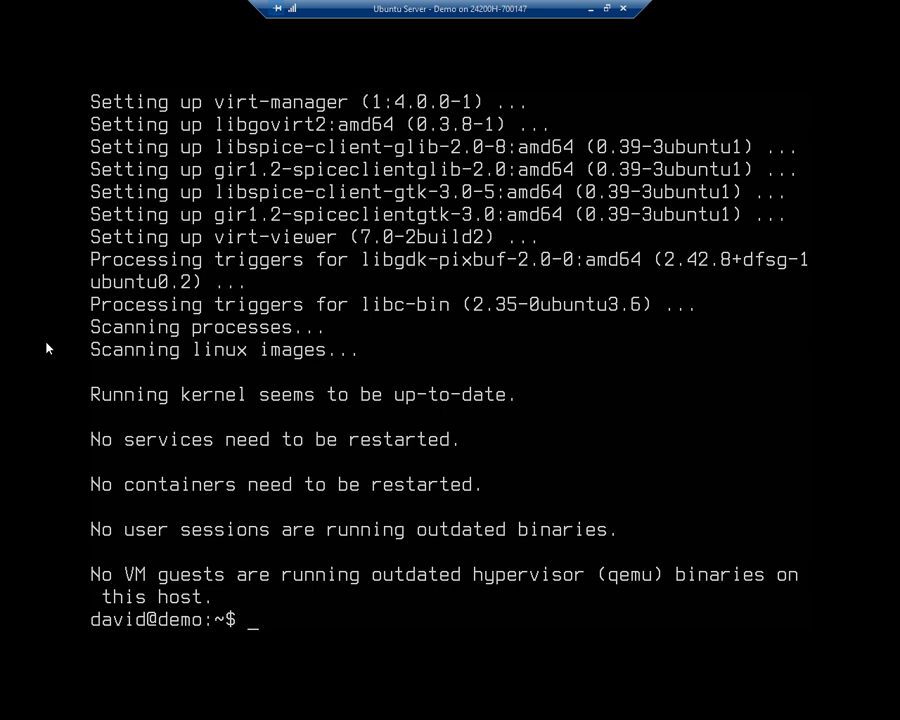
Check systemctl status libvirtd and confirm the daemon is active and running
text(c)
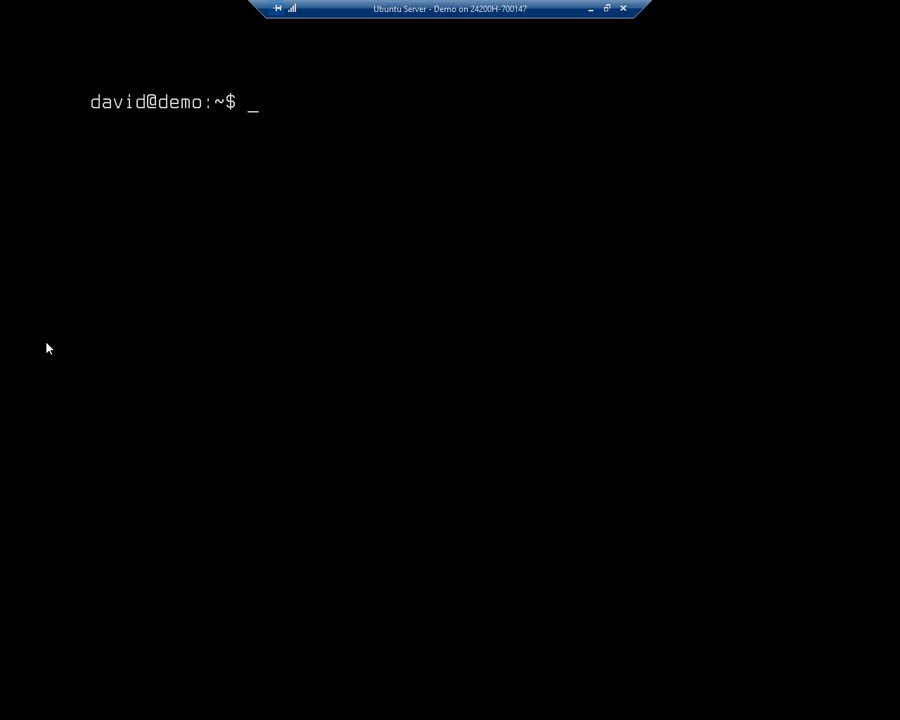
text(system)
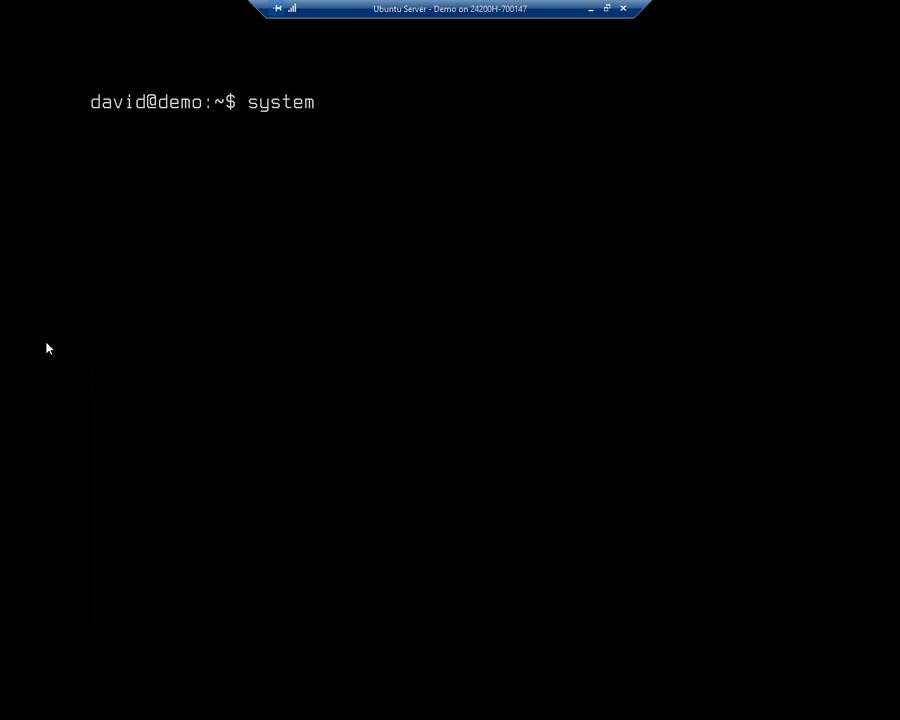
text(ctl status)
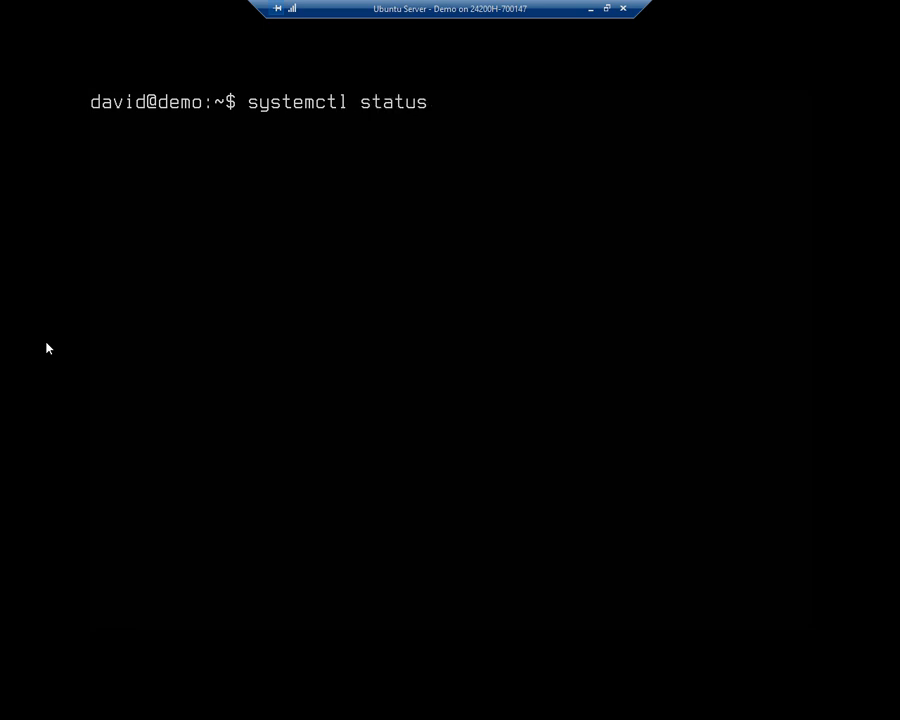
text(libvirft)
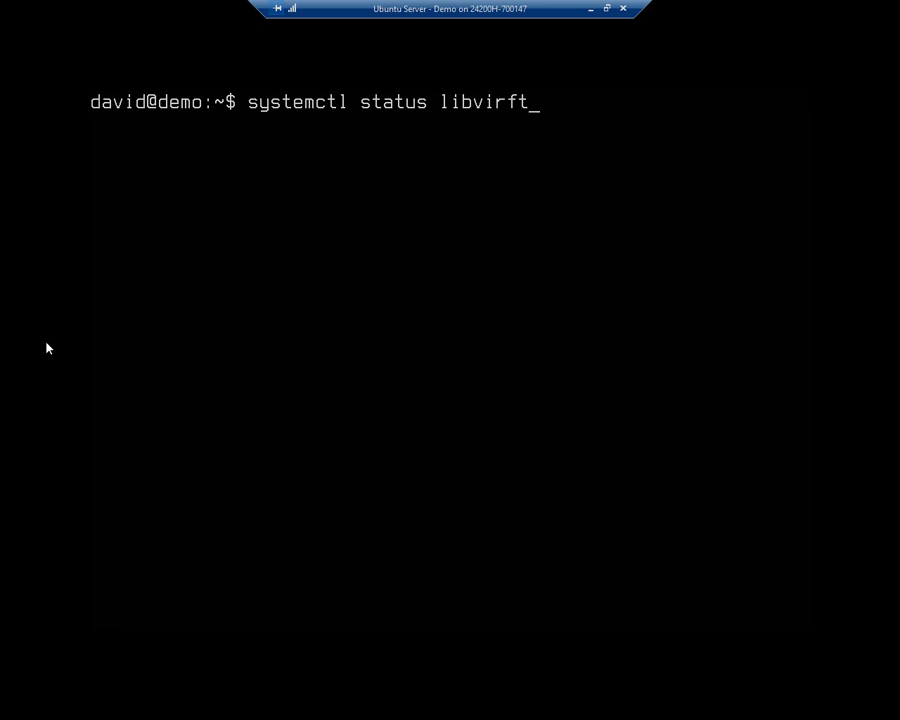
key(BackSpace)
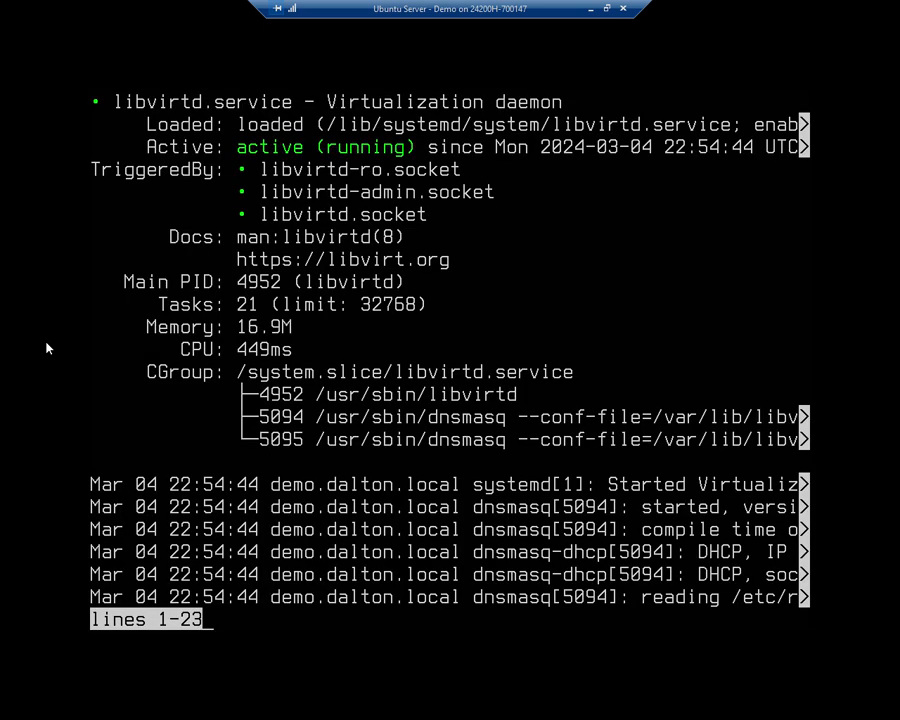
mouse_move(68, 157)
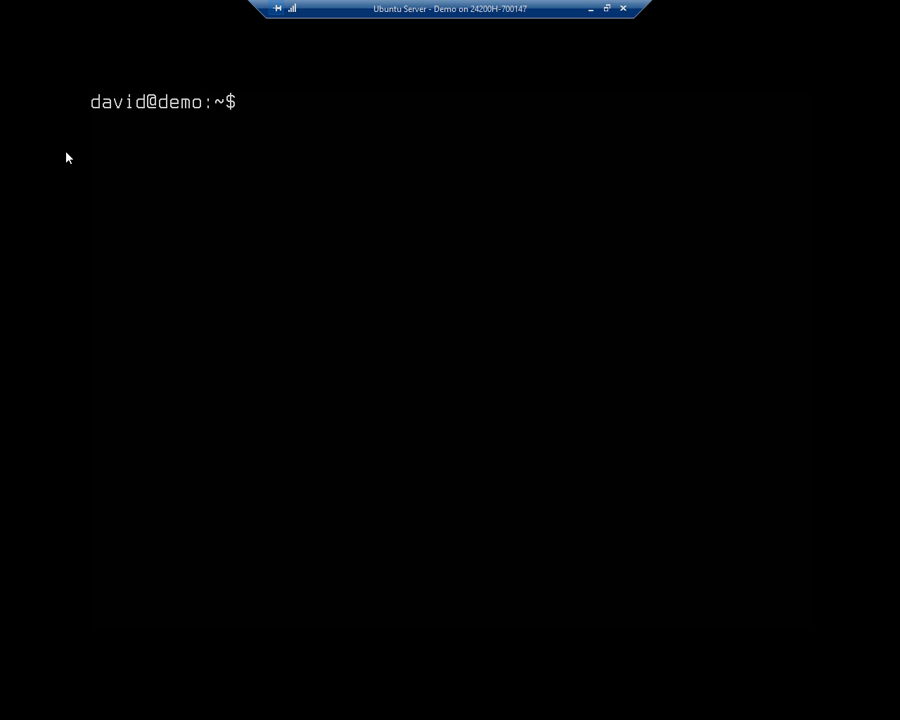
Install ubuntu-desktop with apt, accepting the incompatible PAM profiles warning
text(sudo apt n)
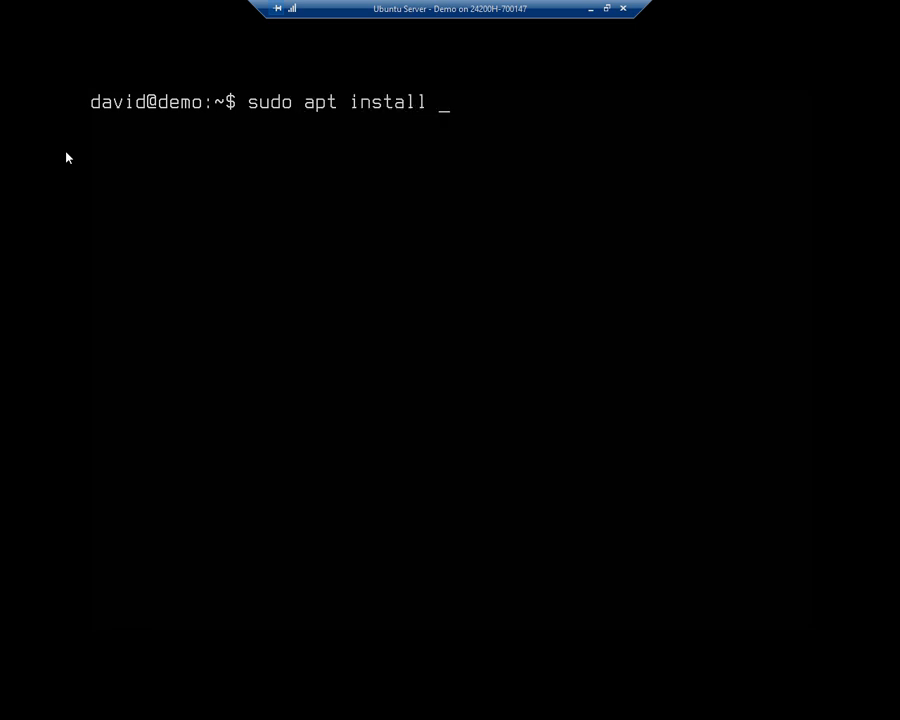
text(ubuntu-desk)
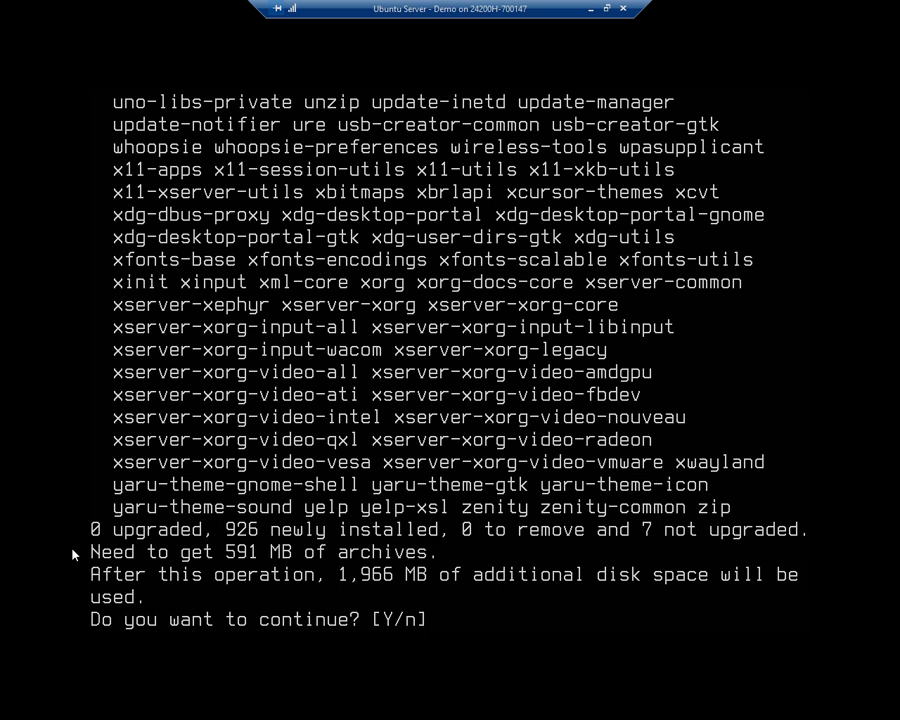
mouse_move(70, 575)
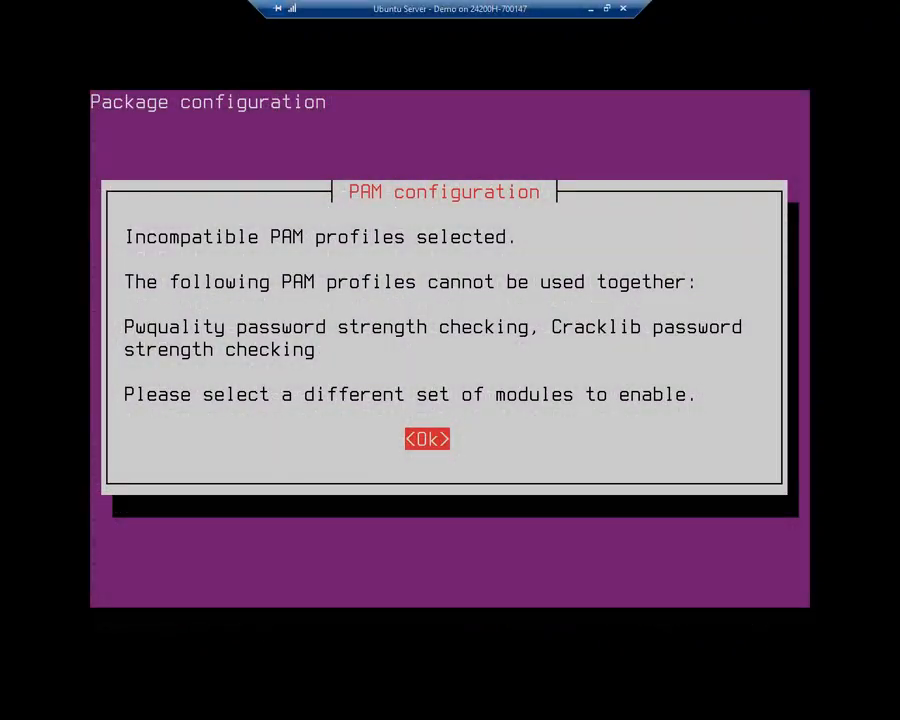
mouse_move(79, 383)
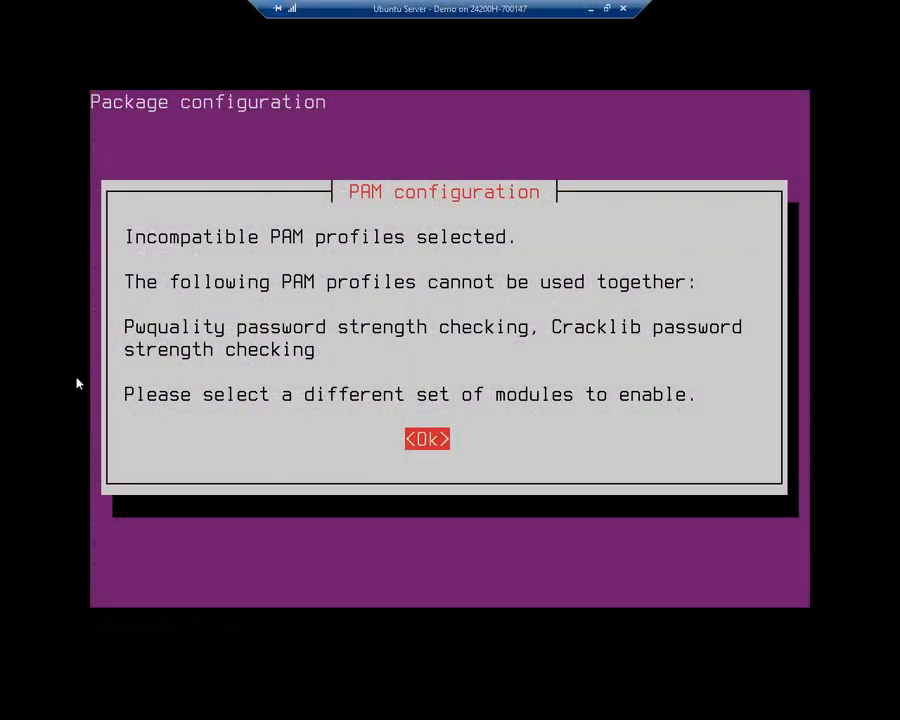
mouse_move(55, 388)
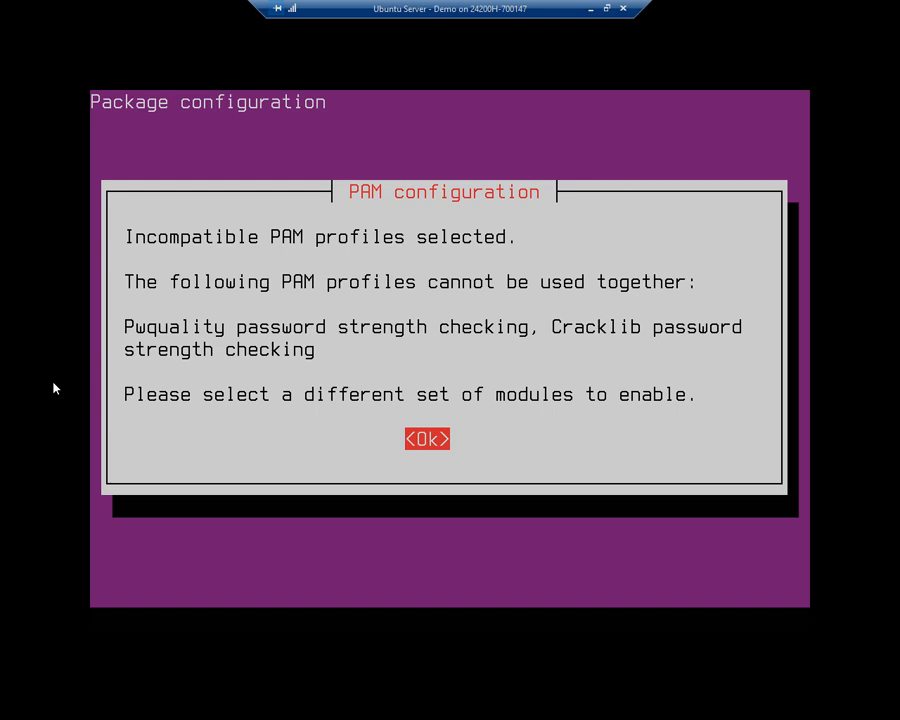
click(427, 439)
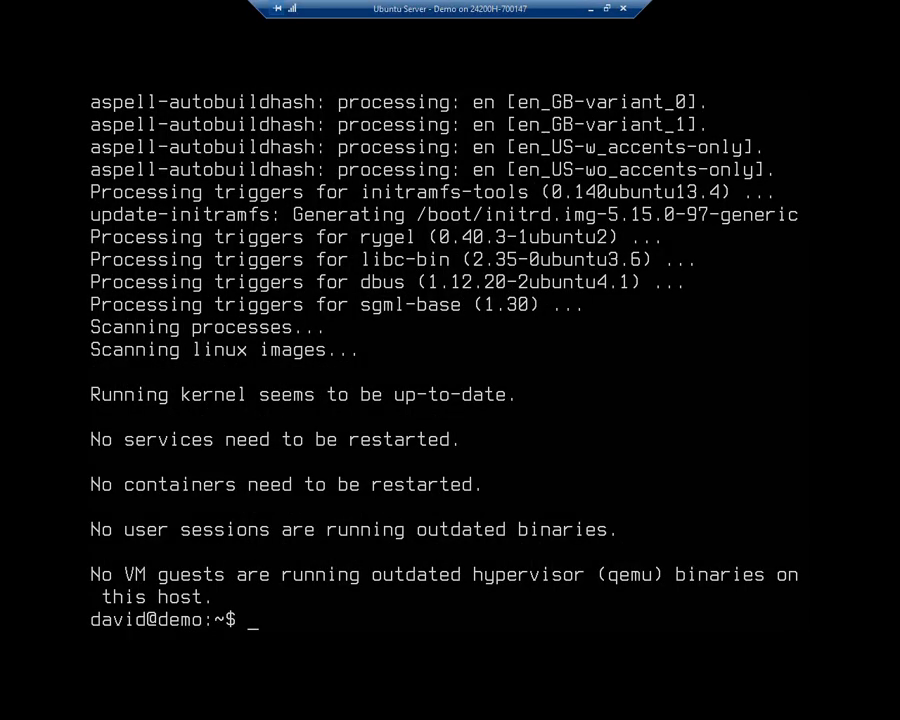
Start the desktop with startx and complete Initial Setup with English (US) keyboard and default privacy
text(startx)
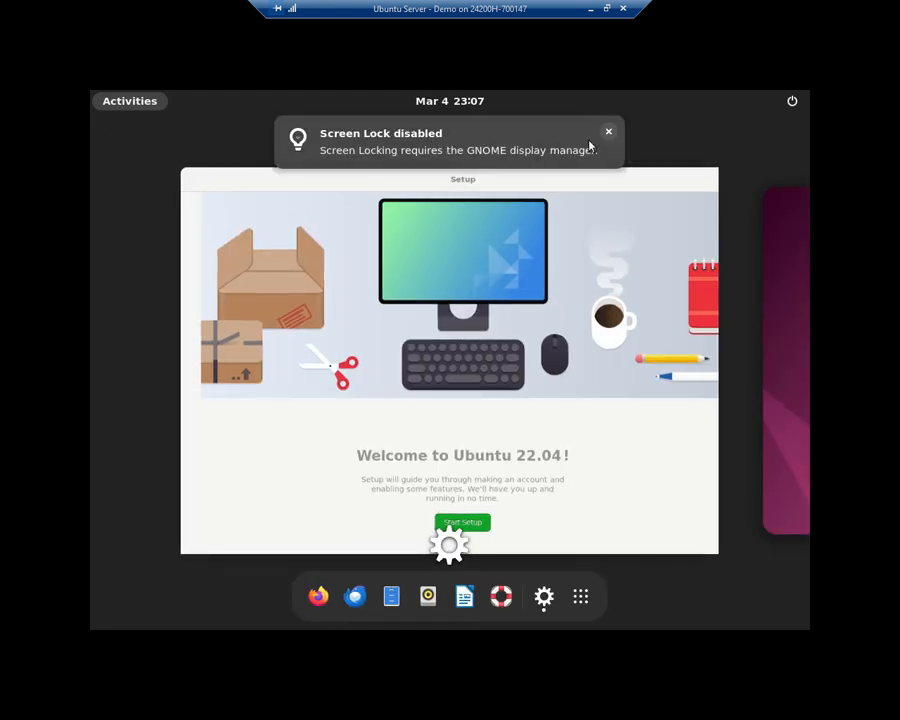
click(608, 131)
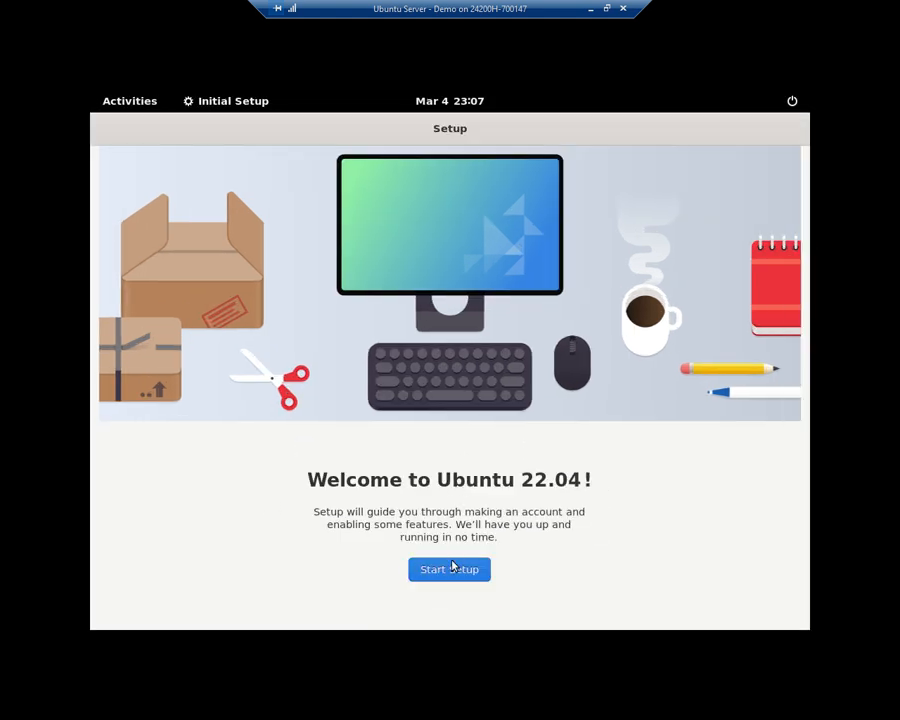
click(448, 569)
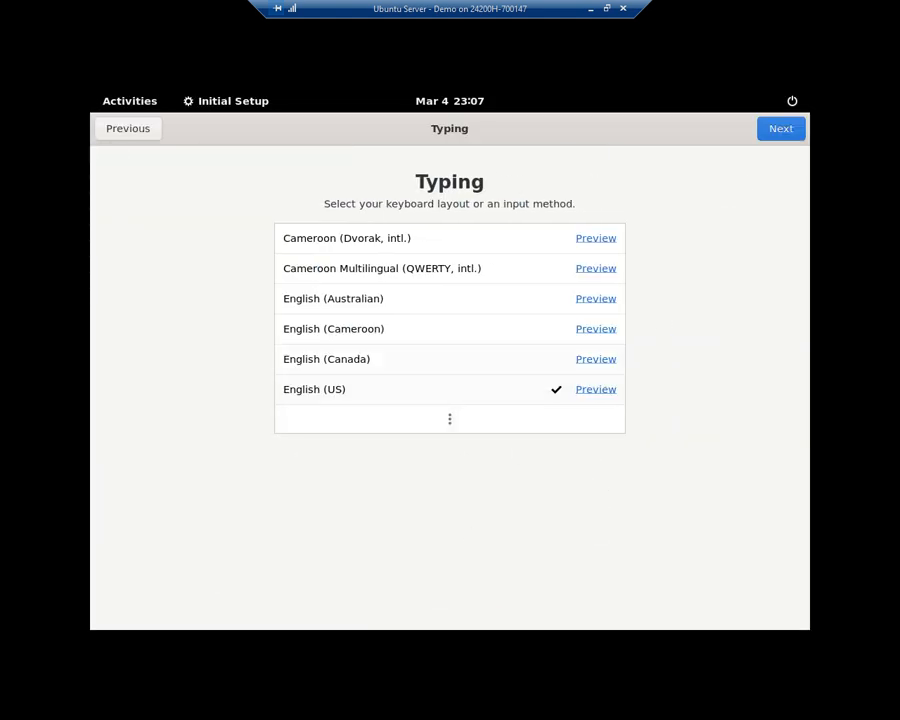
click(780, 128)
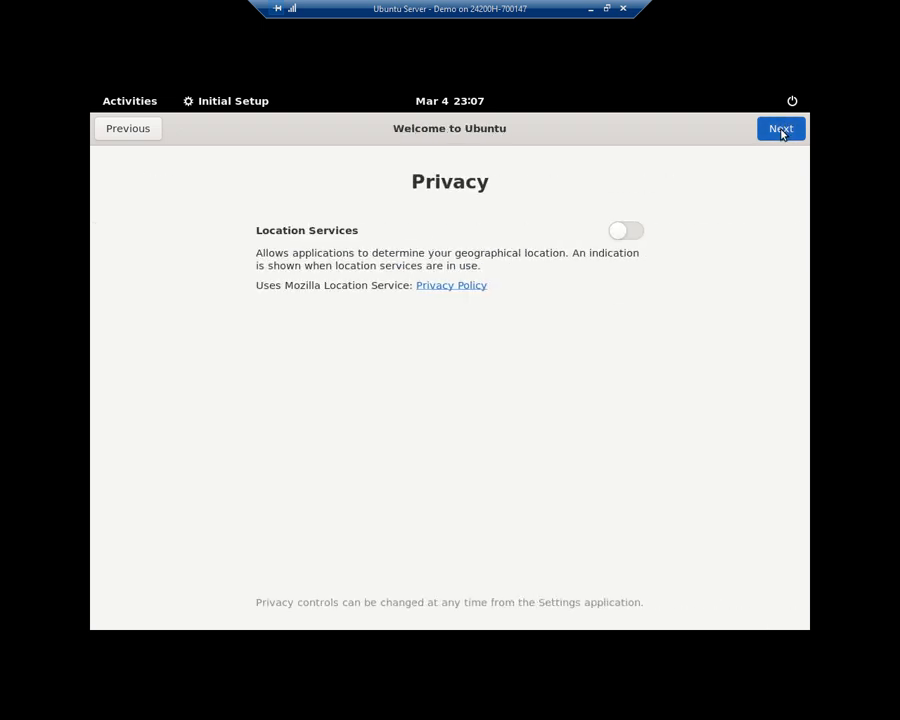
click(780, 128)
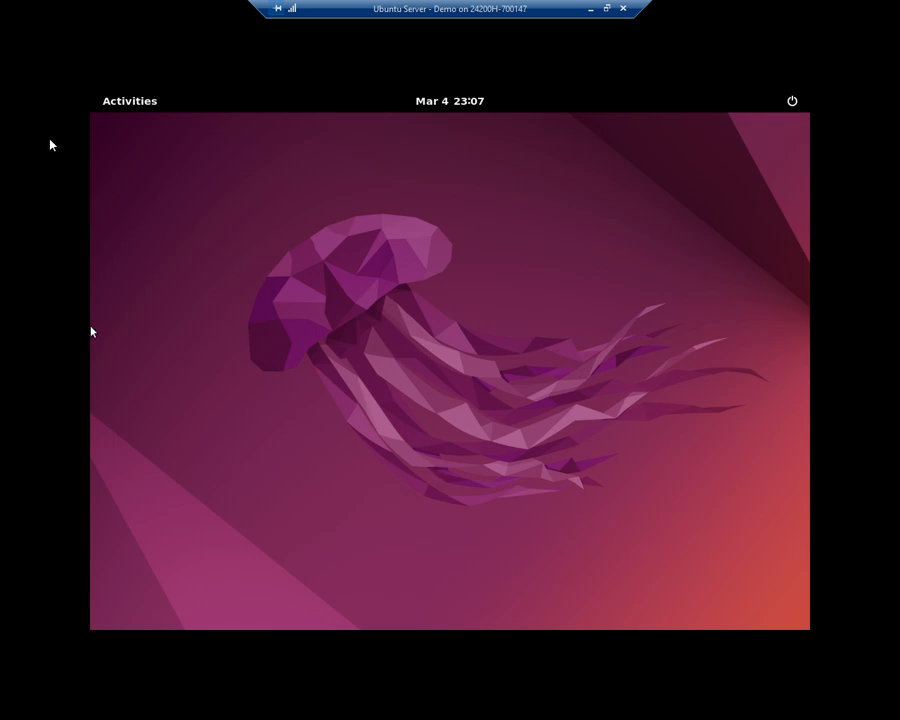
mouse_move(128, 101)
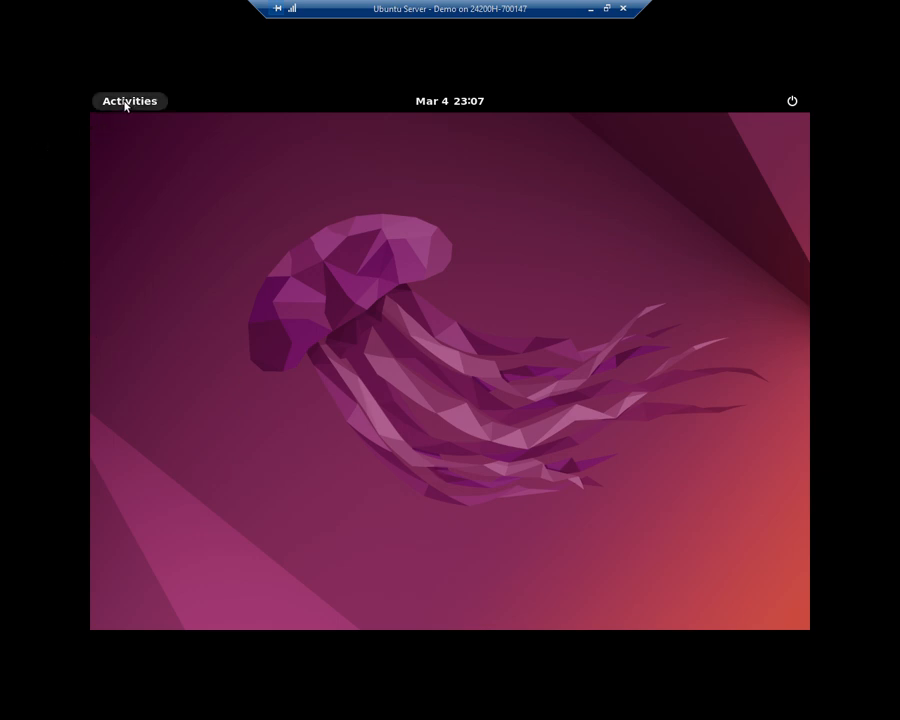
mouse_move(791, 101)
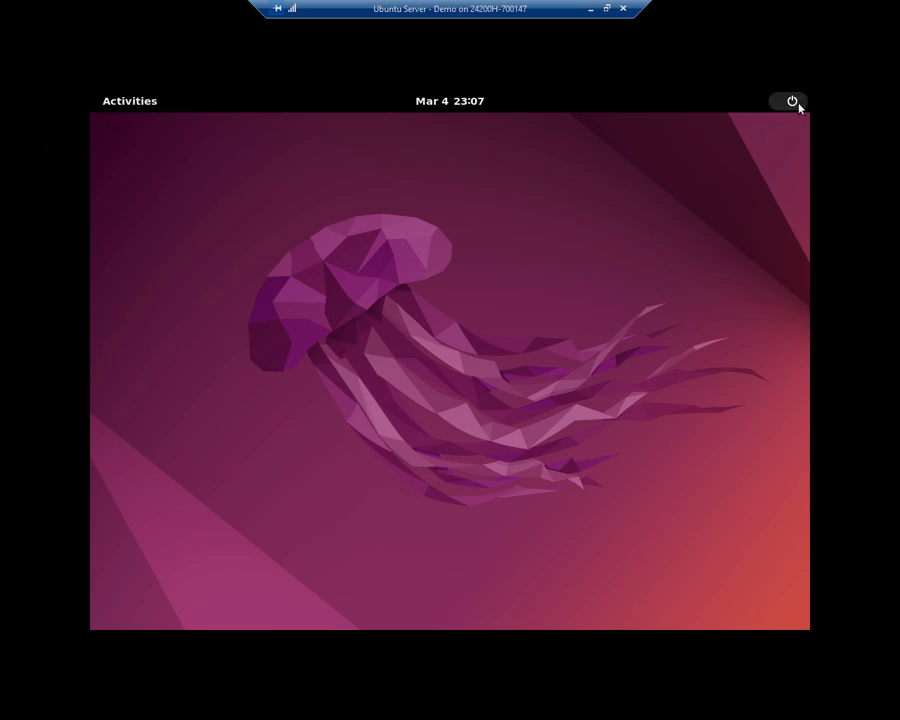
Restart Ubuntu from the system menu and confirm the restart
click(789, 101)
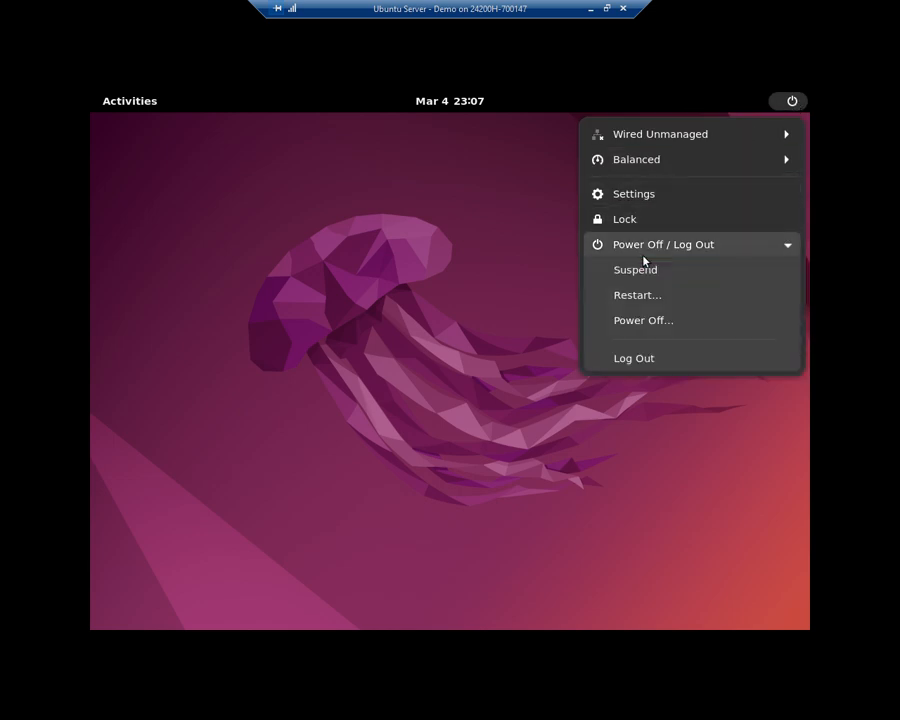
click(637, 294)
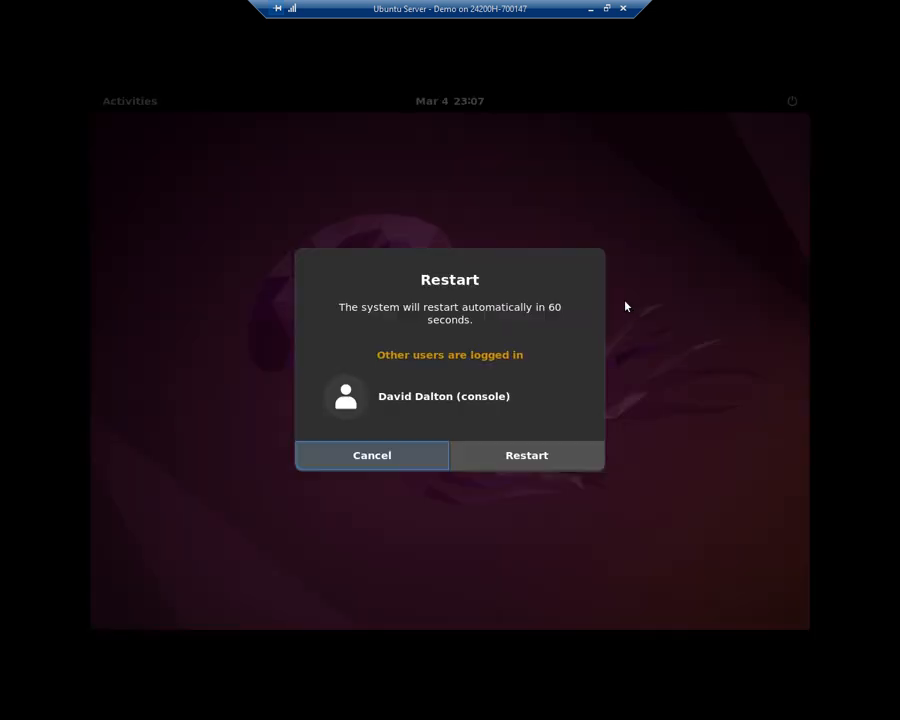
mouse_move(526, 455)
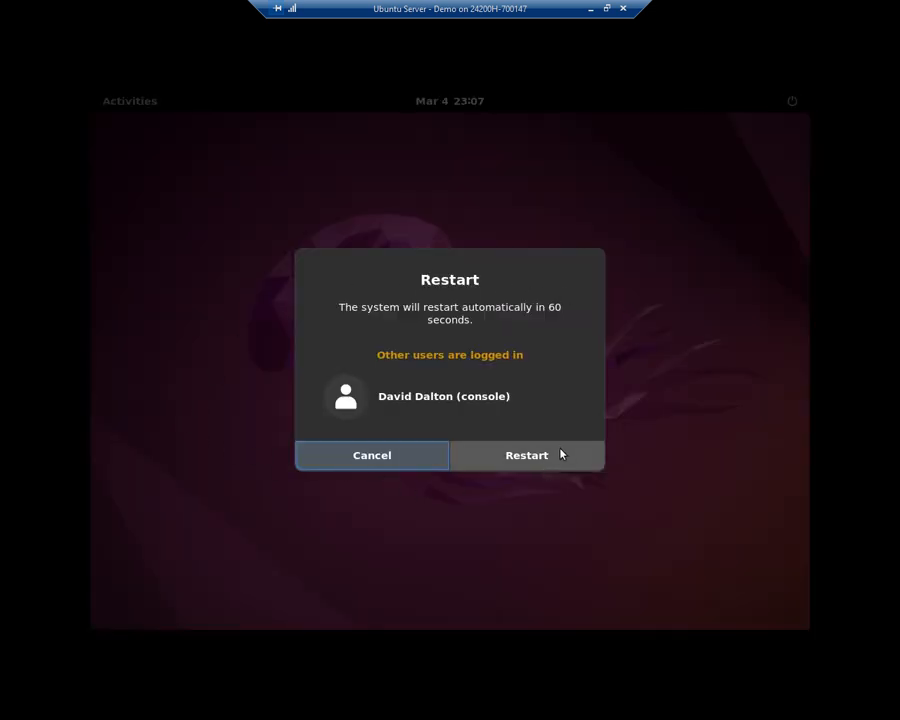
click(526, 455)
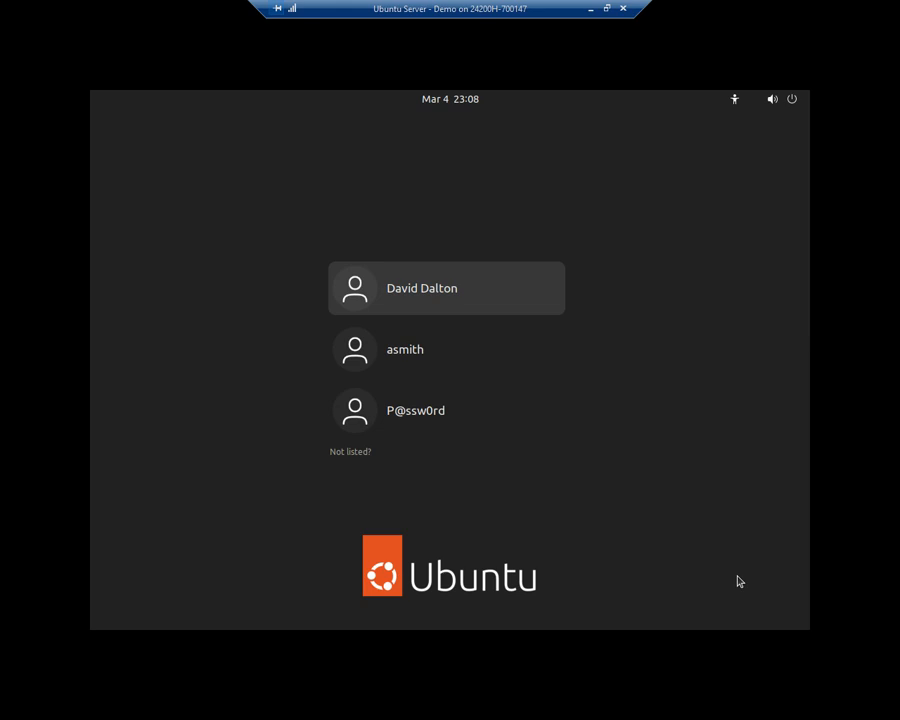
click(446, 288)
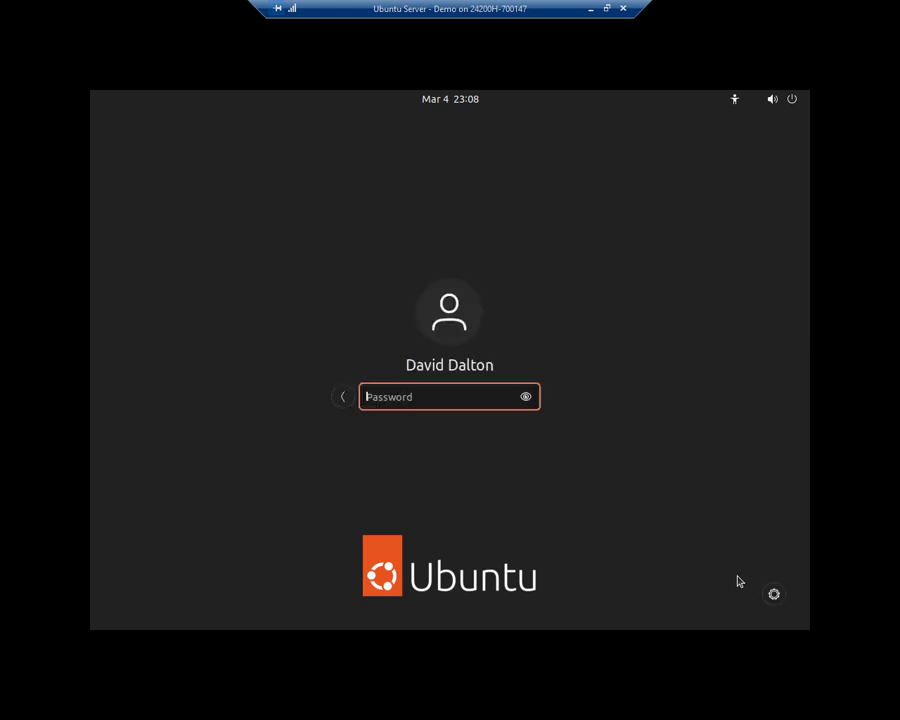
text(password)
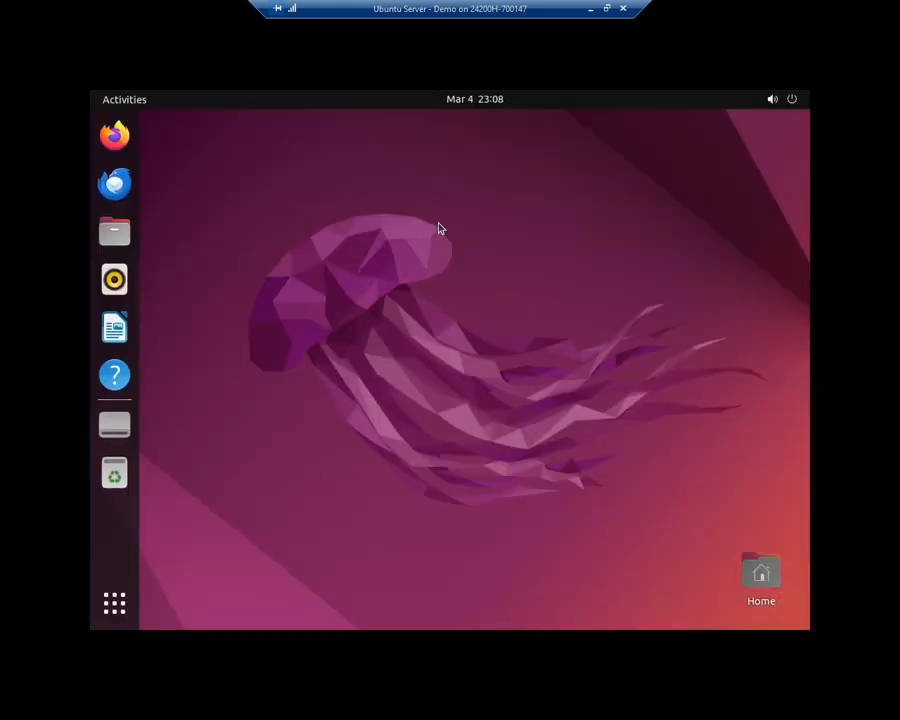
mouse_move(241, 166)
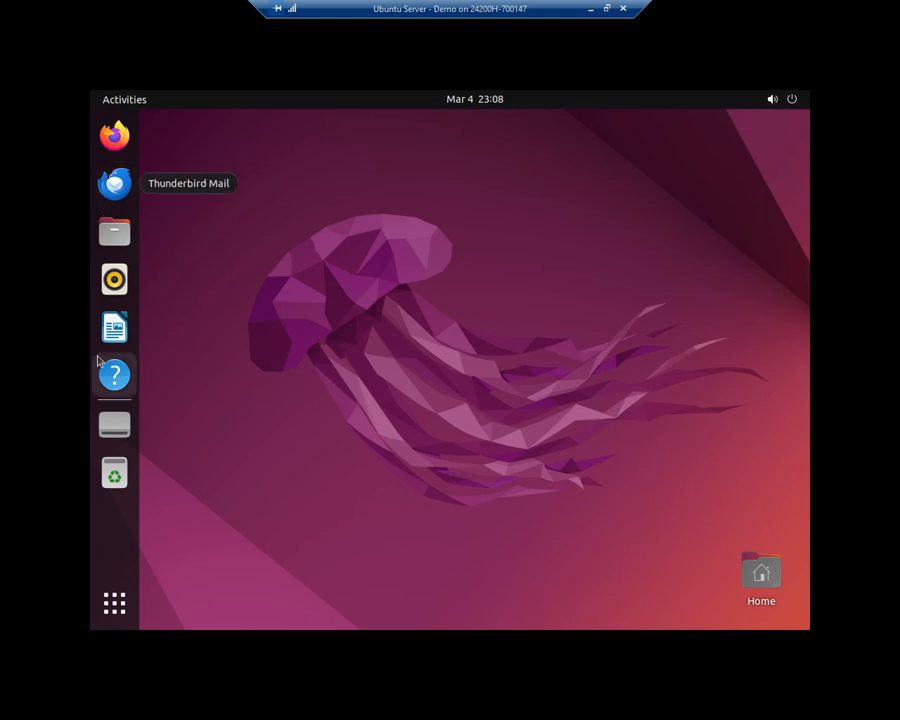
mouse_move(114, 603)
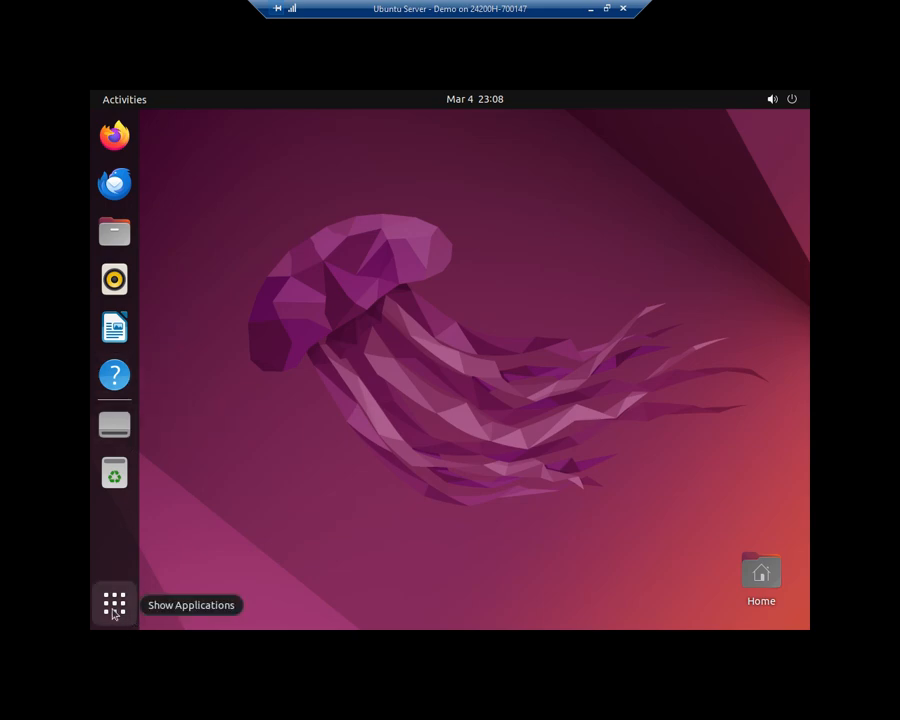
mouse_move(114, 424)
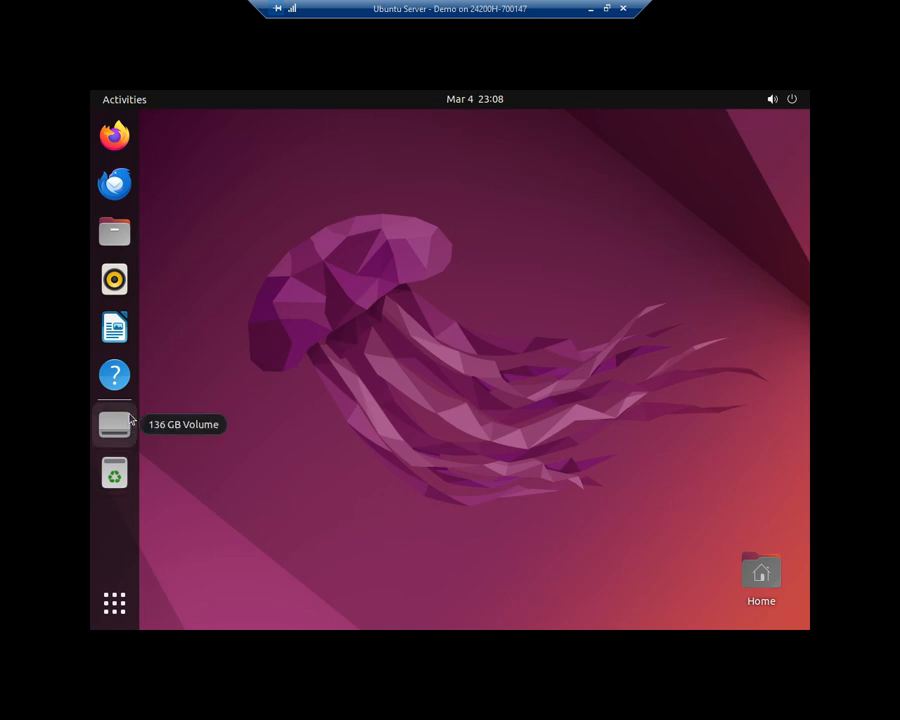
mouse_move(114, 279)
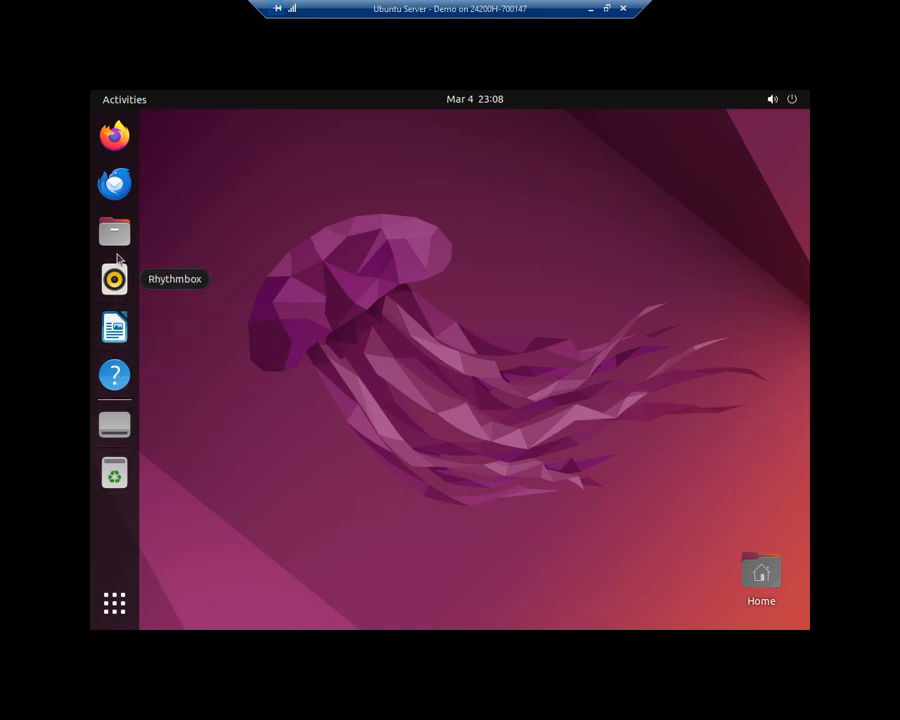
mouse_move(114, 603)
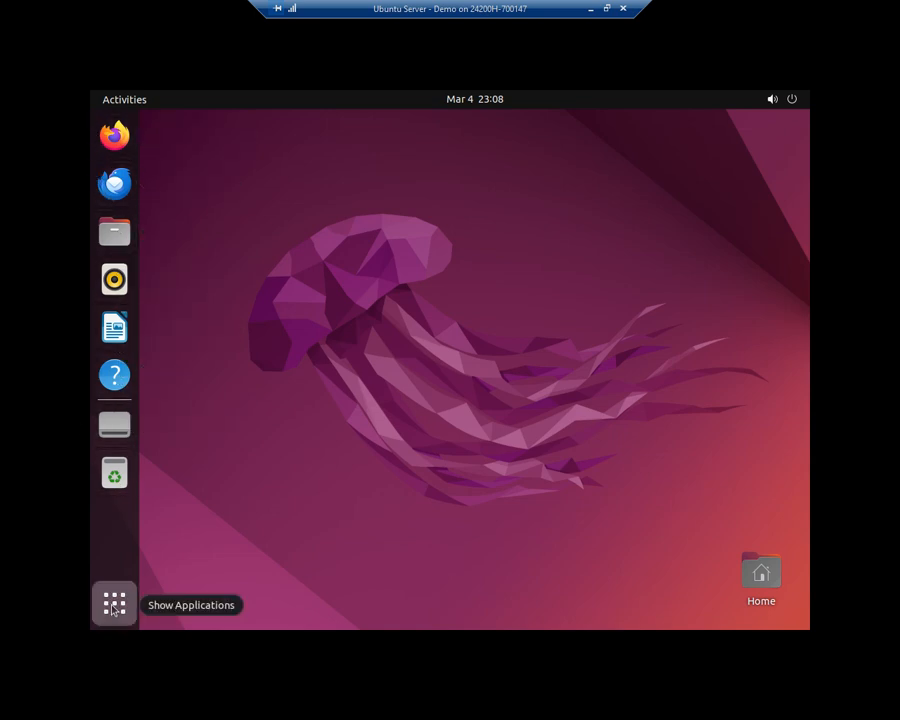
click(114, 603)
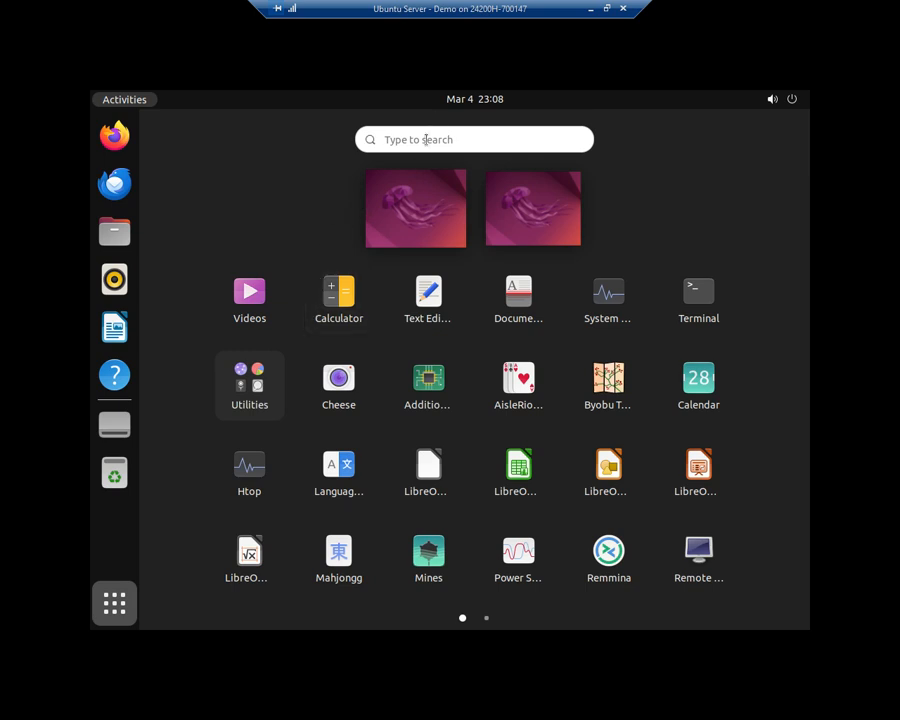
mouse_move(114, 603)
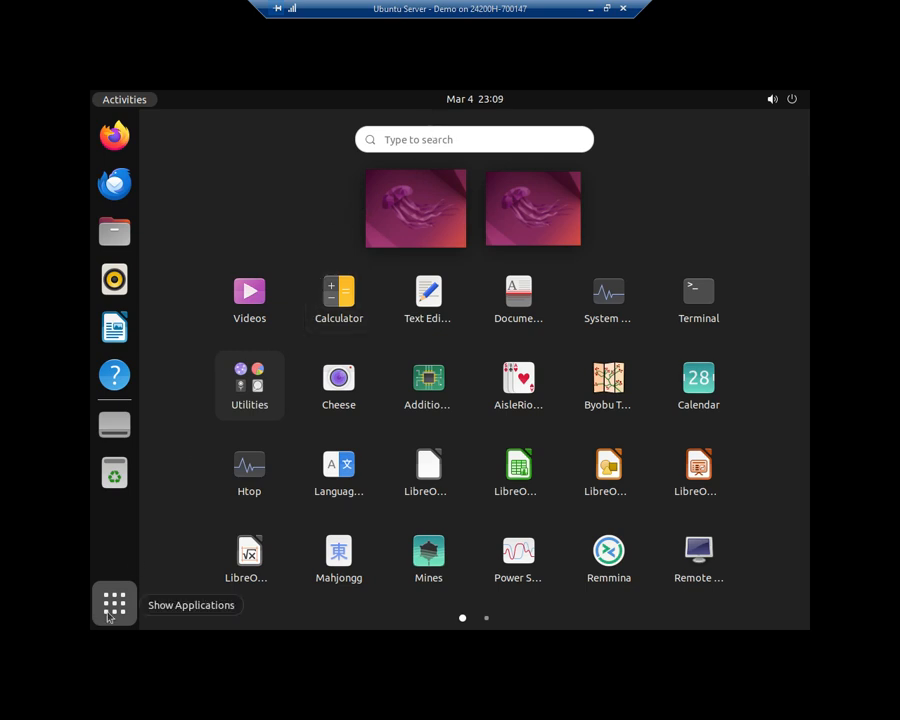
text(te)
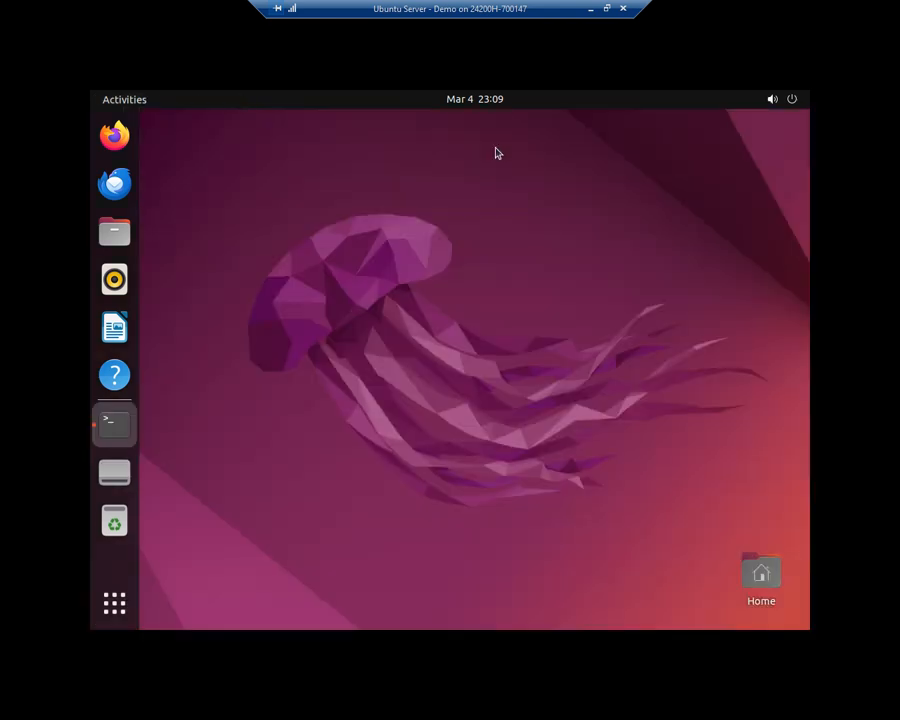
click(114, 422)
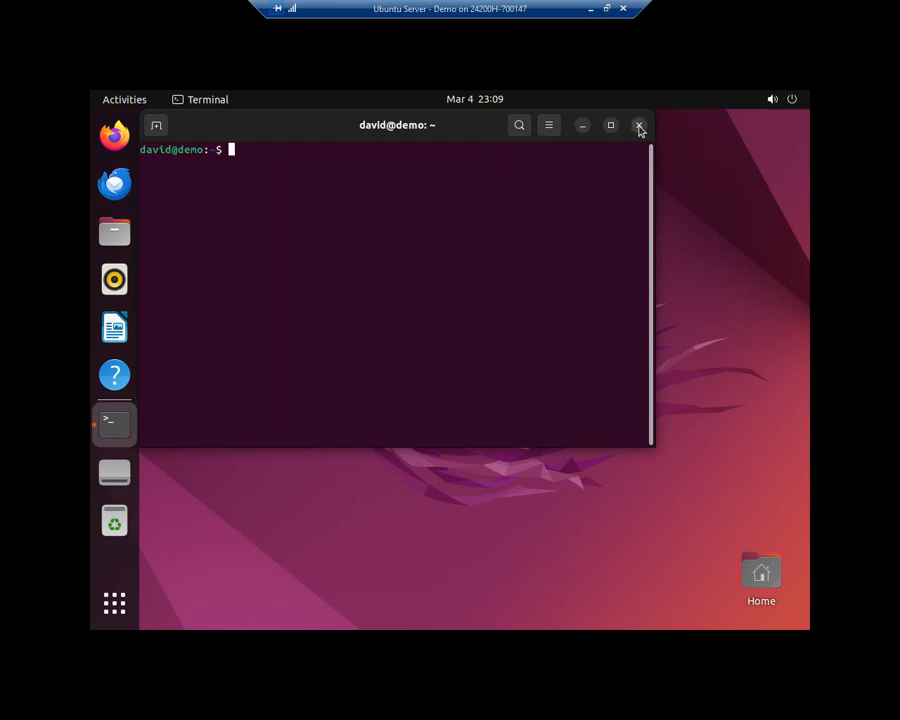
click(639, 125)
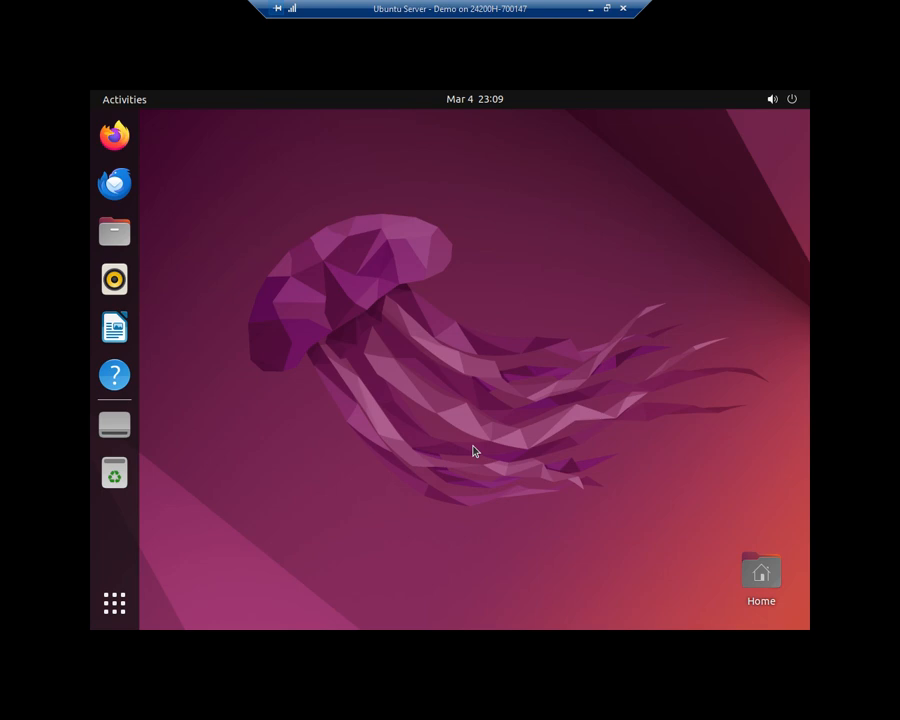
mouse_move(114, 603)
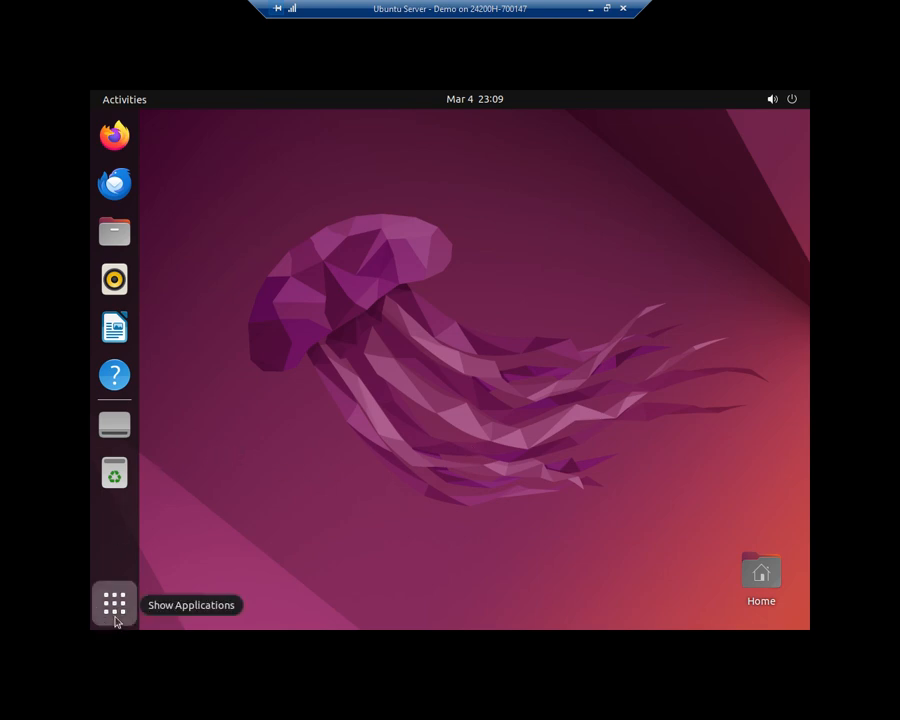
Launch Virtual Machine Manager from an app search, dismiss Software Updater, then search 'terminal'
click(114, 603)
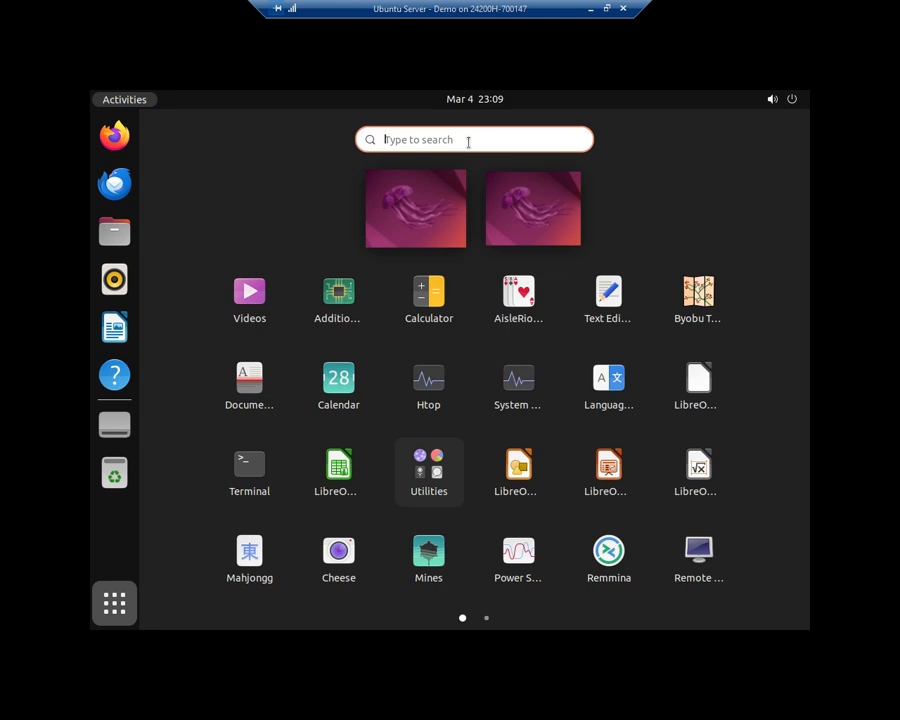
text(virl)
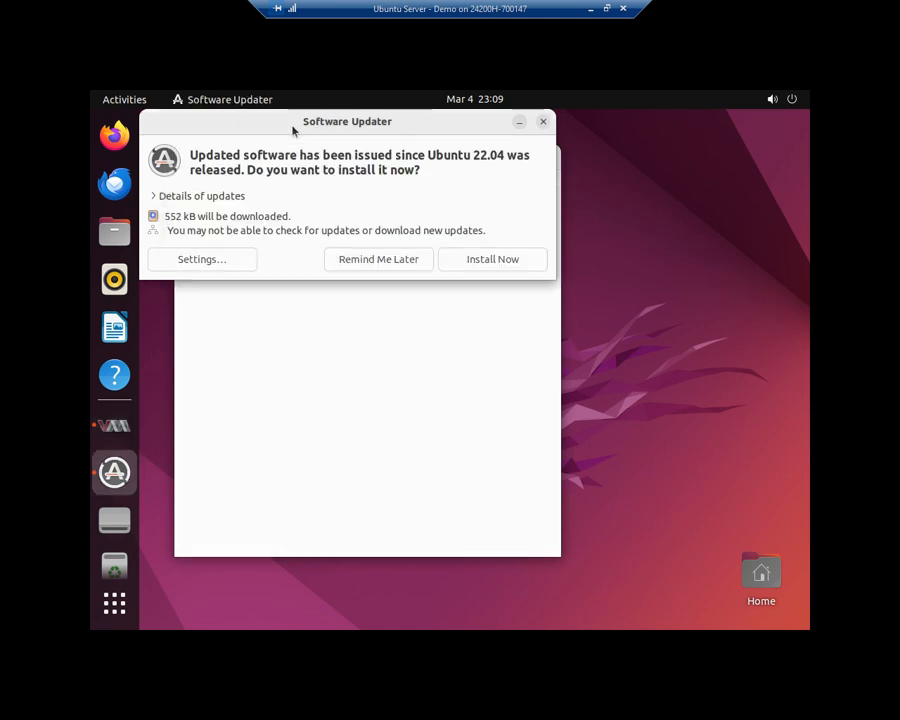
click(114, 423)
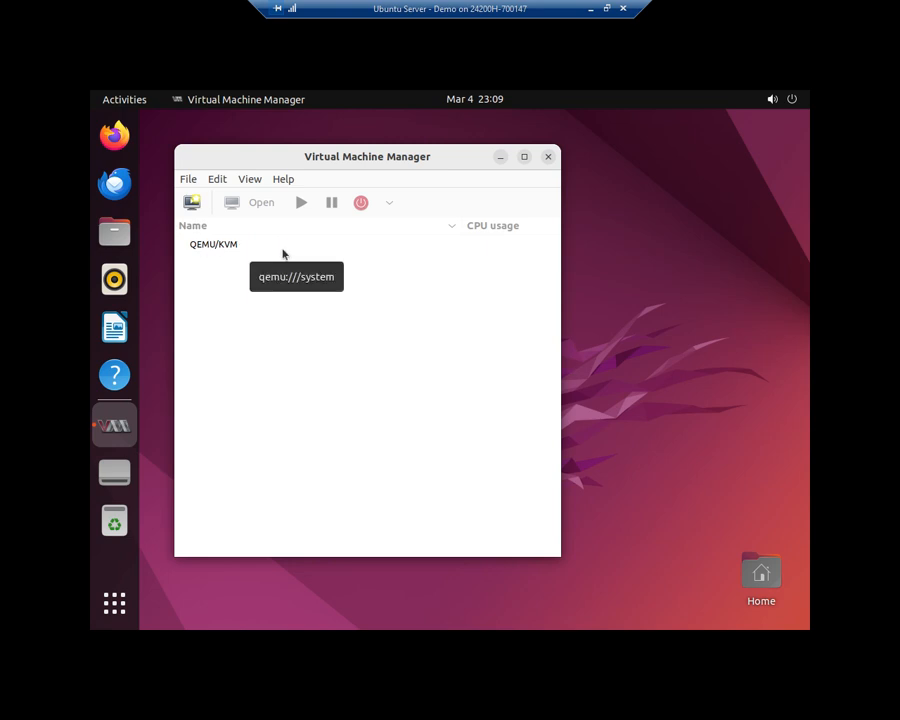
mouse_move(114, 603)
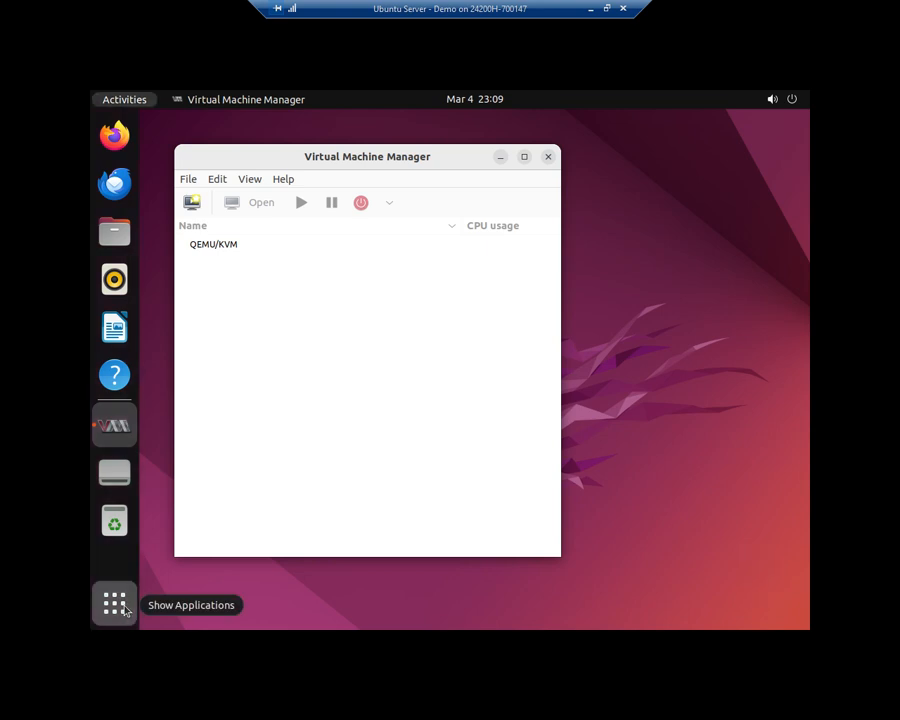
click(114, 603)
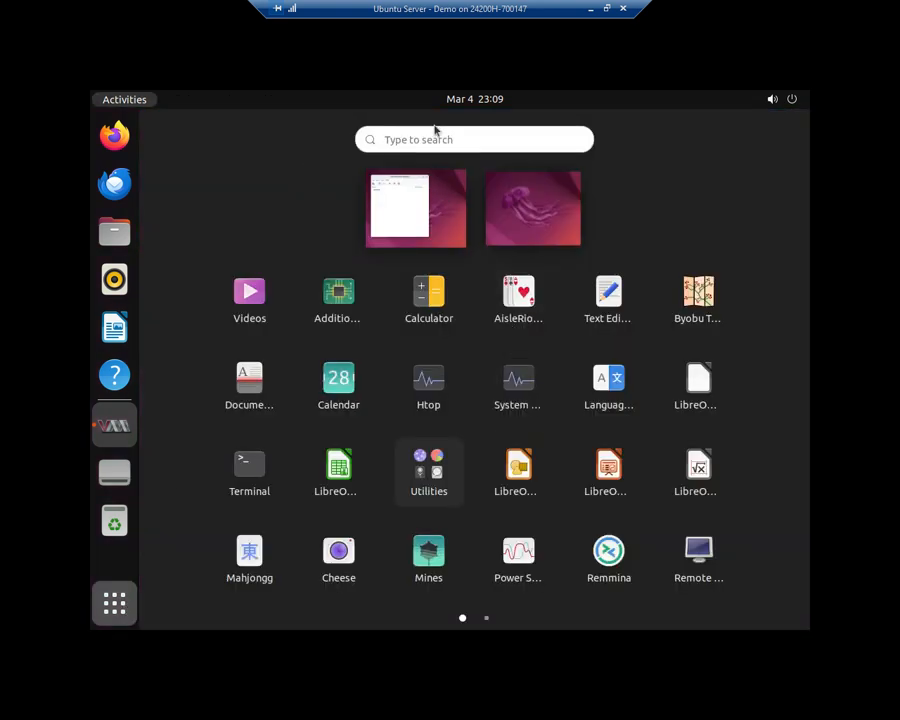
text(terminal)
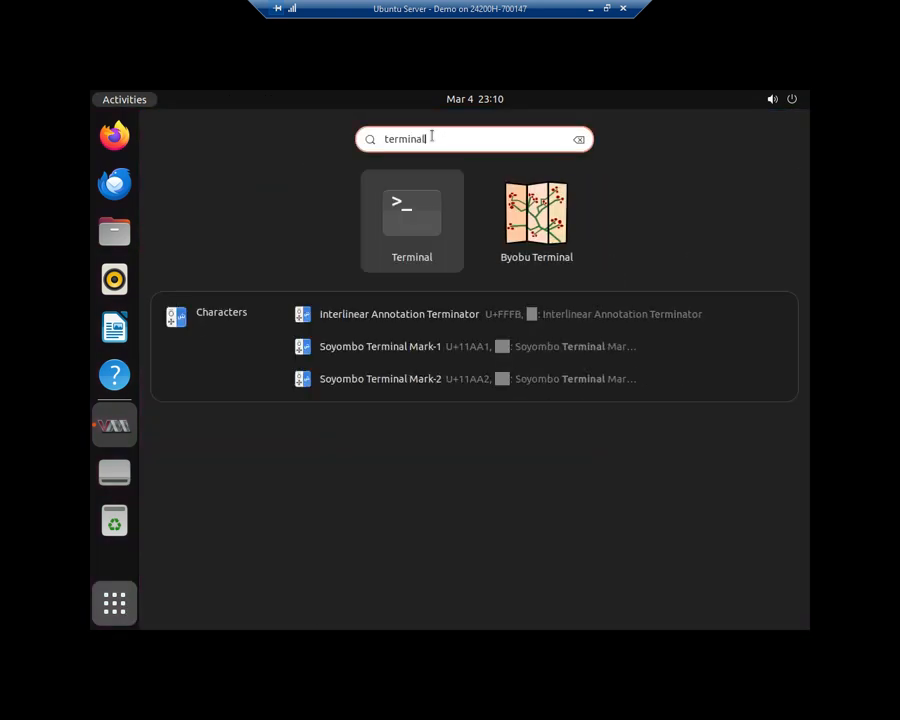
In Terminal, confirm libvirtd is active (running), then select the QEMU/KVM connection in Virtual Machine Manager
click(411, 210)
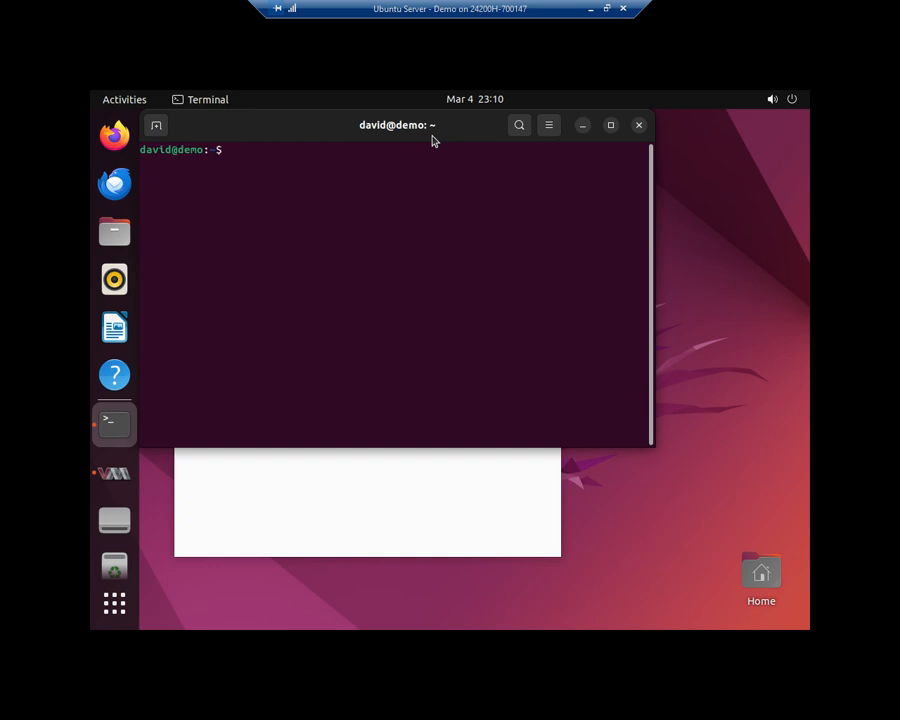
text(systemctl status)
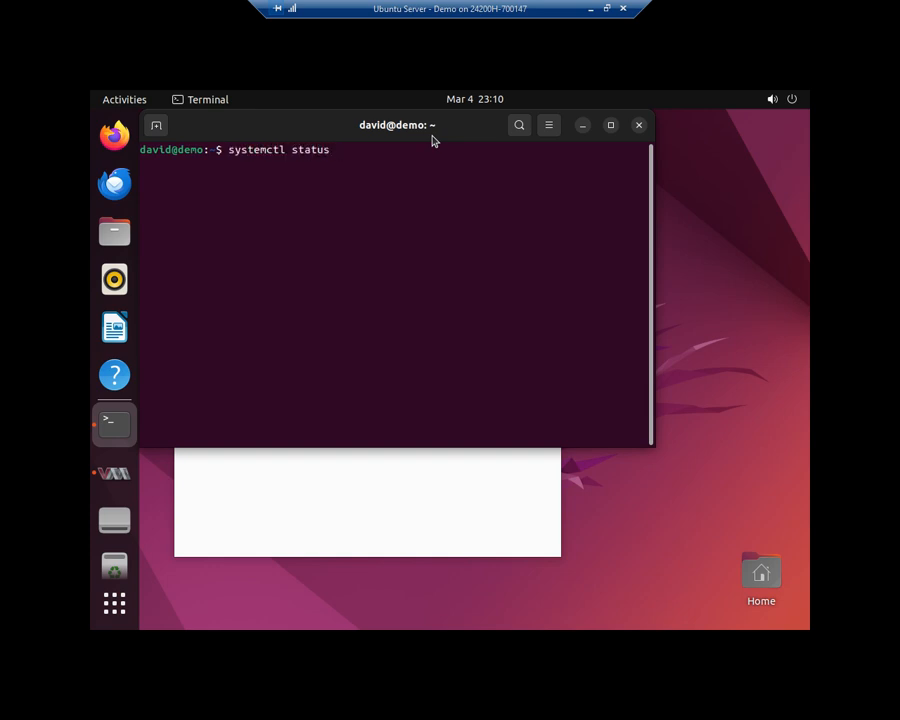
text(libvirtd)
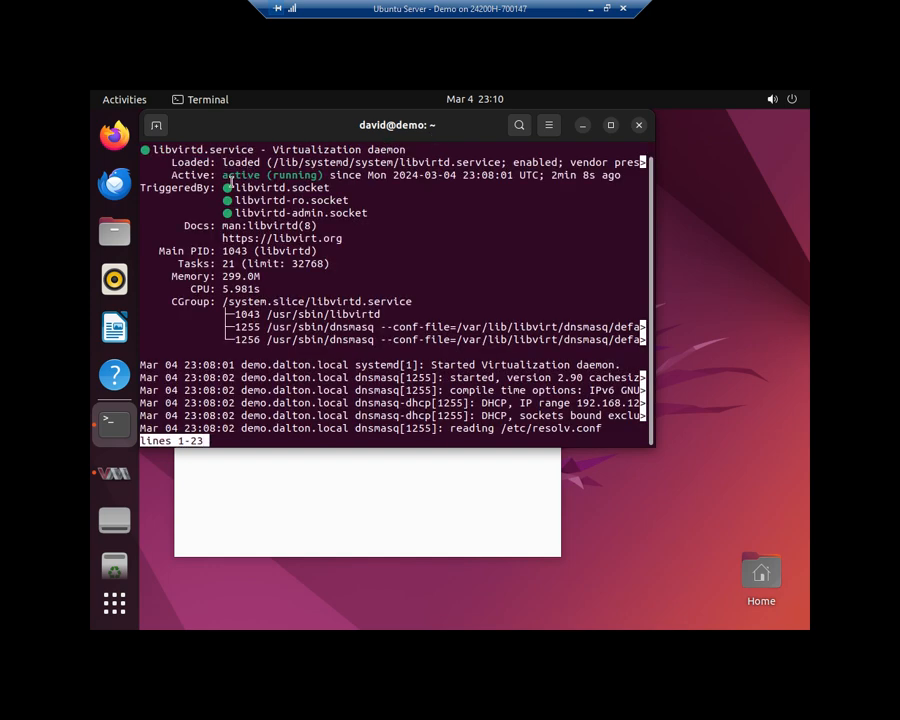
key(q)
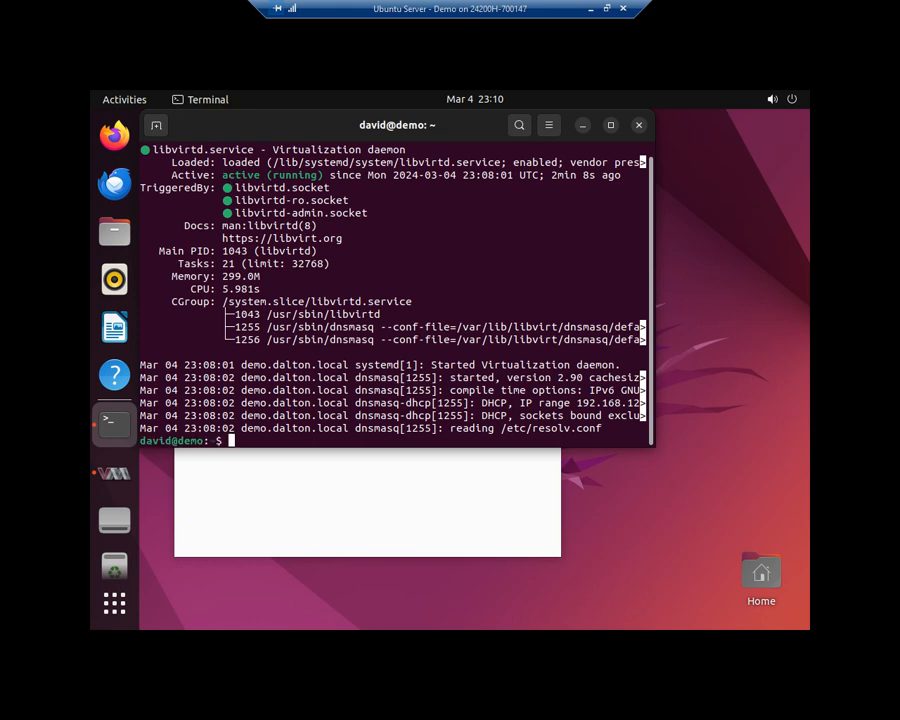
text(e)
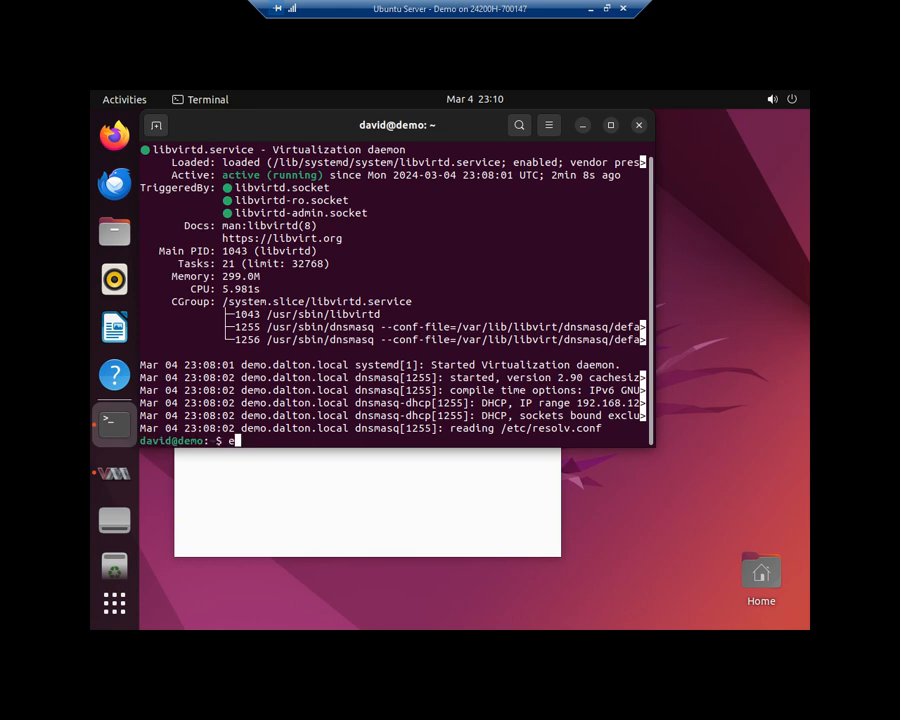
click(114, 423)
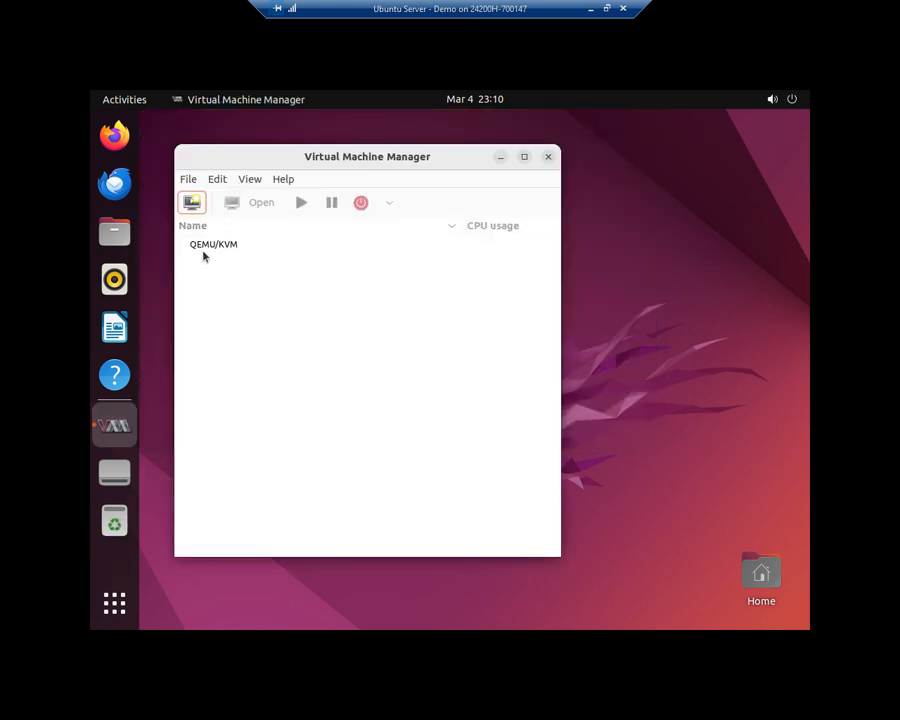
click(187, 178)
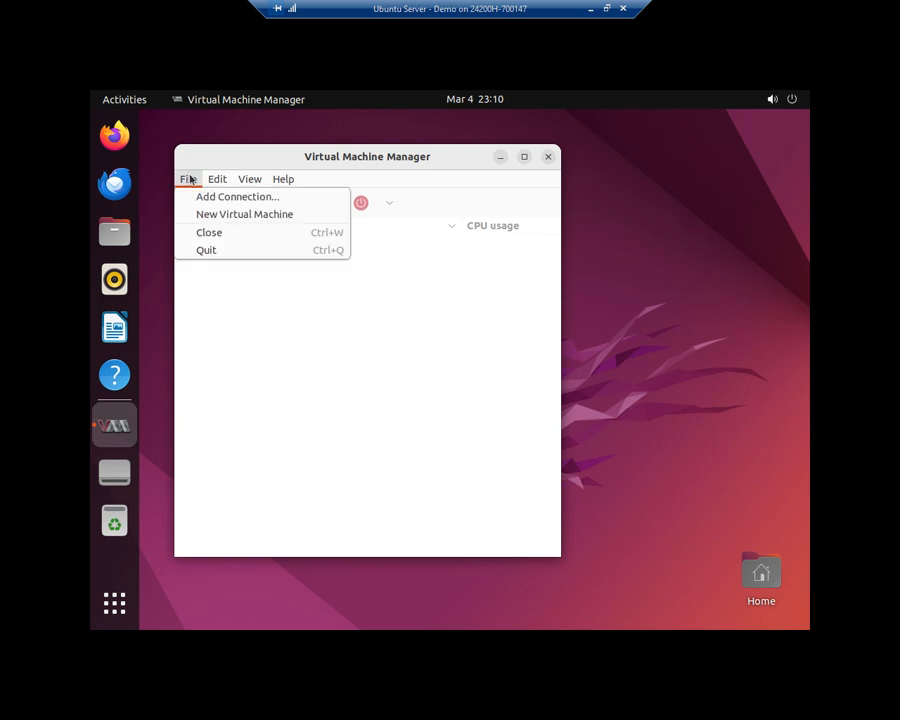
click(188, 179)
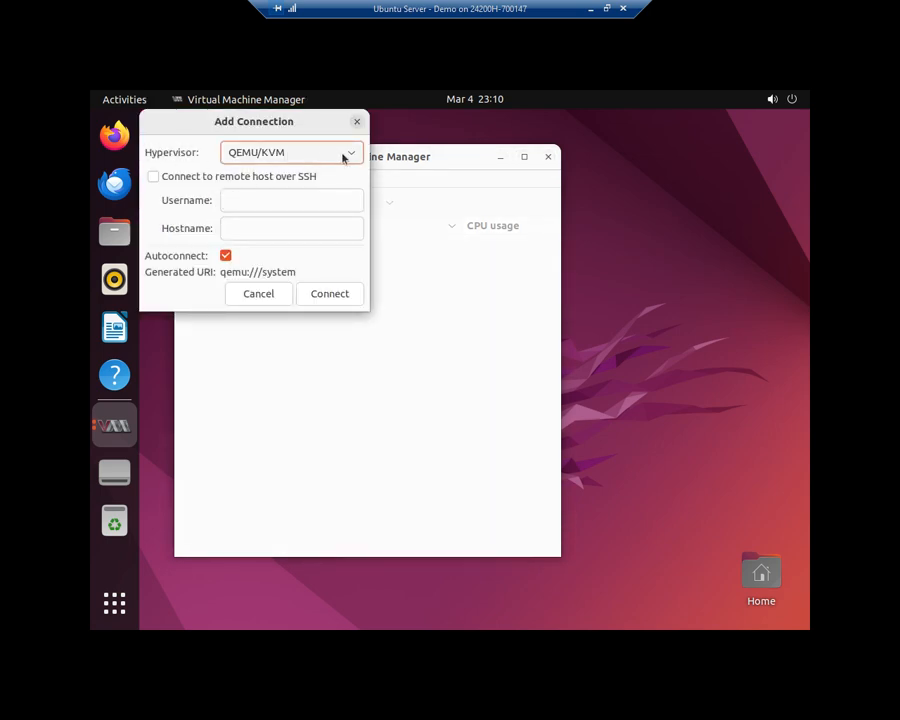
click(349, 152)
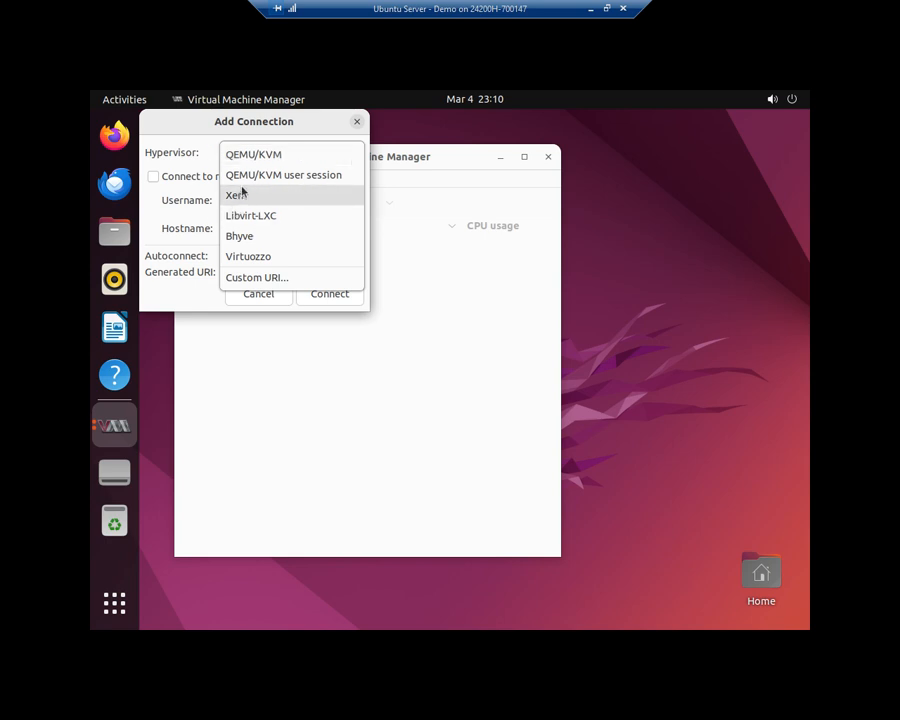
mouse_move(253, 154)
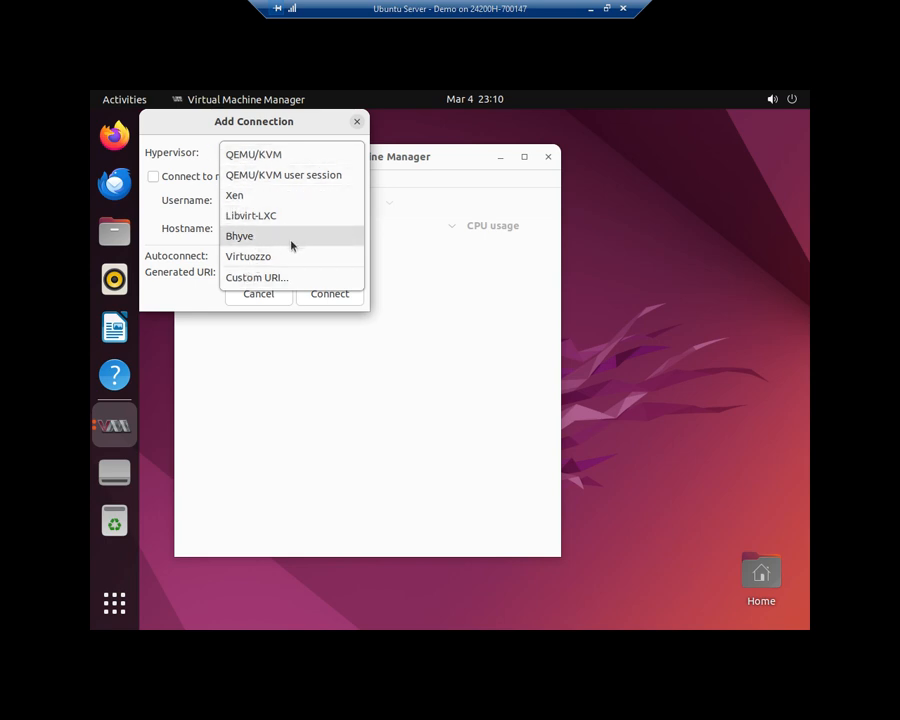
click(253, 153)
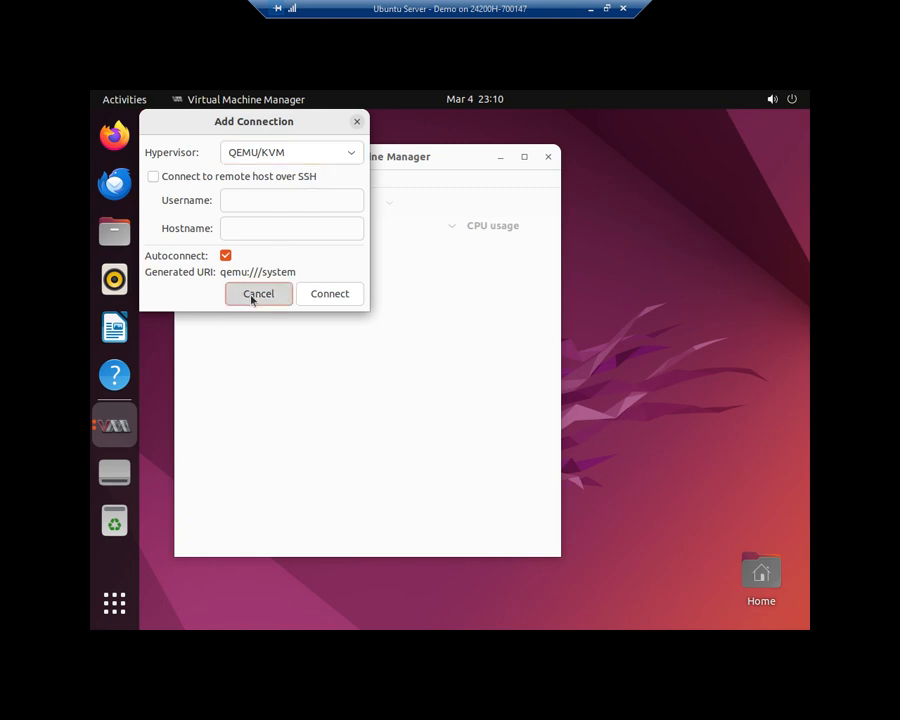
click(258, 293)
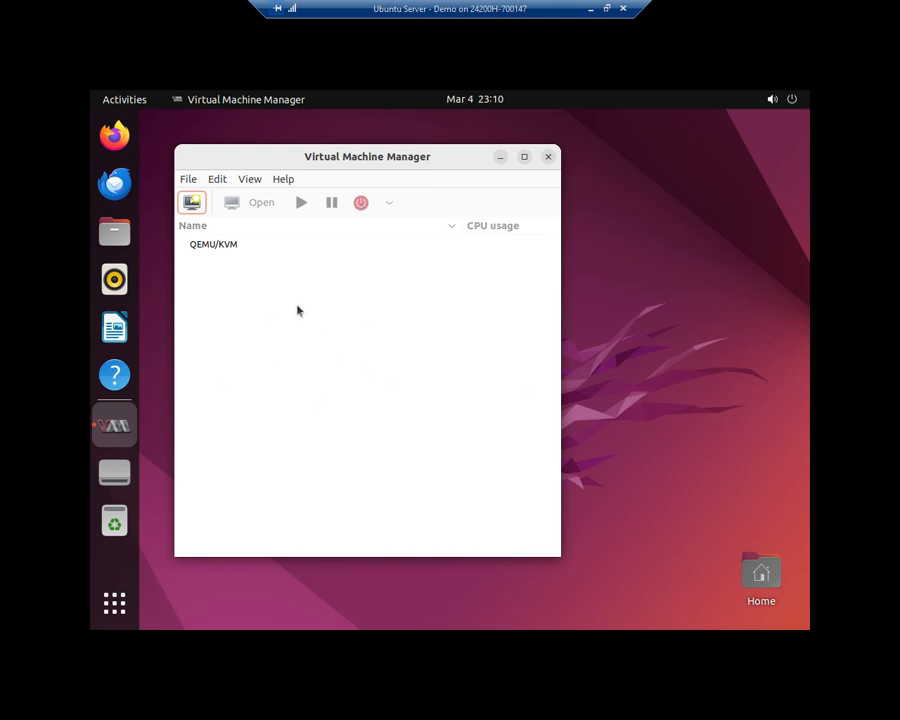
Open the File menu to reveal the New Virtual Machine command
click(187, 178)
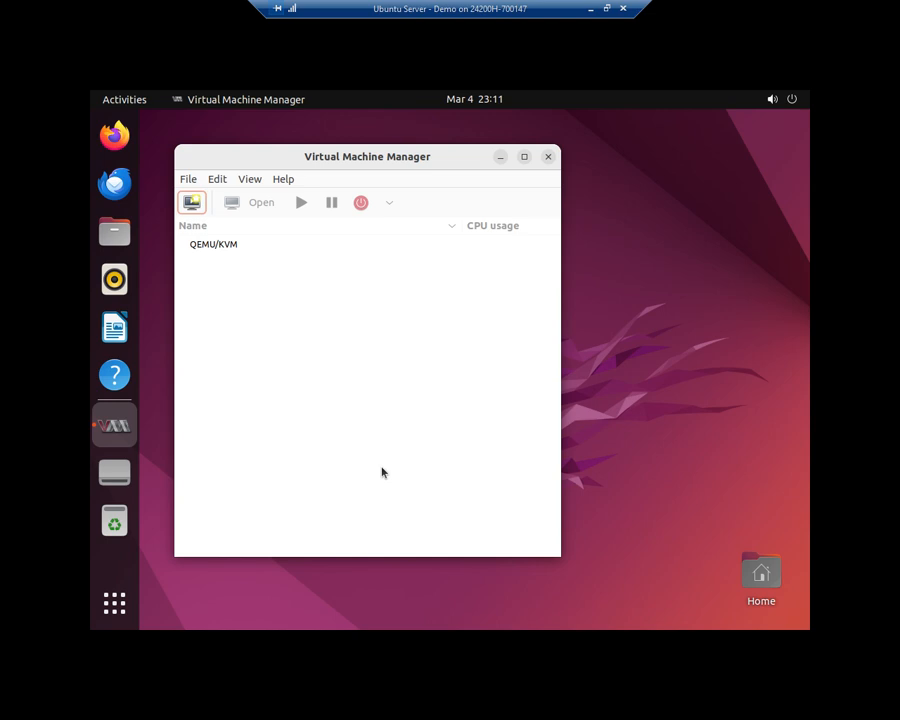
mouse_move(198, 157)
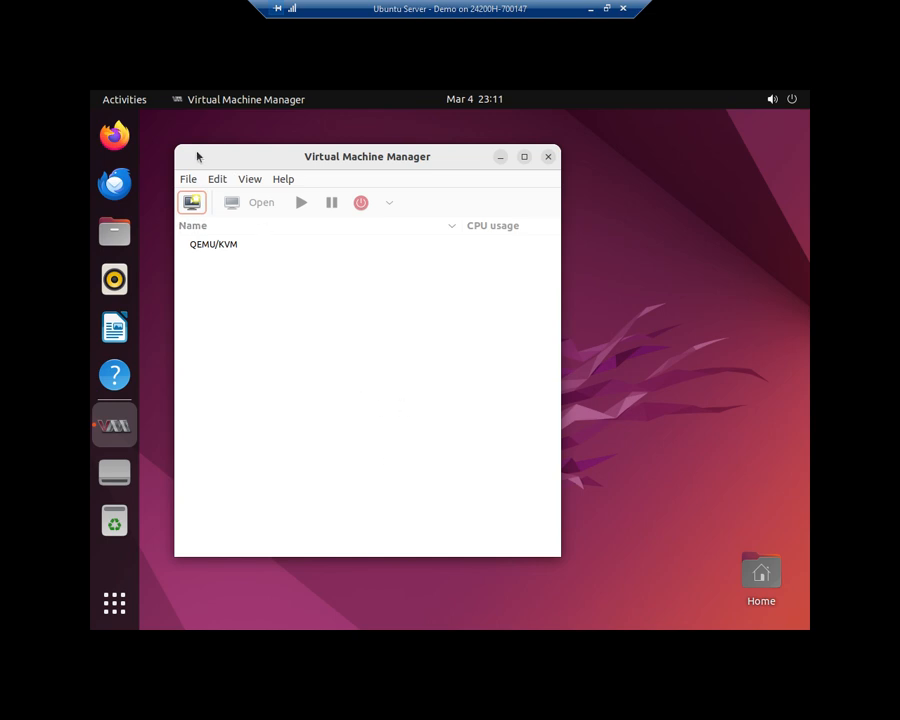
click(188, 178)
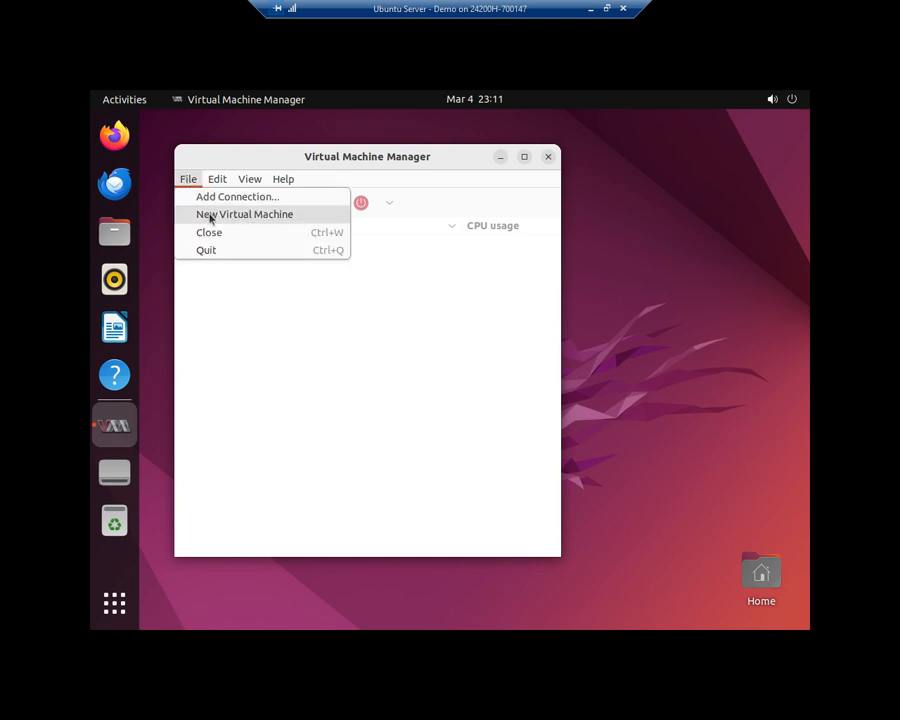
Start a new VM with x86_64 architecture and Manual install, then advance to OS selection
click(245, 214)
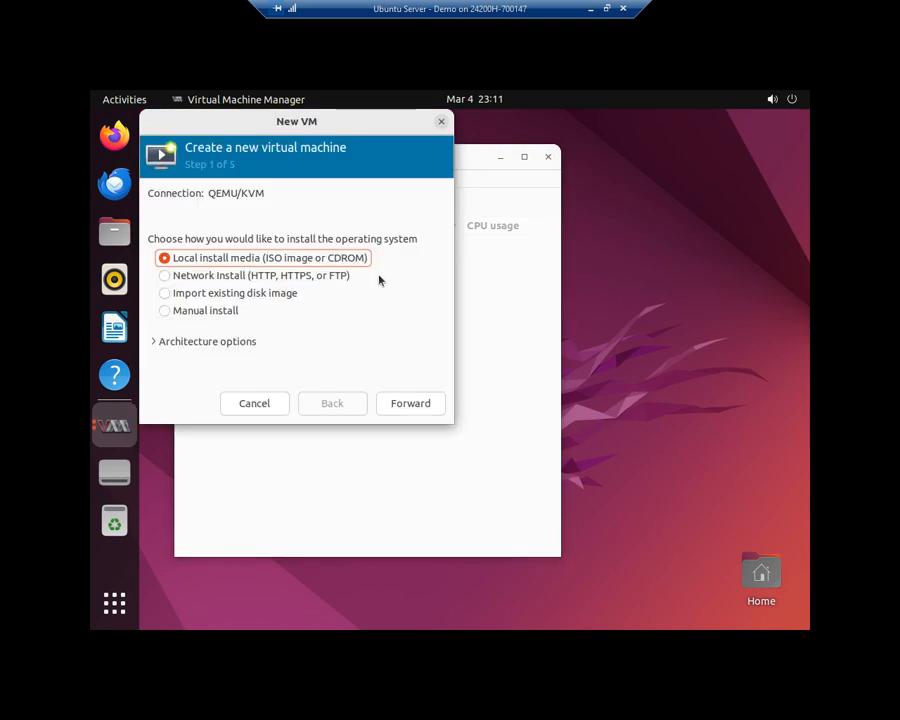
mouse_move(259, 210)
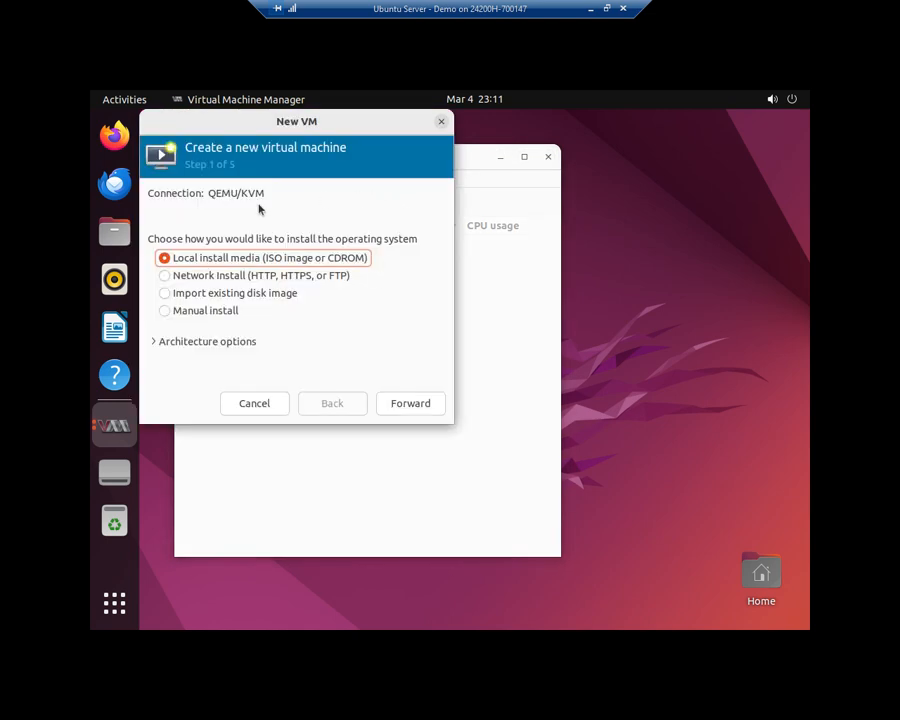
mouse_move(245, 293)
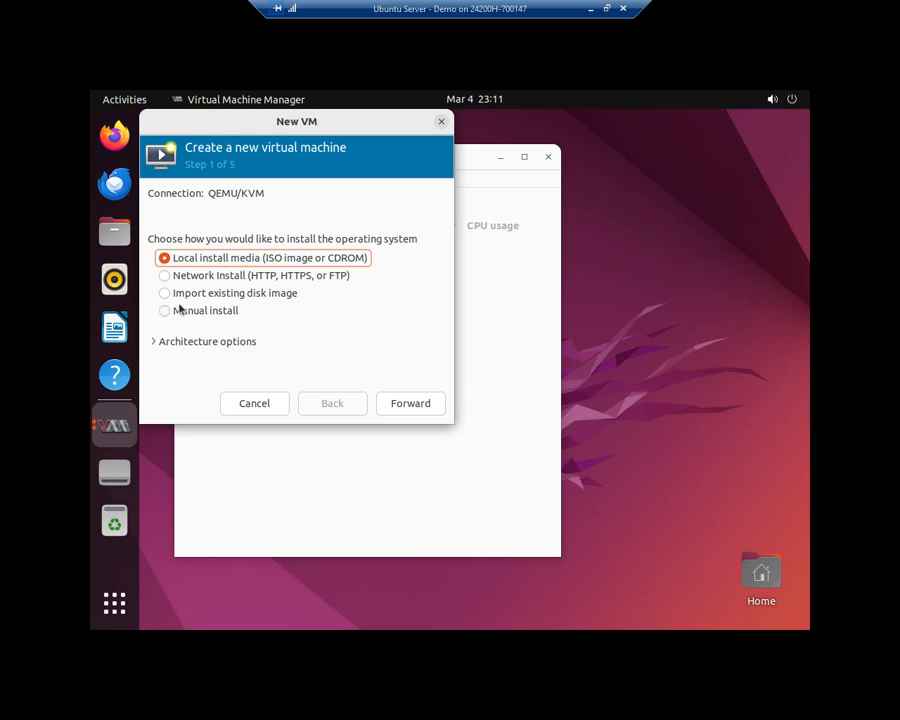
mouse_move(170, 324)
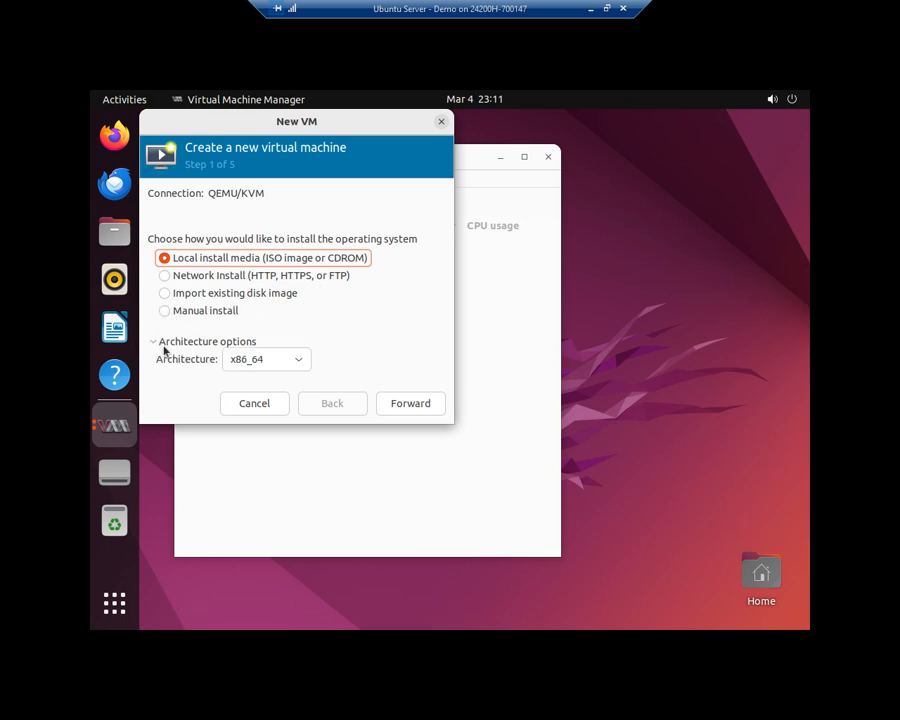
click(266, 359)
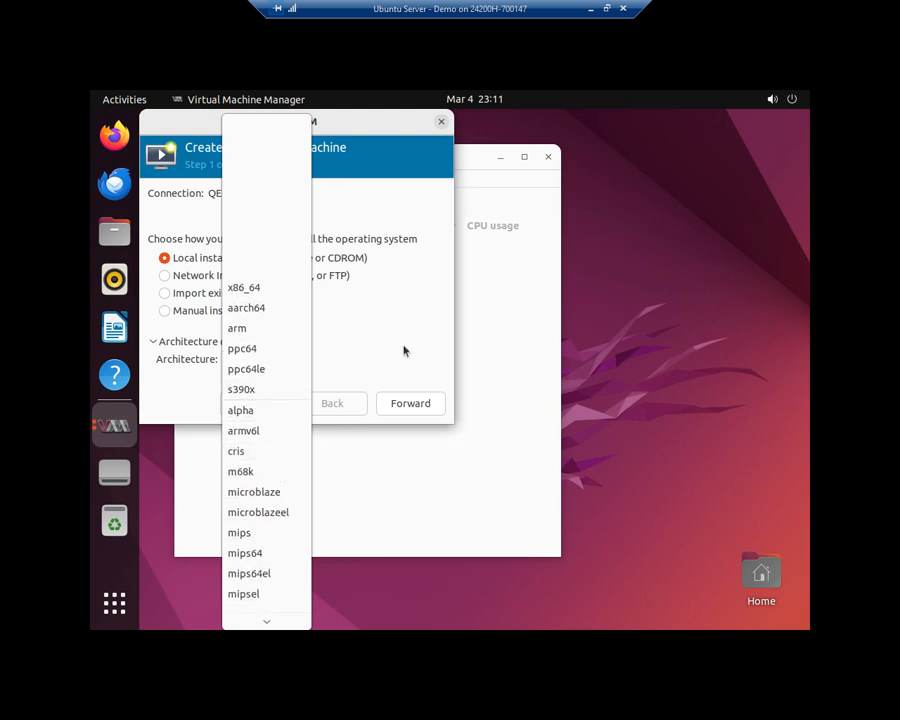
click(164, 310)
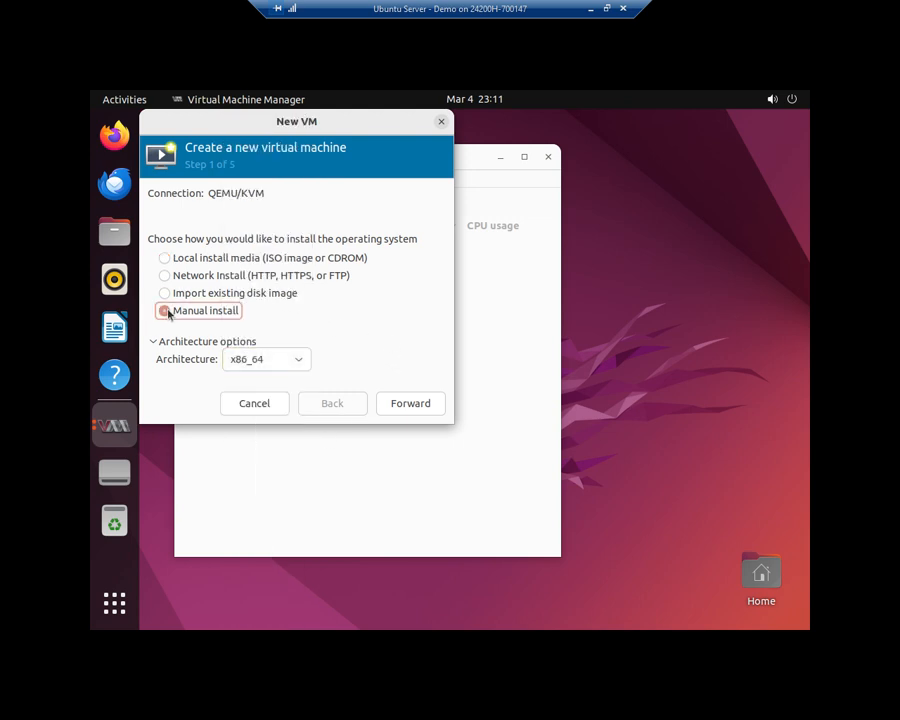
click(165, 310)
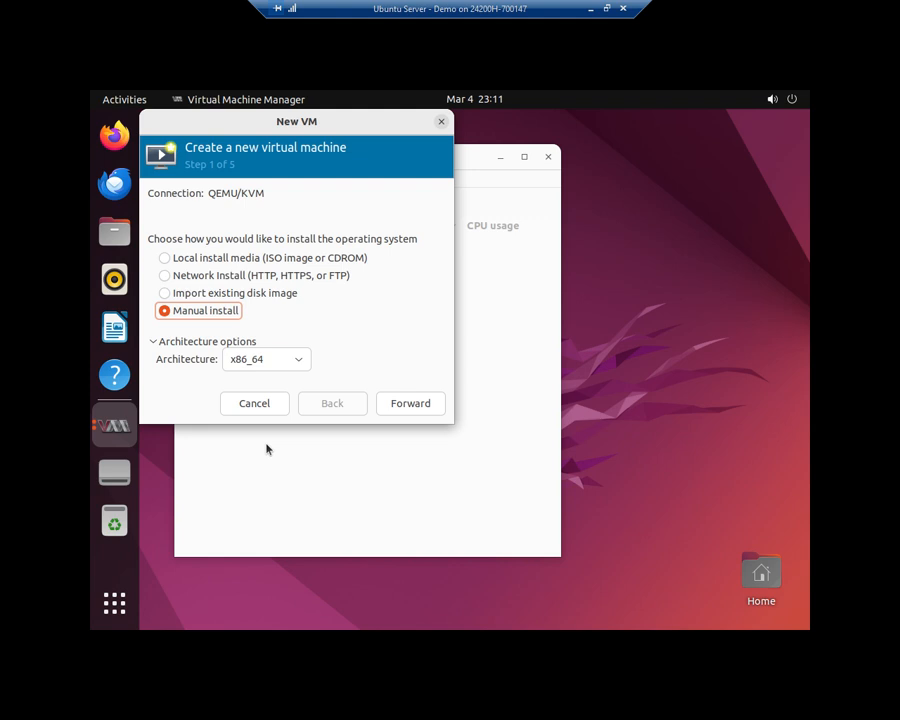
mouse_move(216, 493)
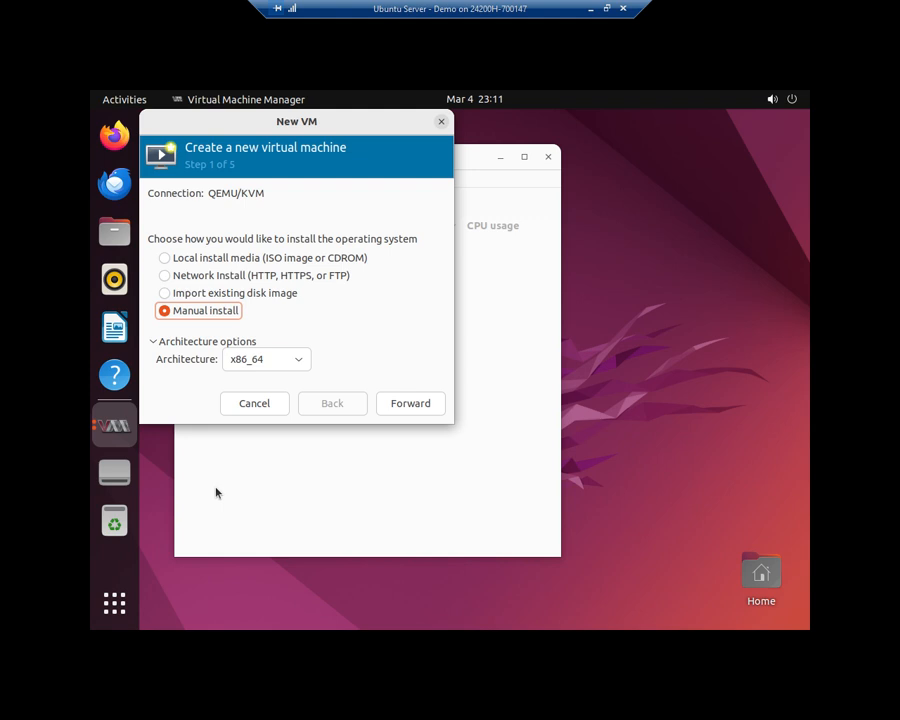
mouse_move(396, 393)
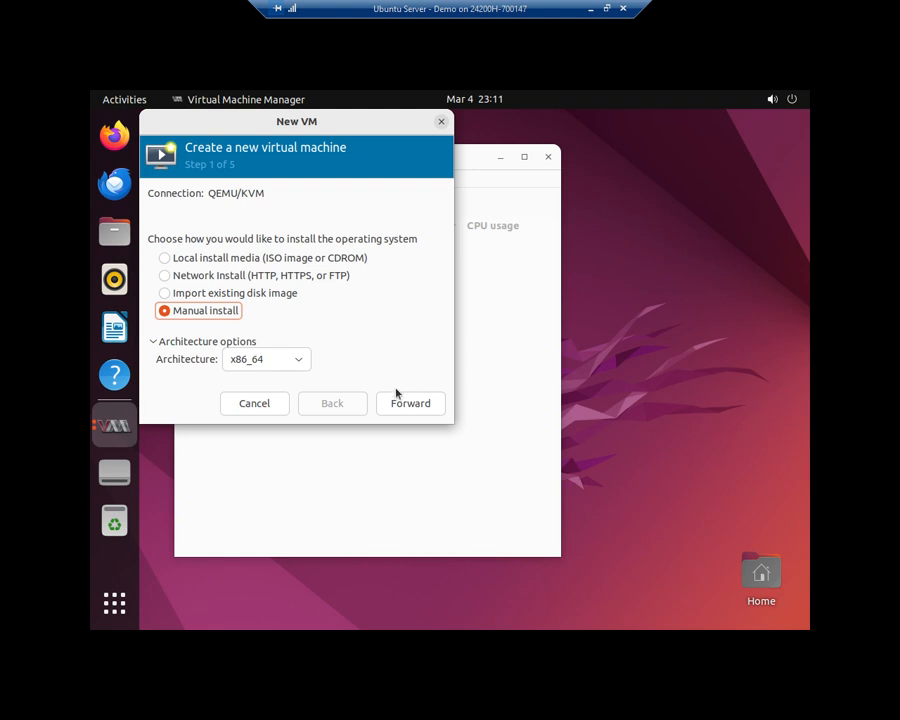
click(410, 403)
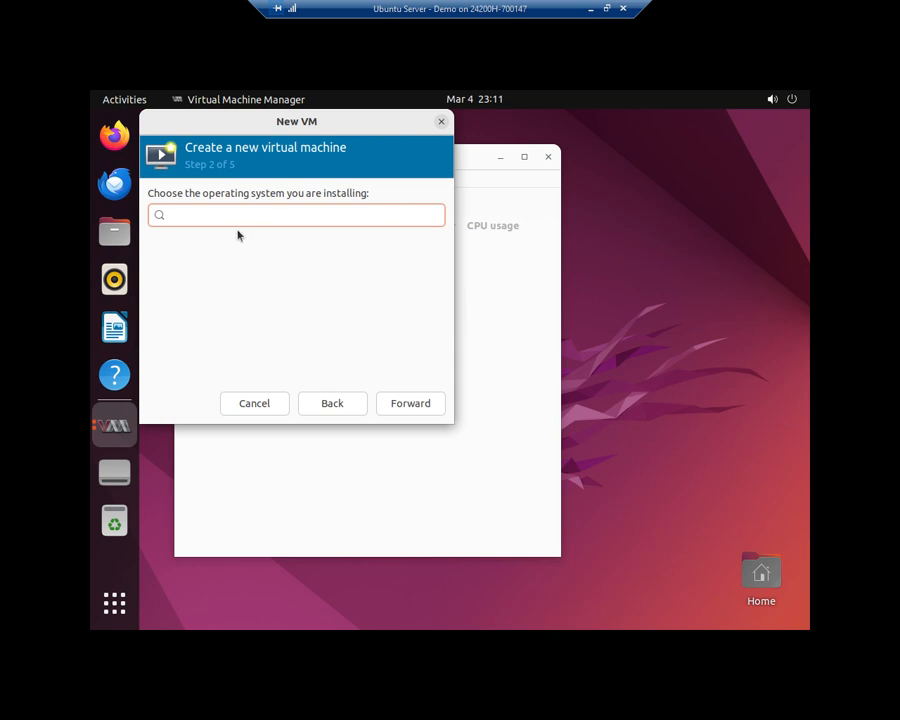
Search 'opensuse', choose openSUSE Leap 15.5 as guest OS, and advance to memory/CPU
click(295, 215)
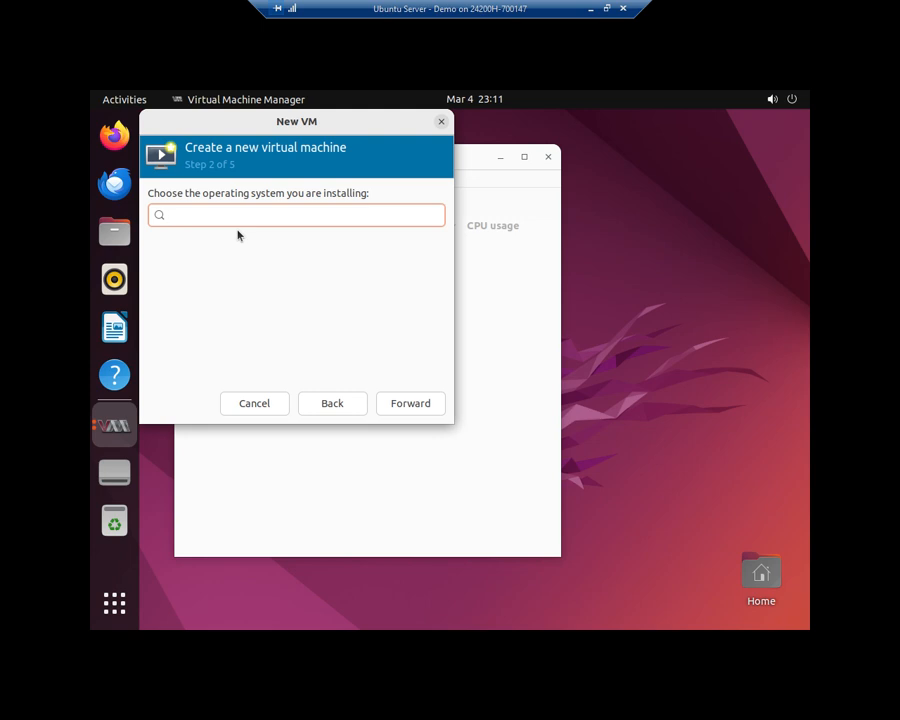
text(opens)
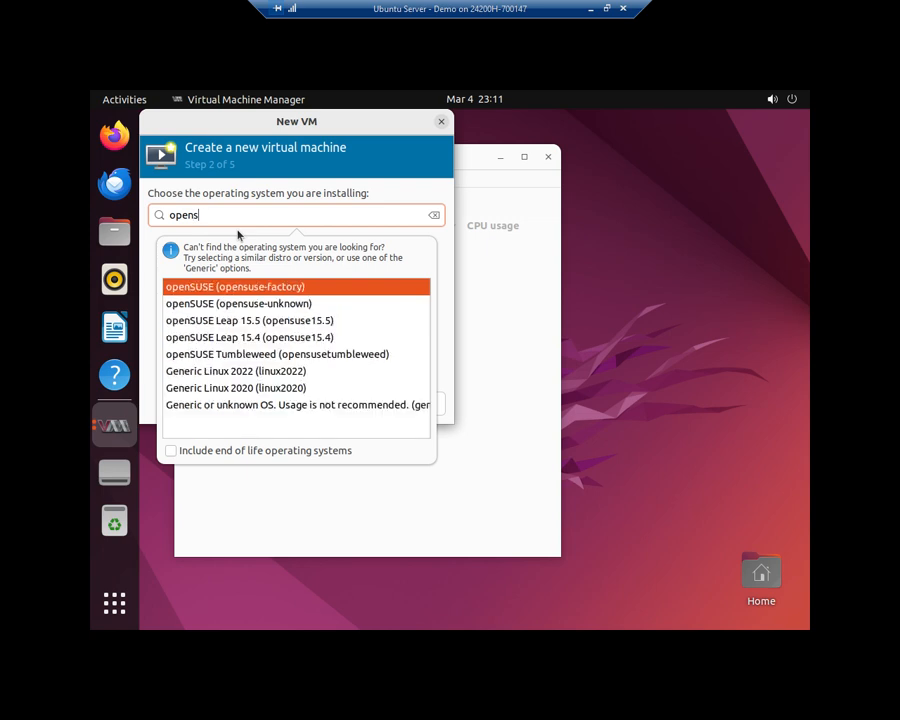
text(use)
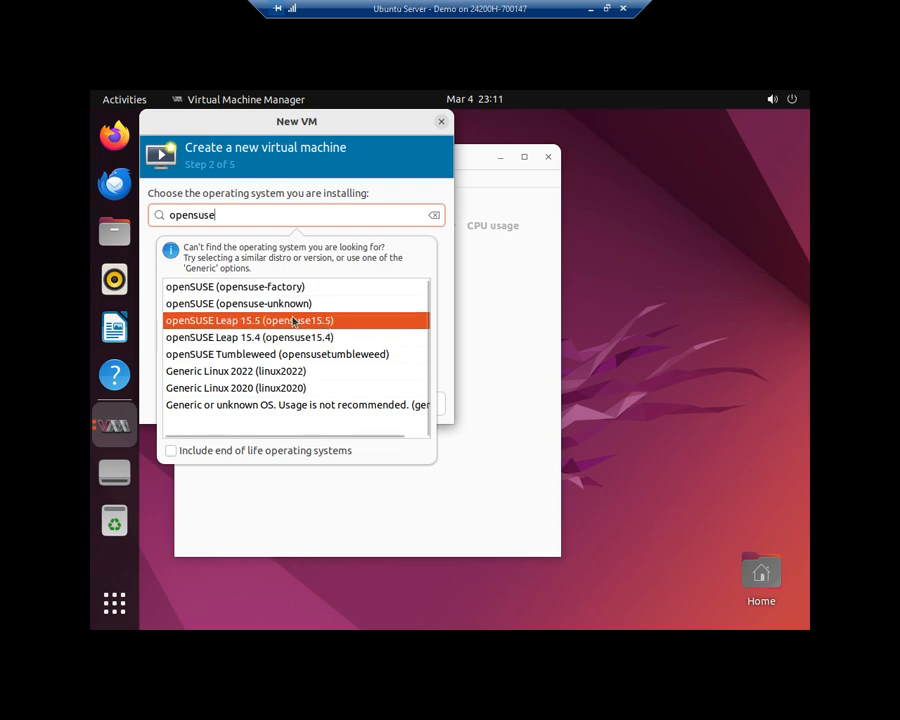
click(248, 320)
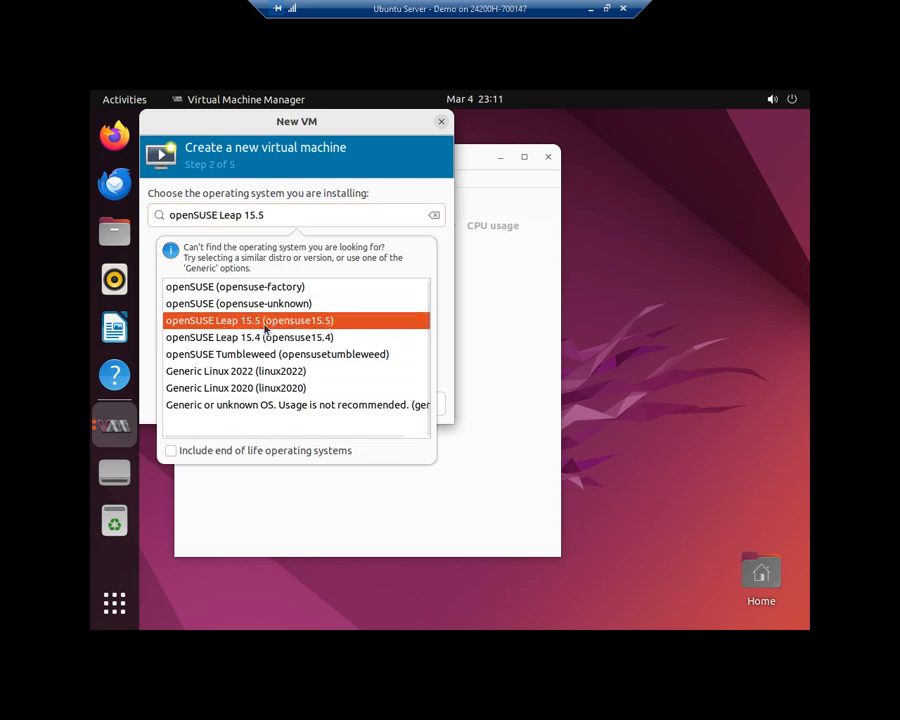
click(248, 320)
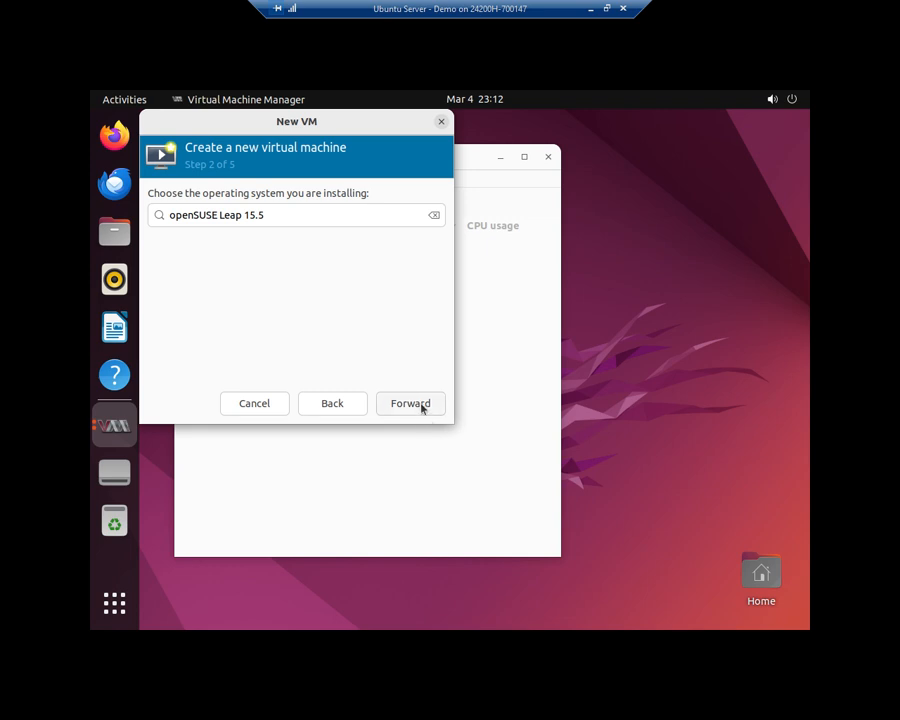
click(410, 403)
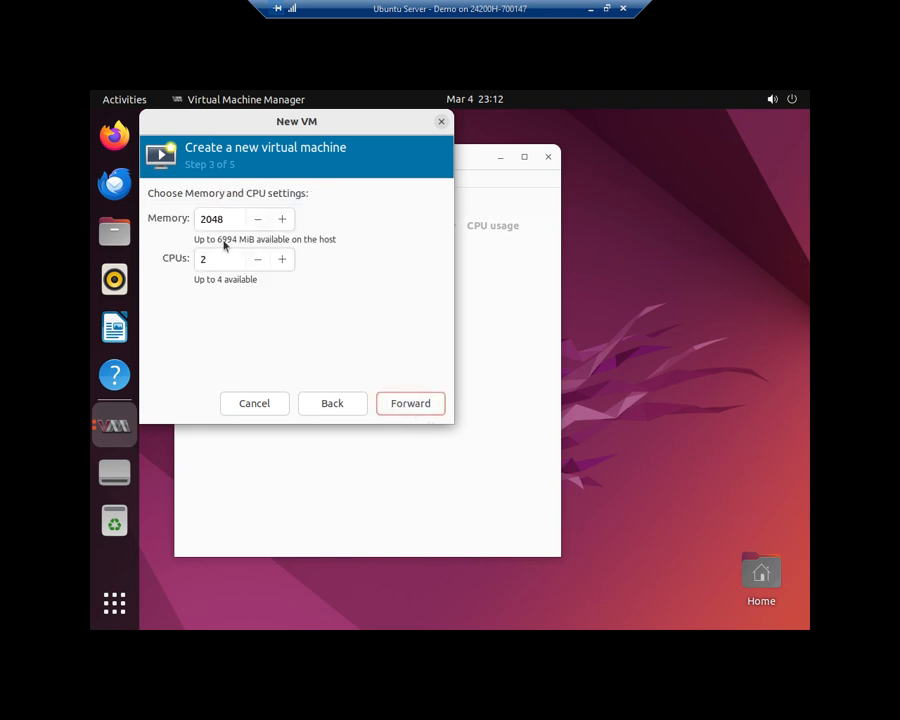
mouse_move(207, 193)
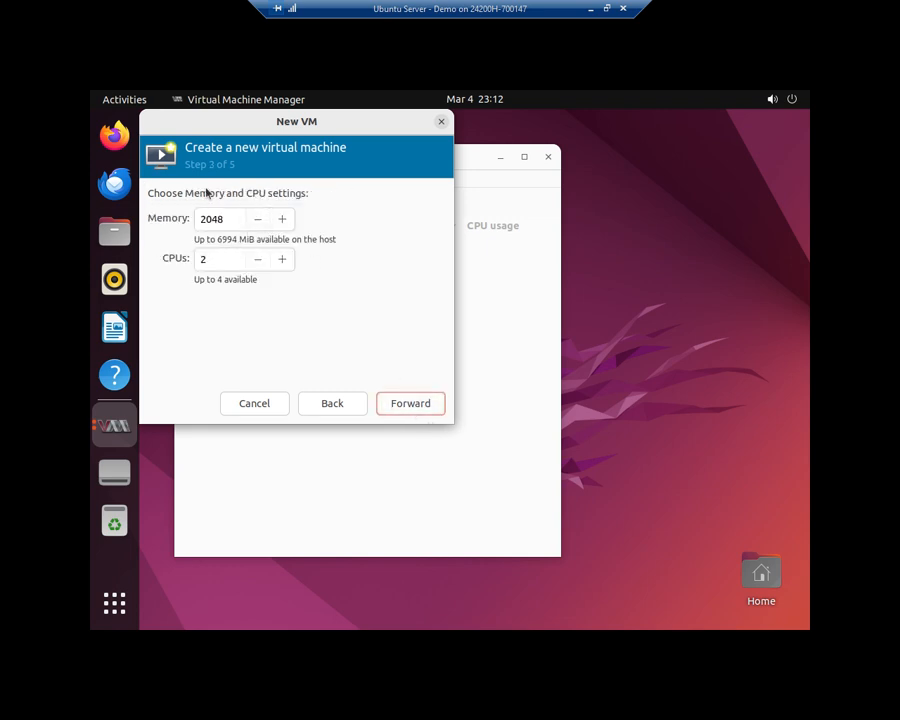
mouse_move(225, 283)
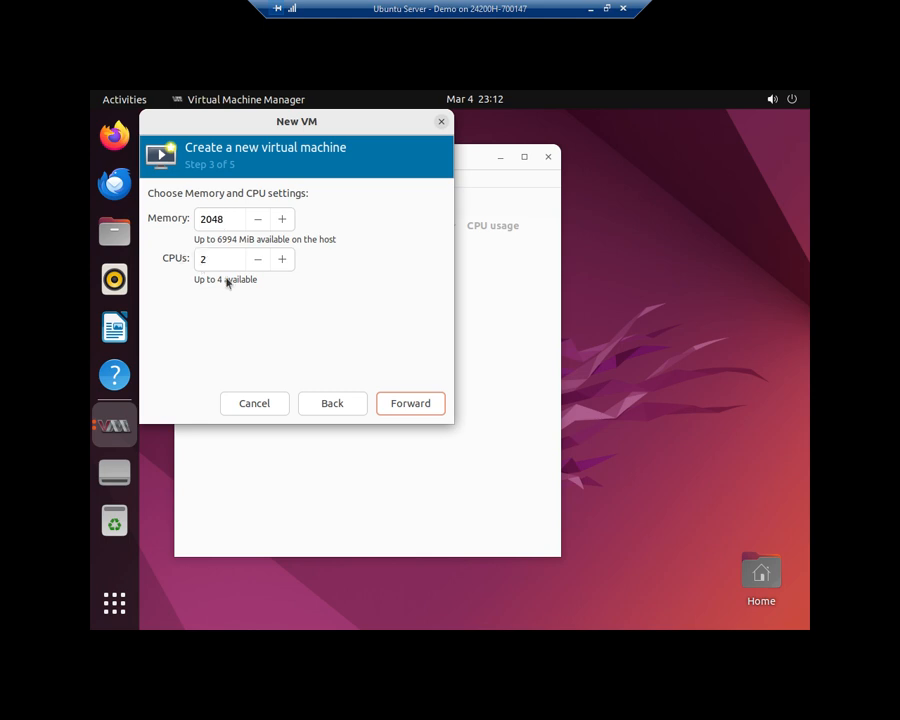
mouse_move(206, 301)
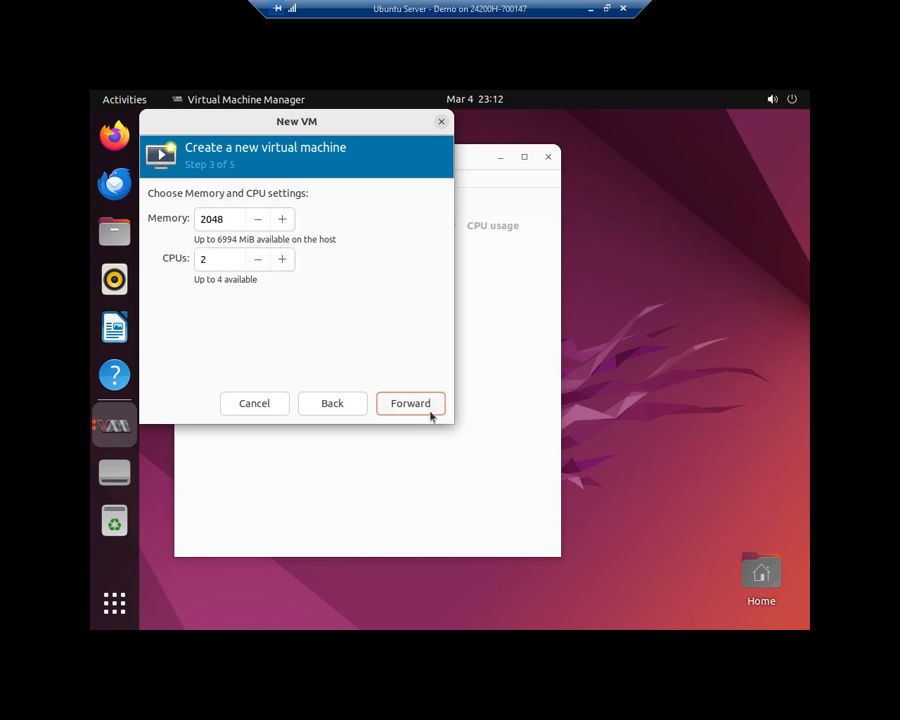
click(410, 403)
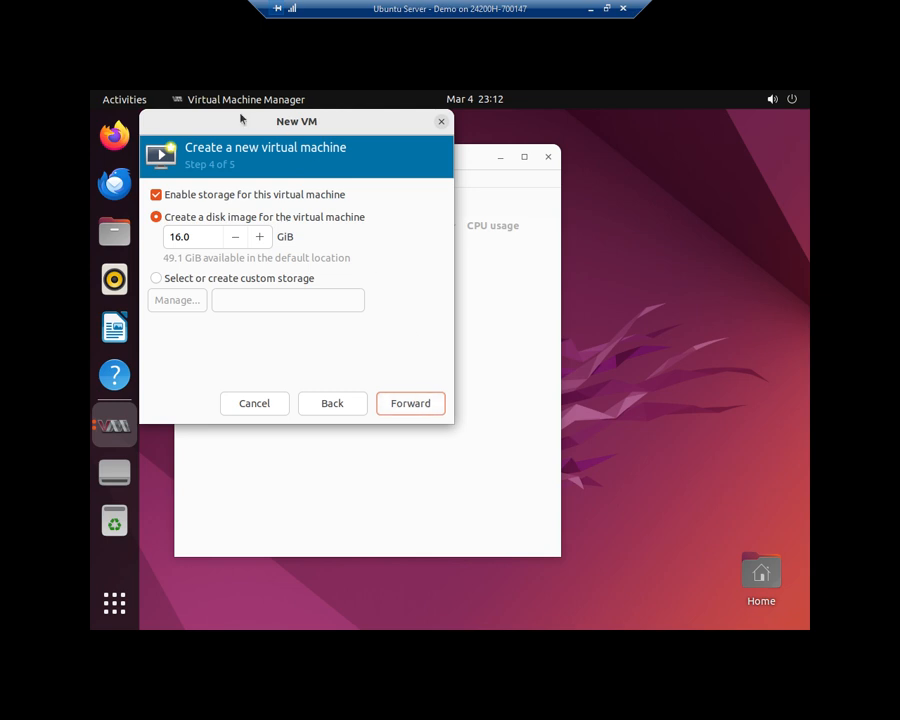
mouse_move(285, 199)
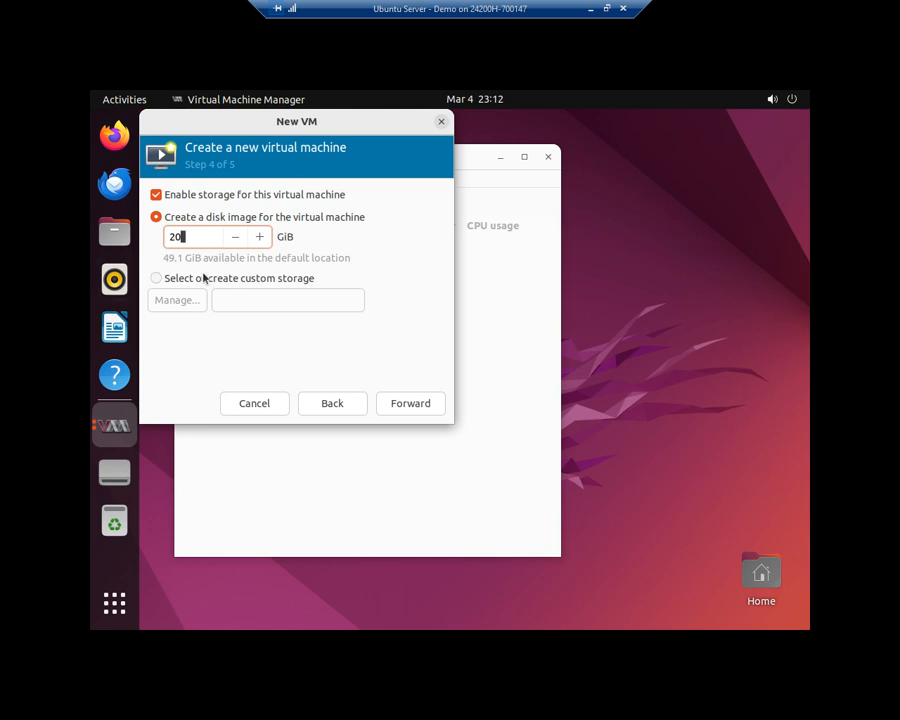
mouse_move(183, 262)
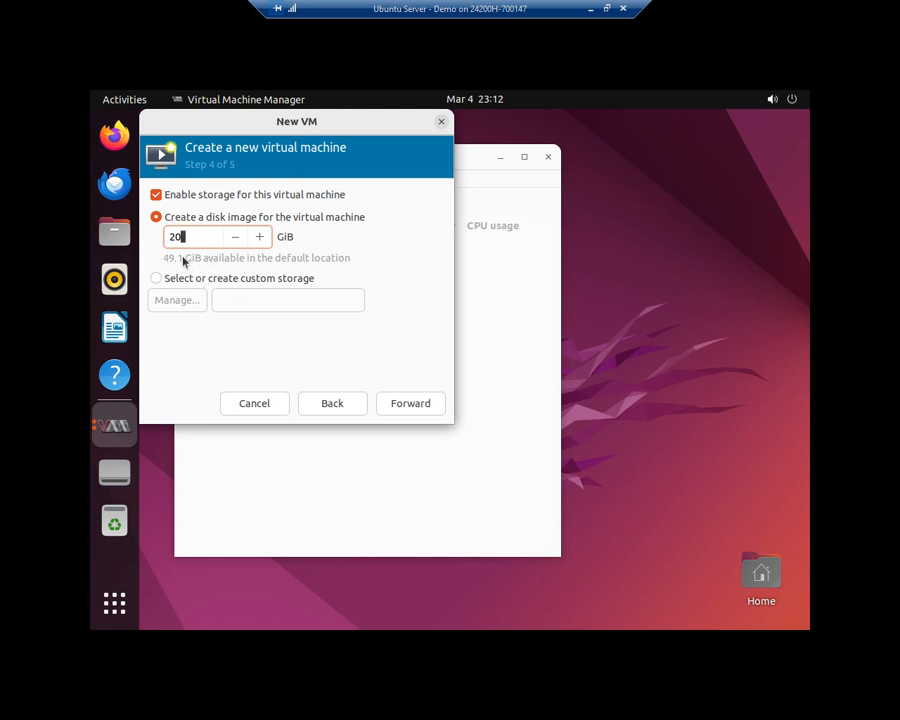
mouse_move(213, 282)
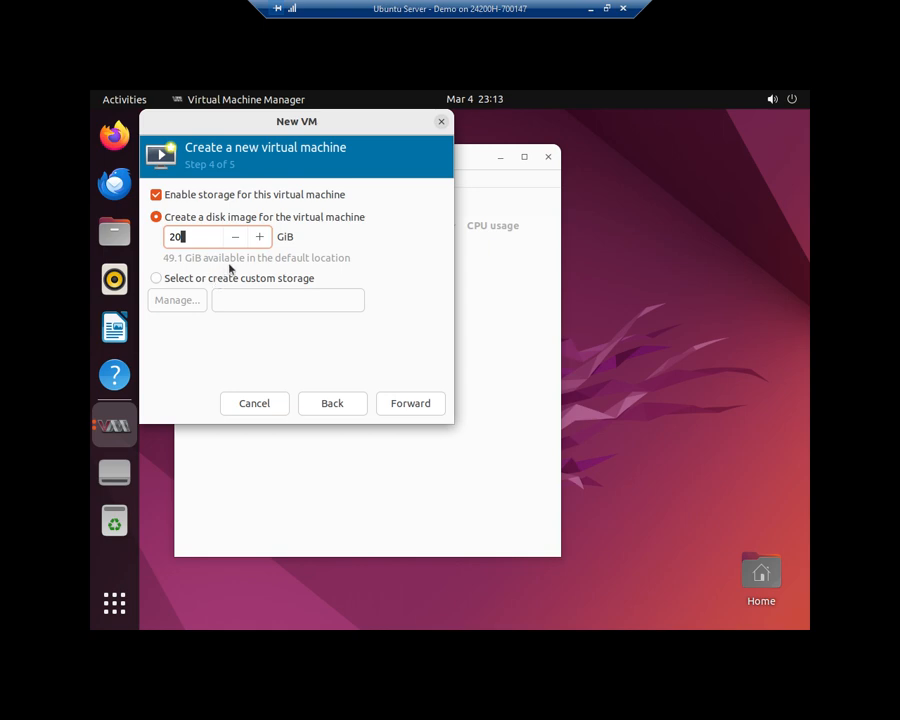
mouse_move(237, 261)
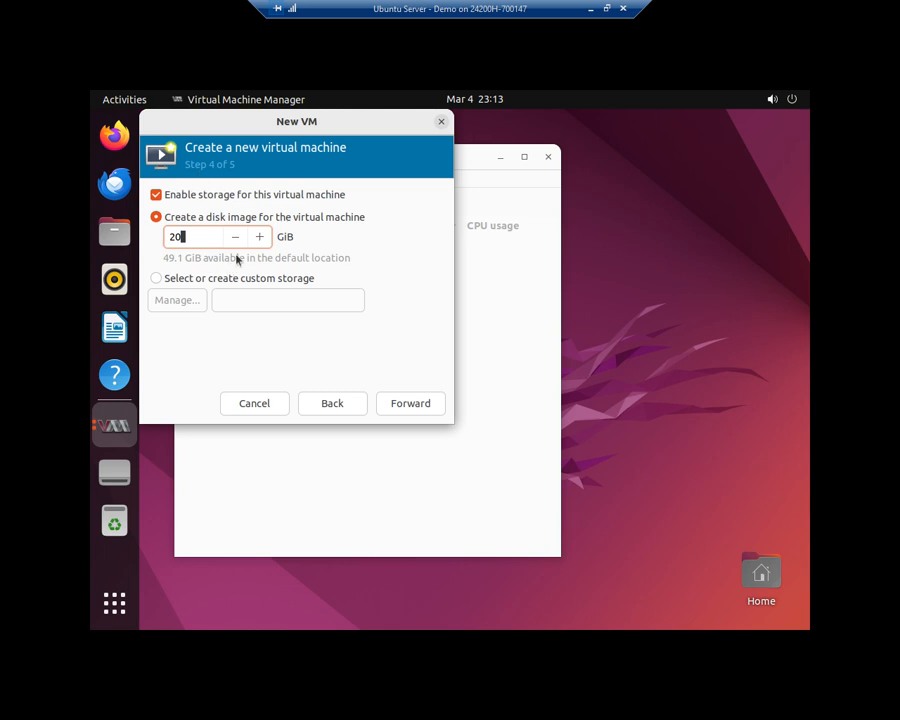
Advance past the 20 GiB disk image step to the final summary
click(410, 403)
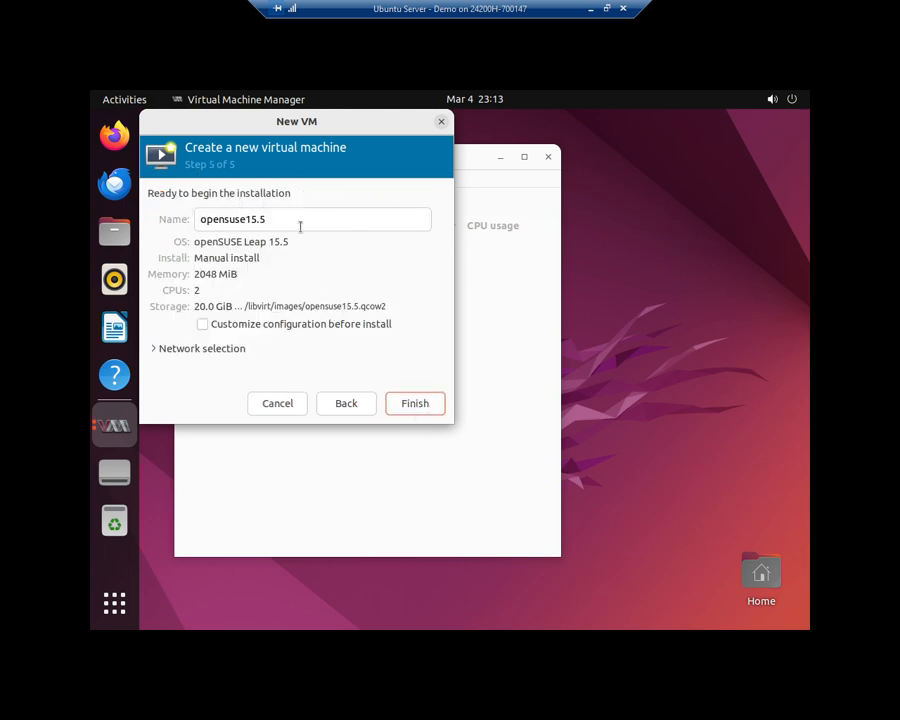
mouse_move(328, 240)
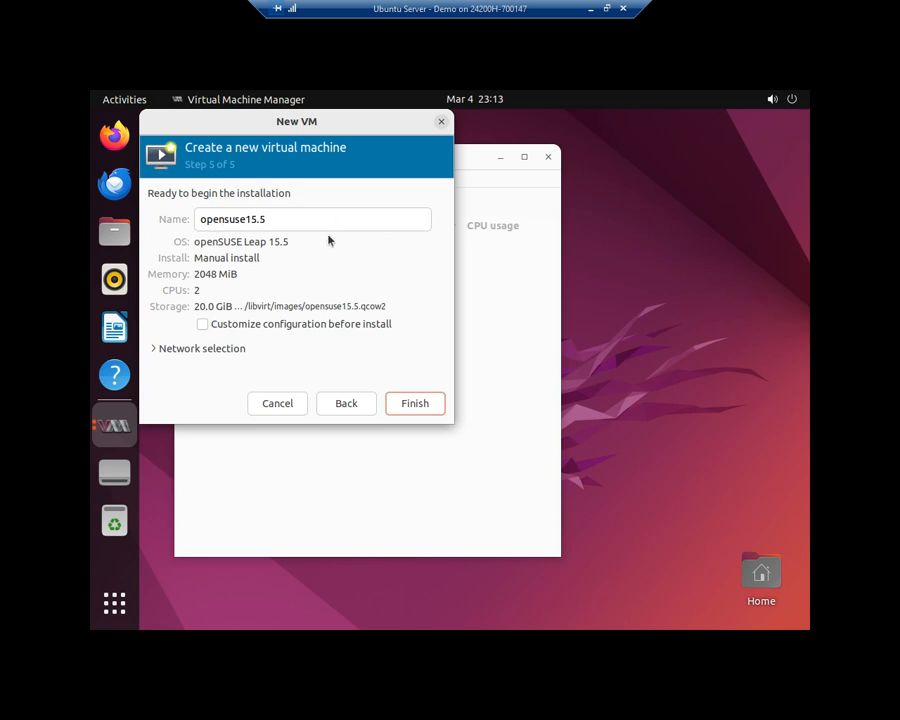
Keep Virtual network 'default': NAT under Network selection and finish creating opensuse15.5
click(197, 348)
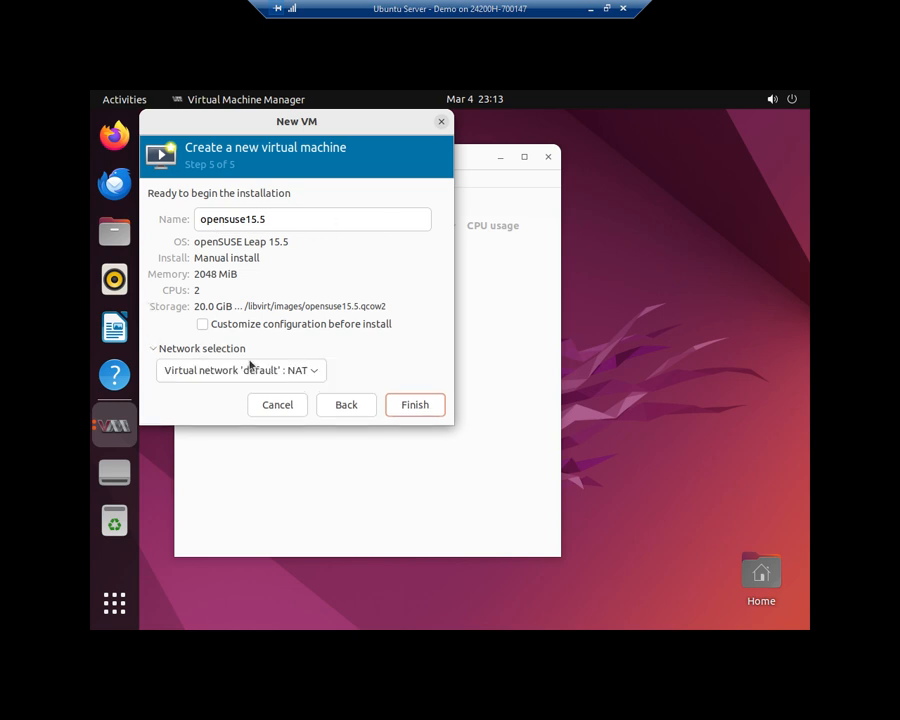
click(240, 370)
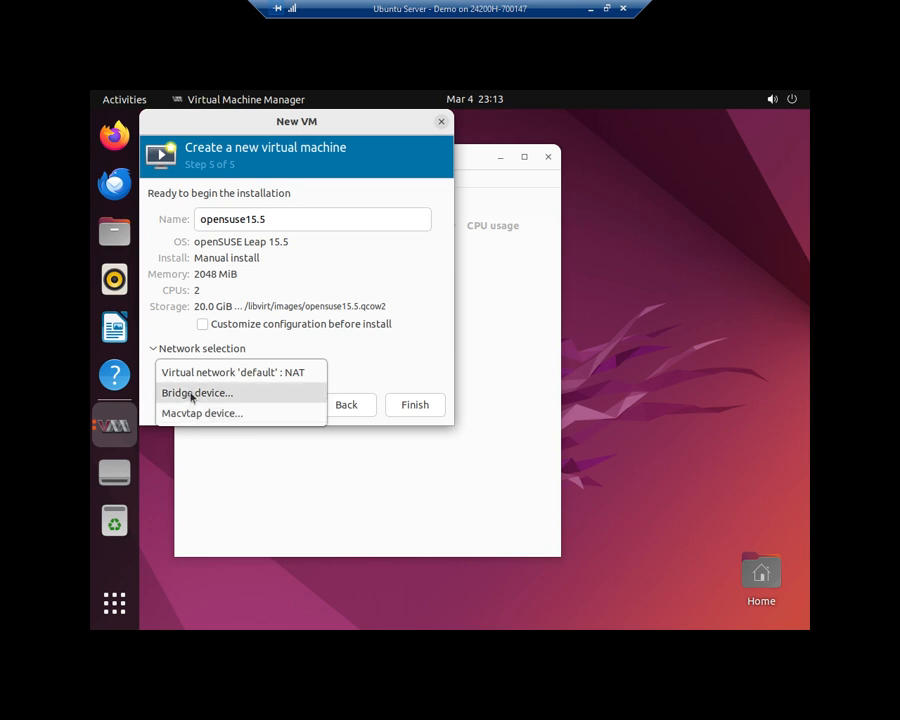
click(235, 372)
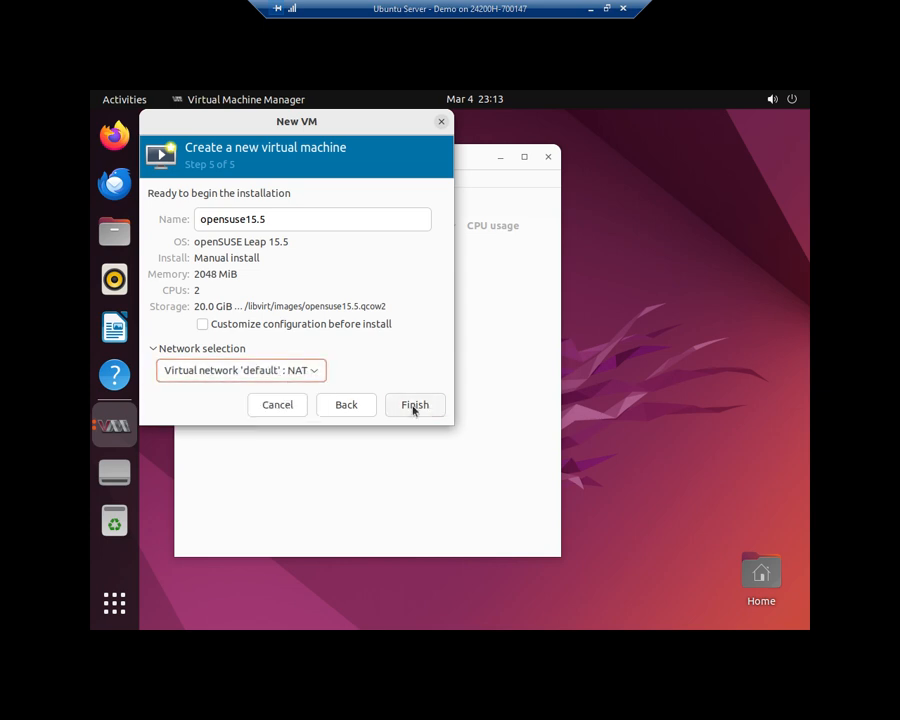
click(414, 404)
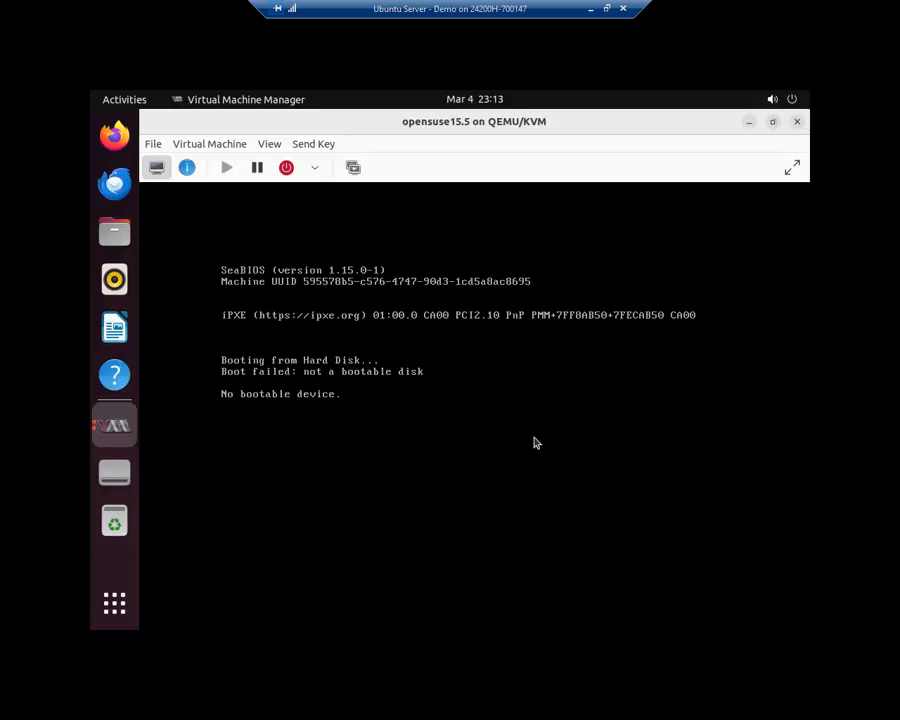
mouse_move(559, 128)
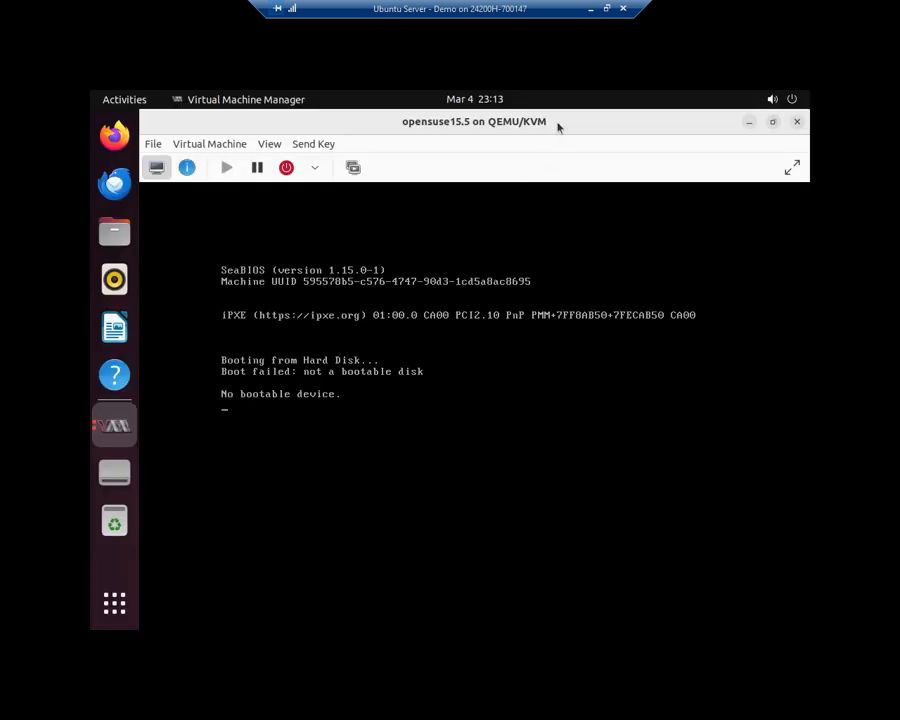
Force Off the opensuse15.5 guest from the shutdown dropdown
click(314, 167)
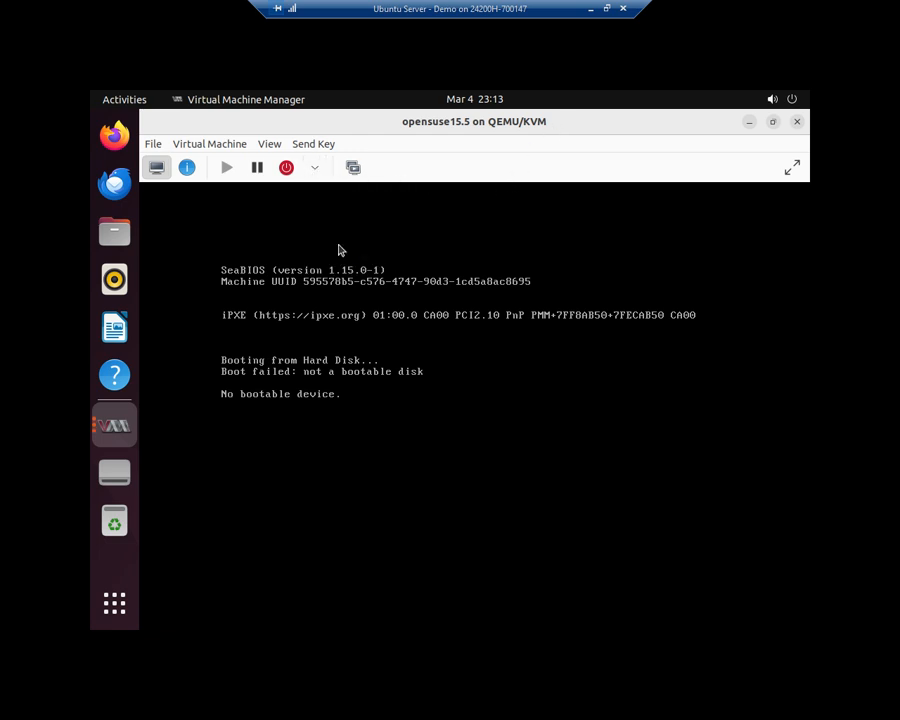
click(285, 167)
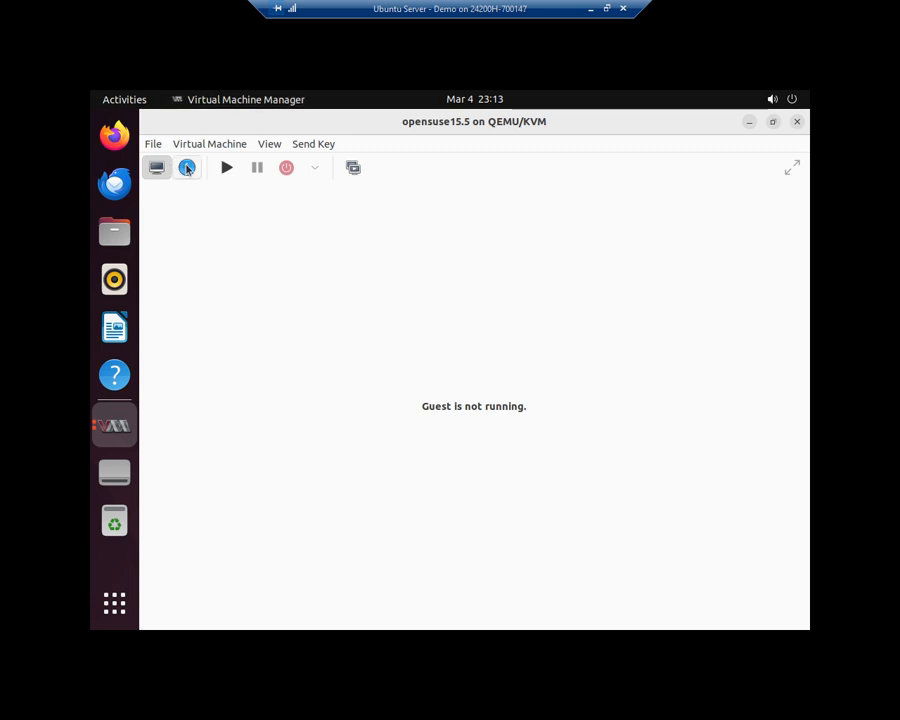
mouse_move(187, 167)
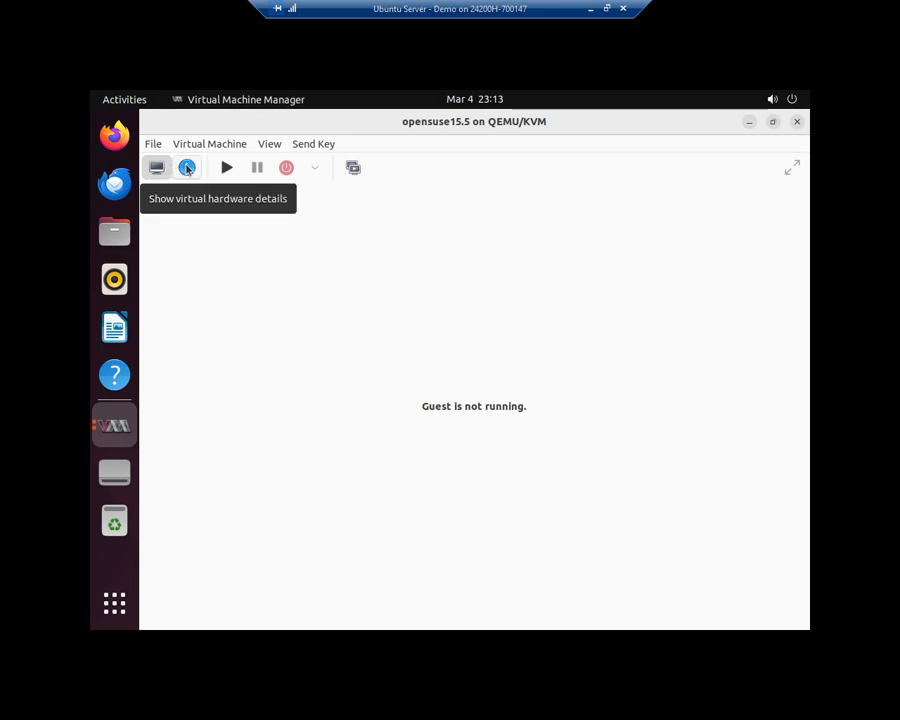
Open the hardware details and review OS information, performance, CPUs and memory
click(187, 167)
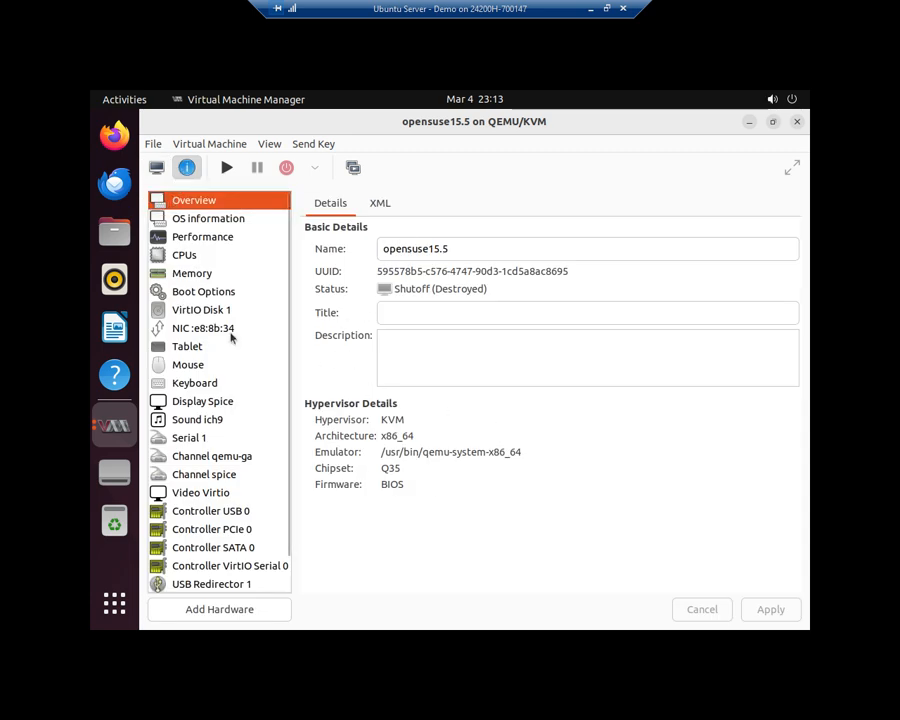
click(208, 218)
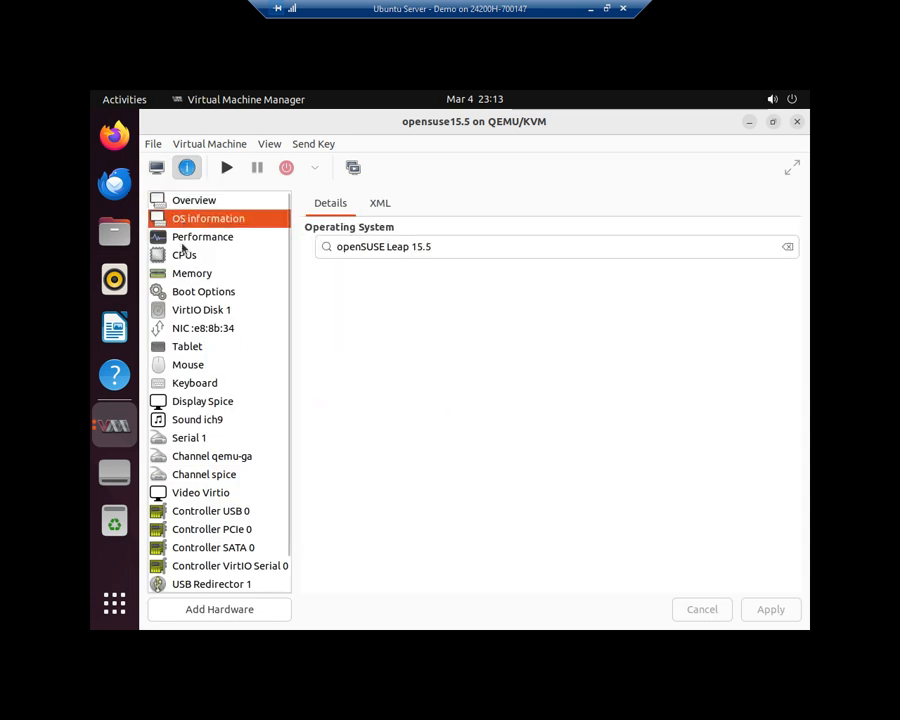
click(202, 236)
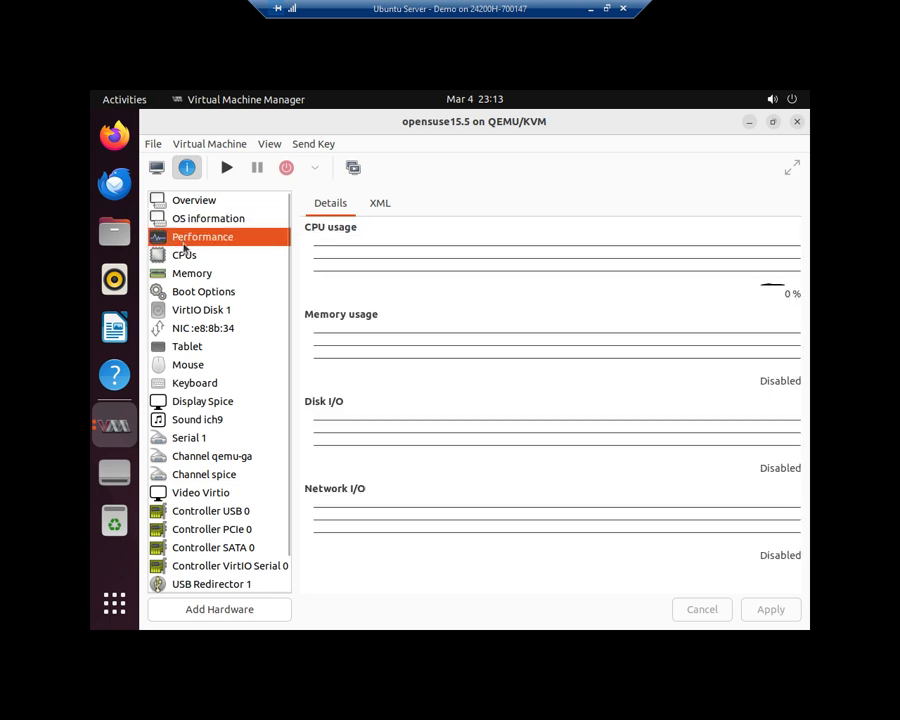
click(184, 254)
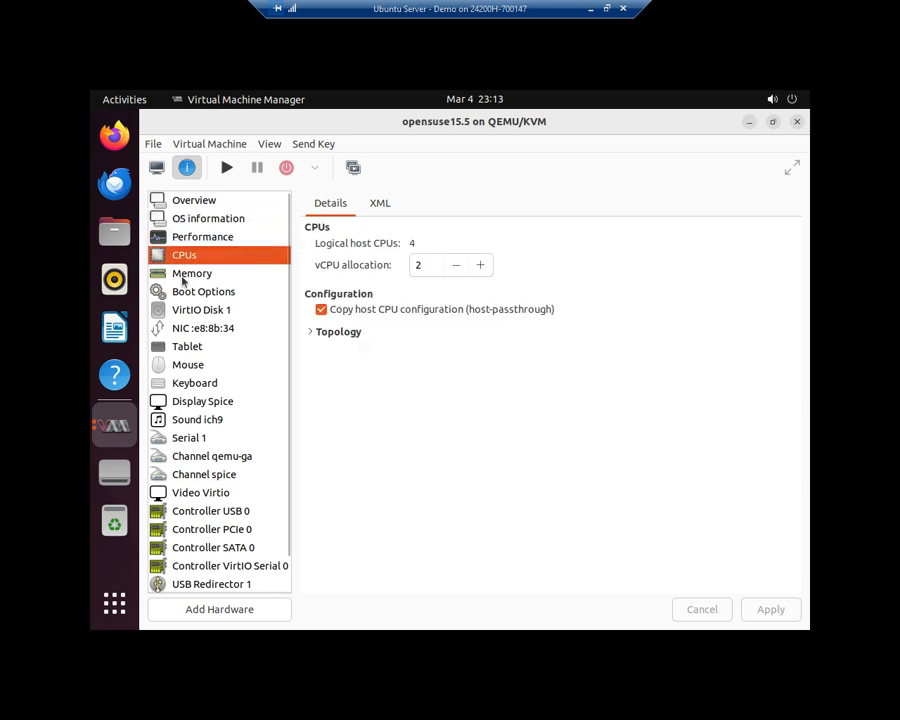
click(191, 273)
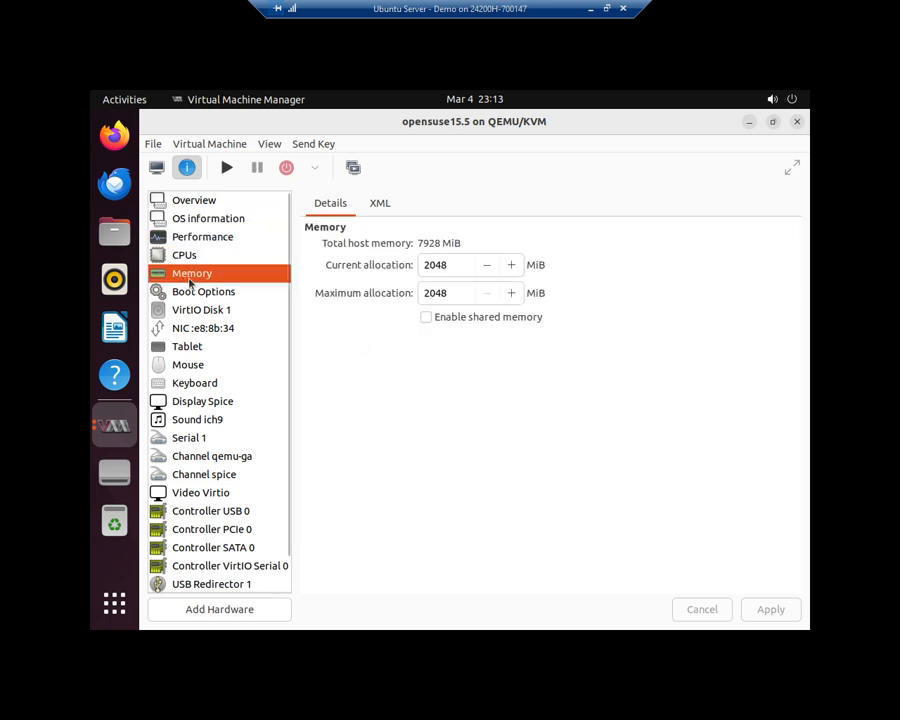
Review boot options, VirtIO Disk 1, mouse, Spice display, channel and PCIe controller
click(203, 291)
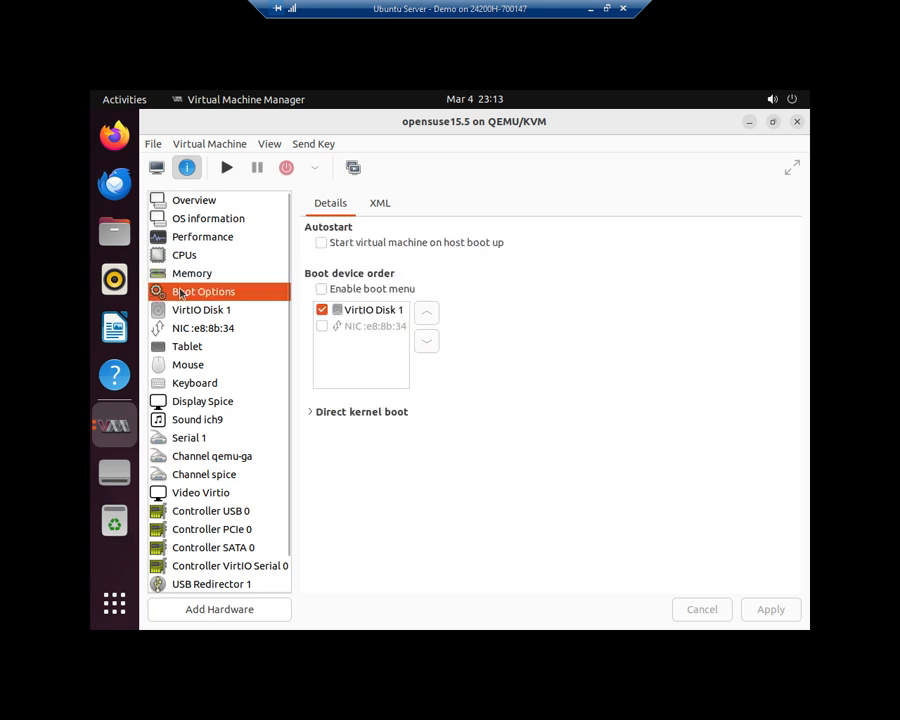
click(201, 309)
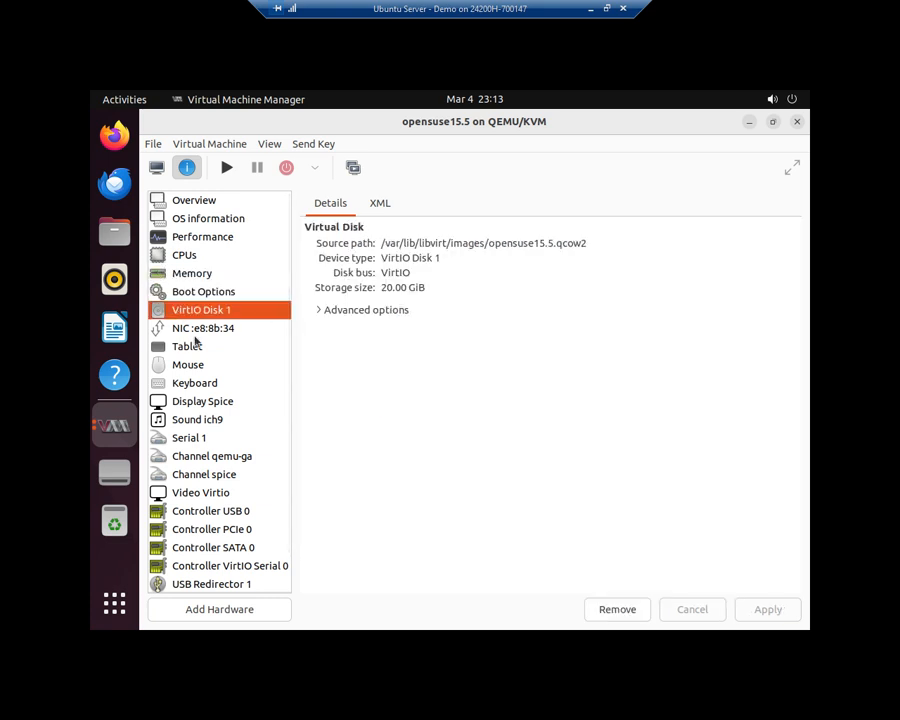
click(188, 364)
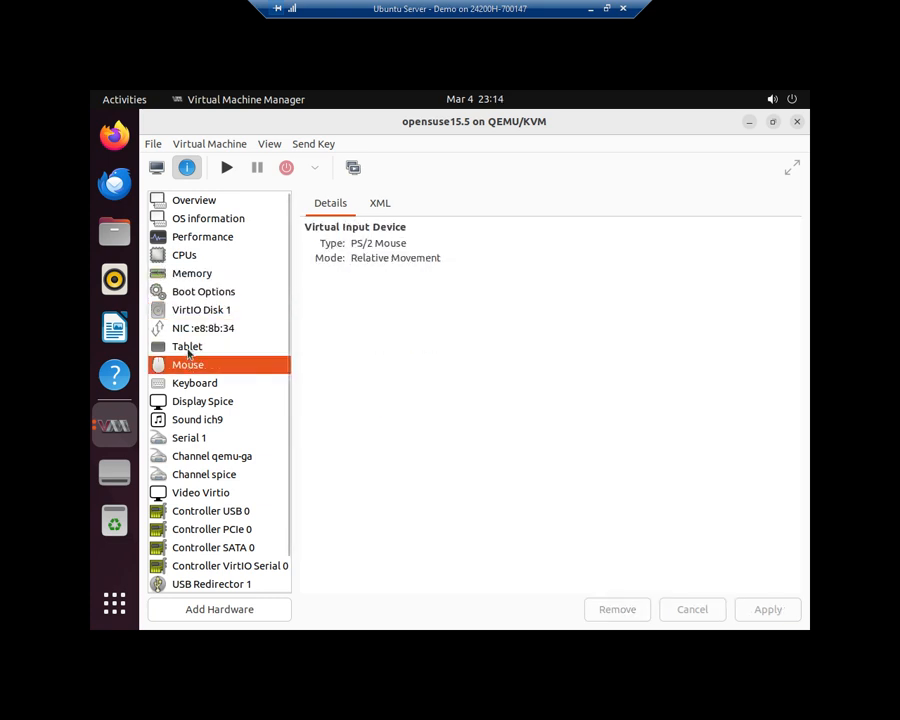
click(202, 400)
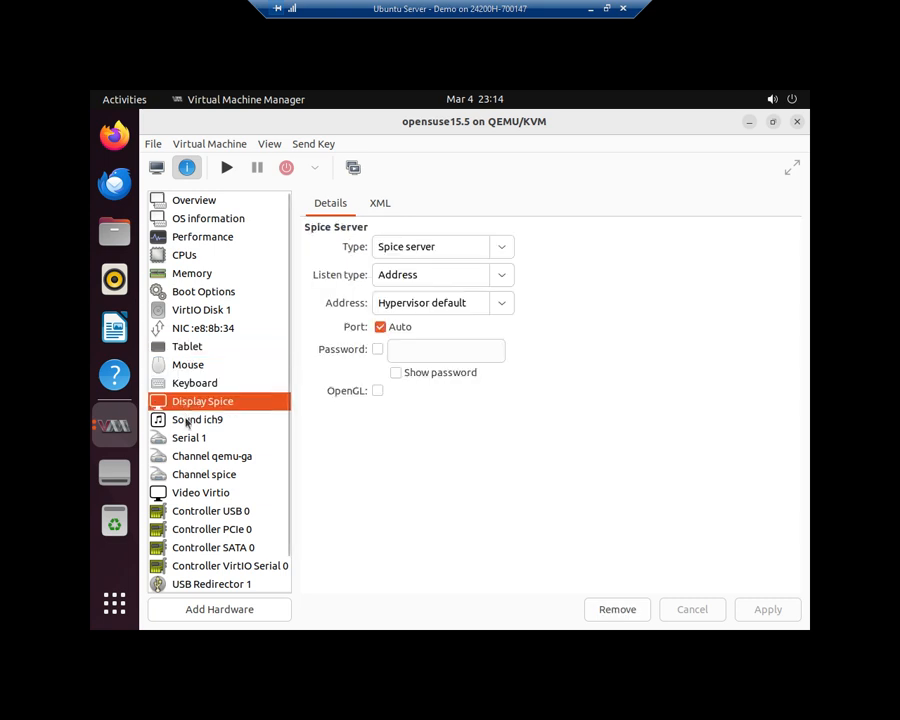
click(204, 474)
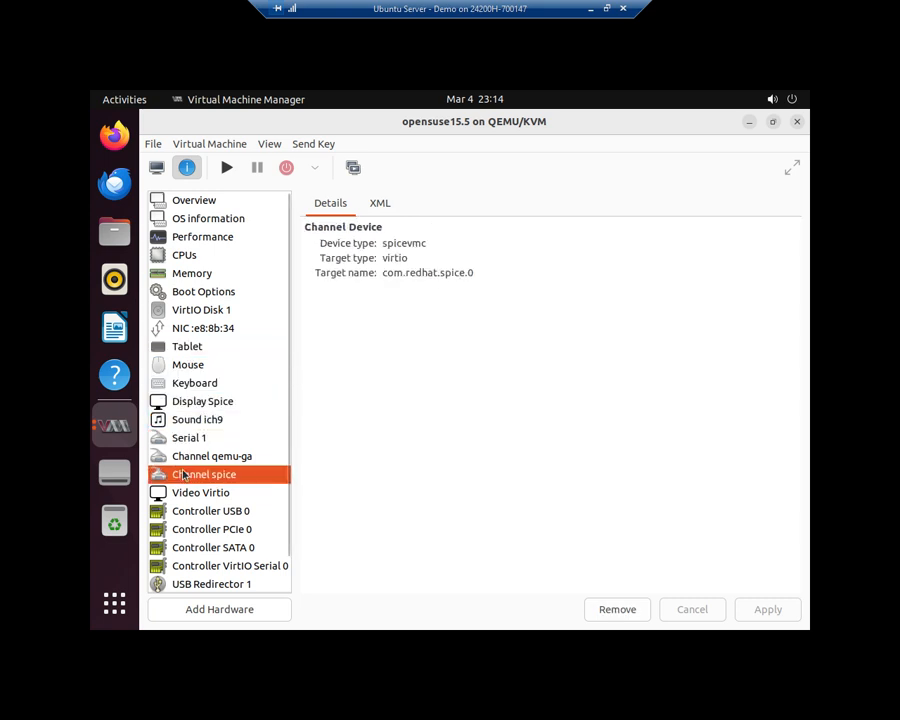
click(212, 529)
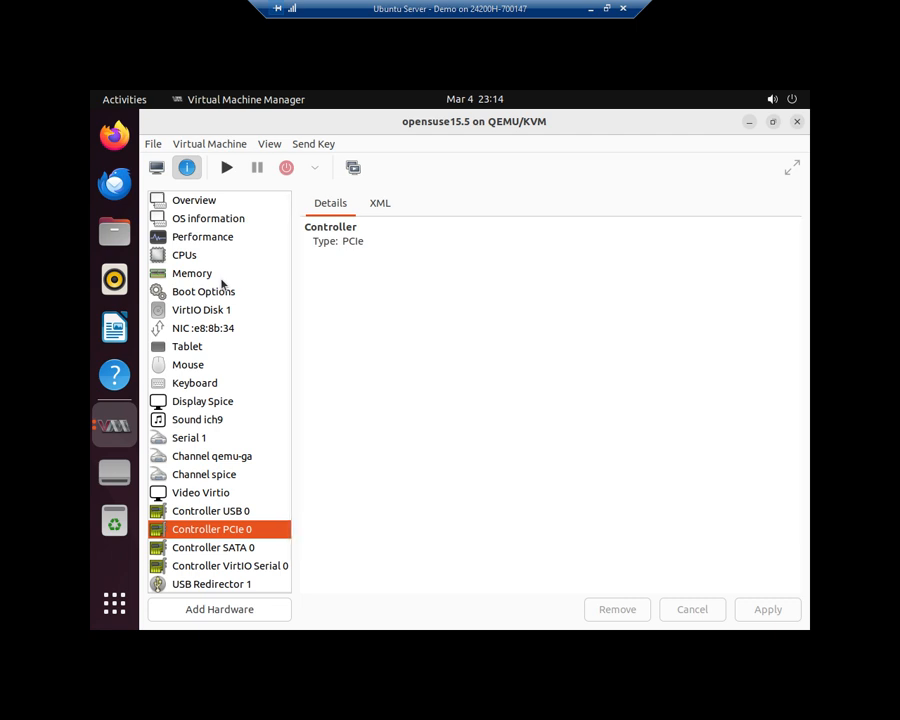
mouse_move(222, 309)
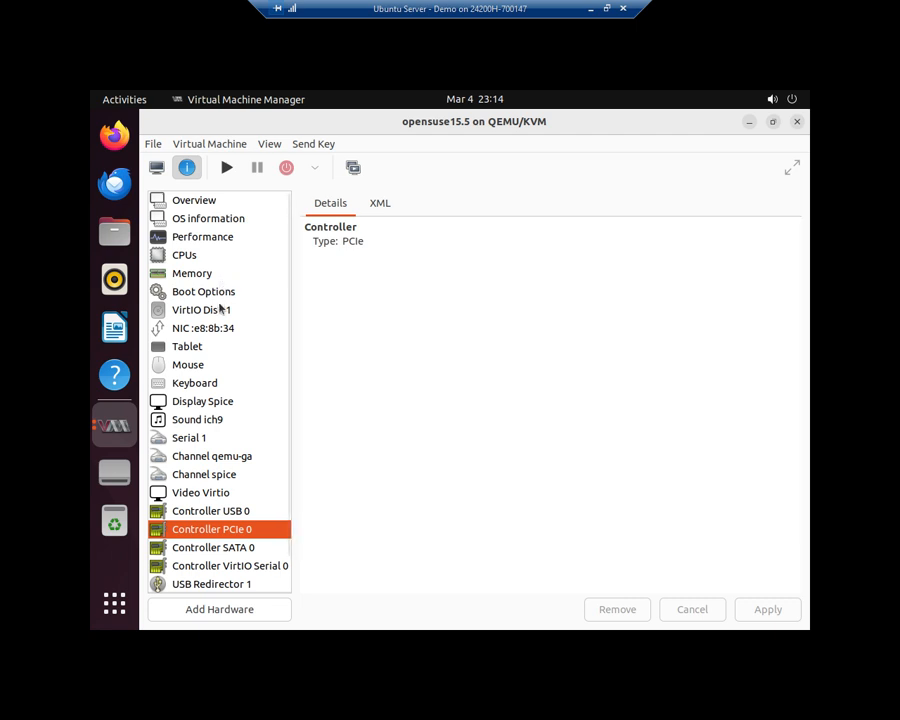